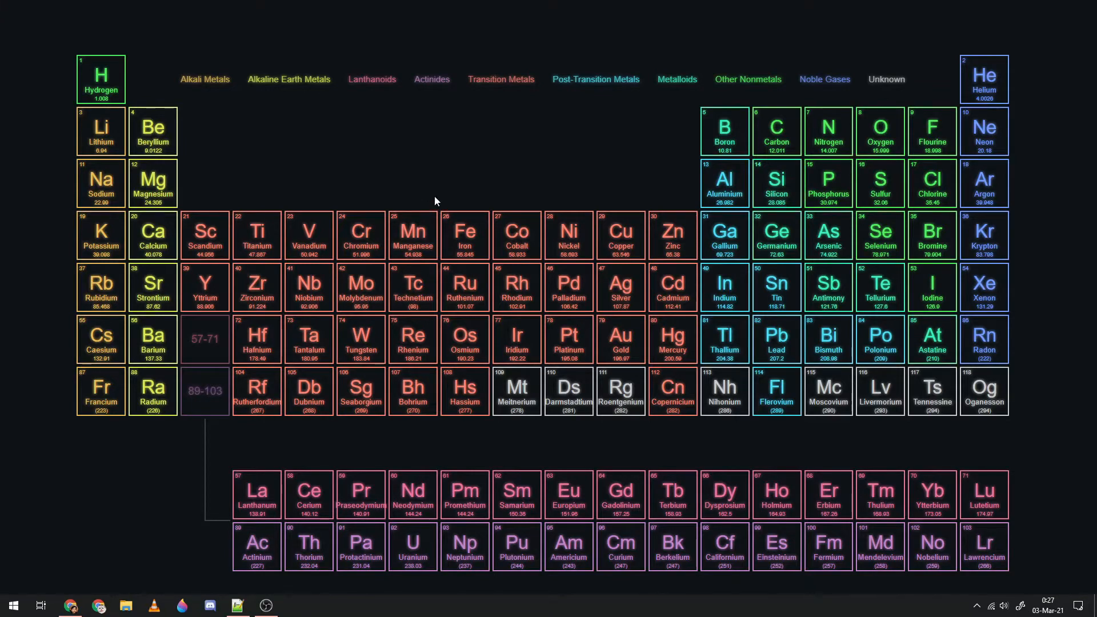
pyautogui.moveTo(233, 310)
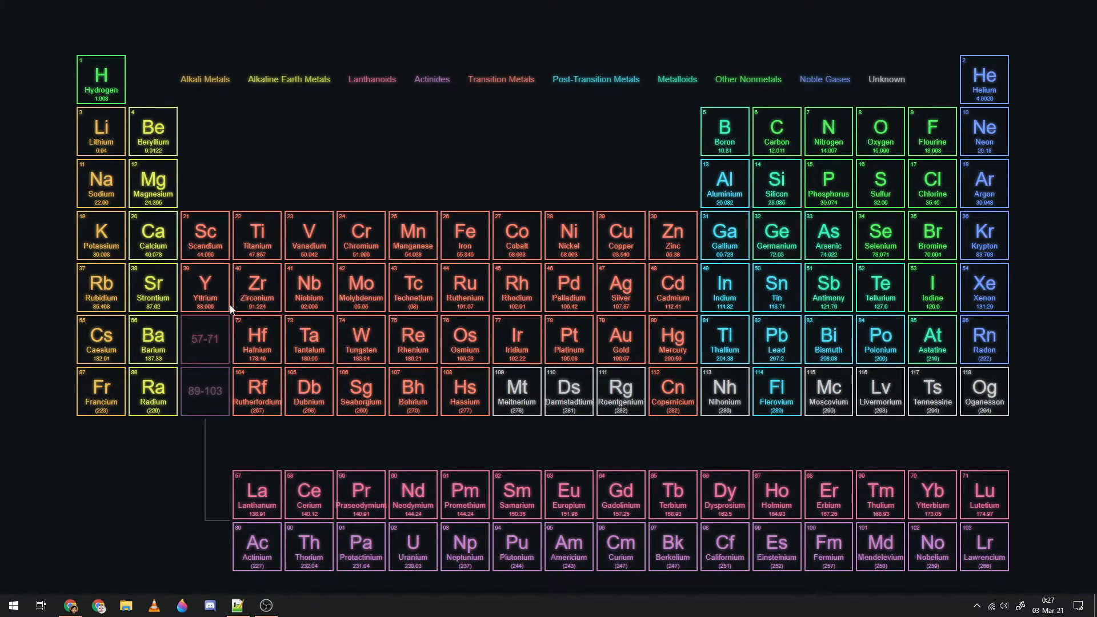
# Launch Jupyter Notebook (anaconda3) from the Anaconda3 folder in the Start menu.
pyautogui.click(13, 605)
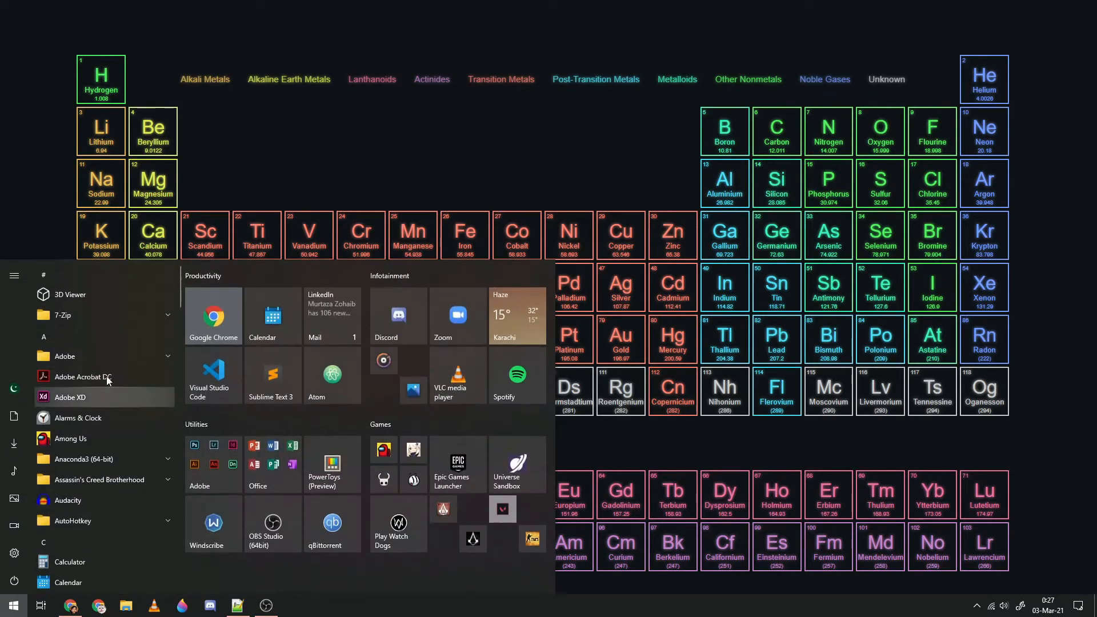
pyautogui.scroll(-3)
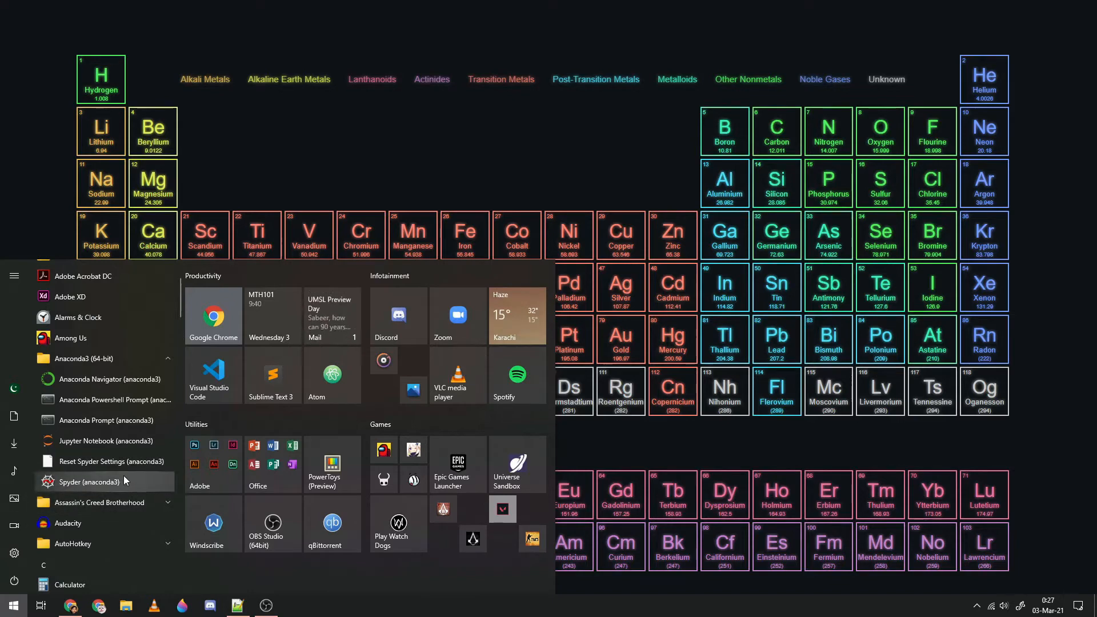
pyautogui.moveTo(102, 378)
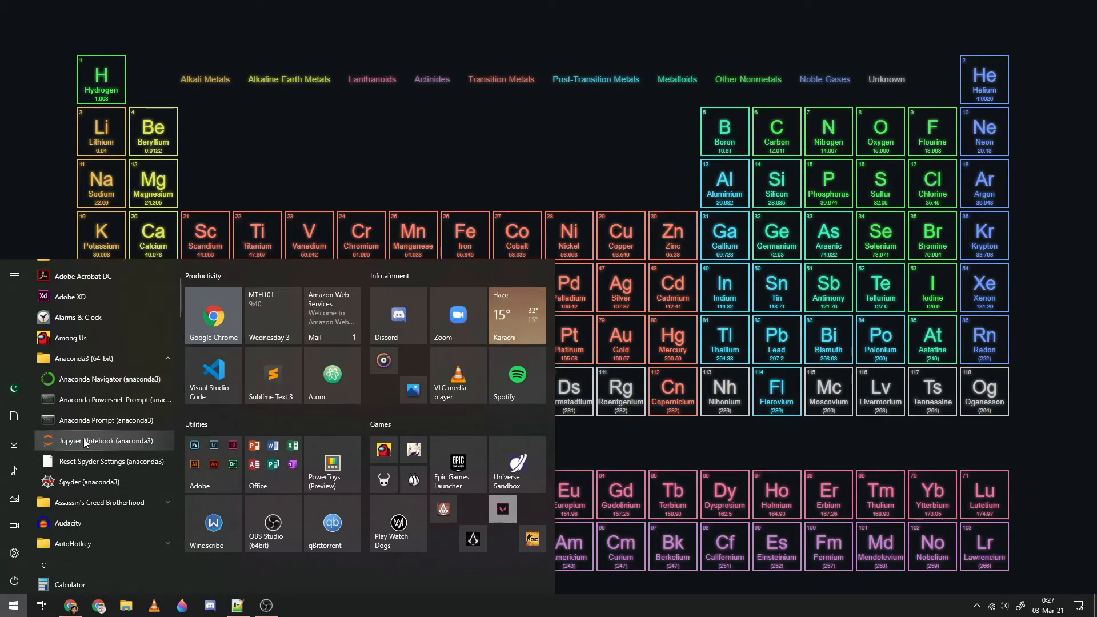
pyautogui.click(99, 441)
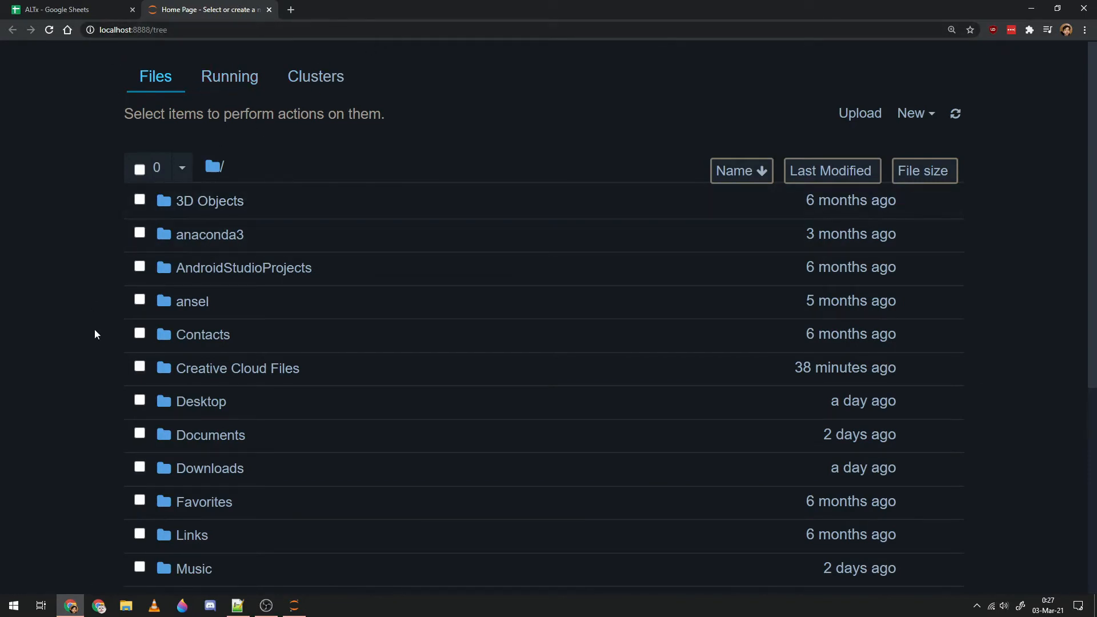
# Scroll the Jupyter dashboard folder list, then bring up a File Explorer window.
pyautogui.scroll(-3)
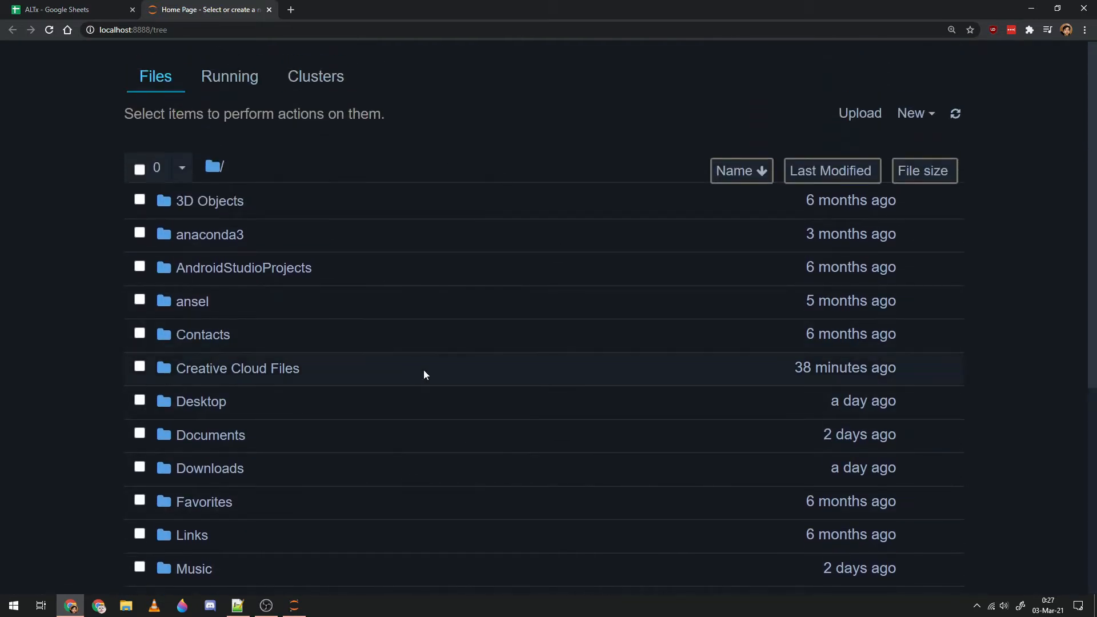
pyautogui.scroll(-3)
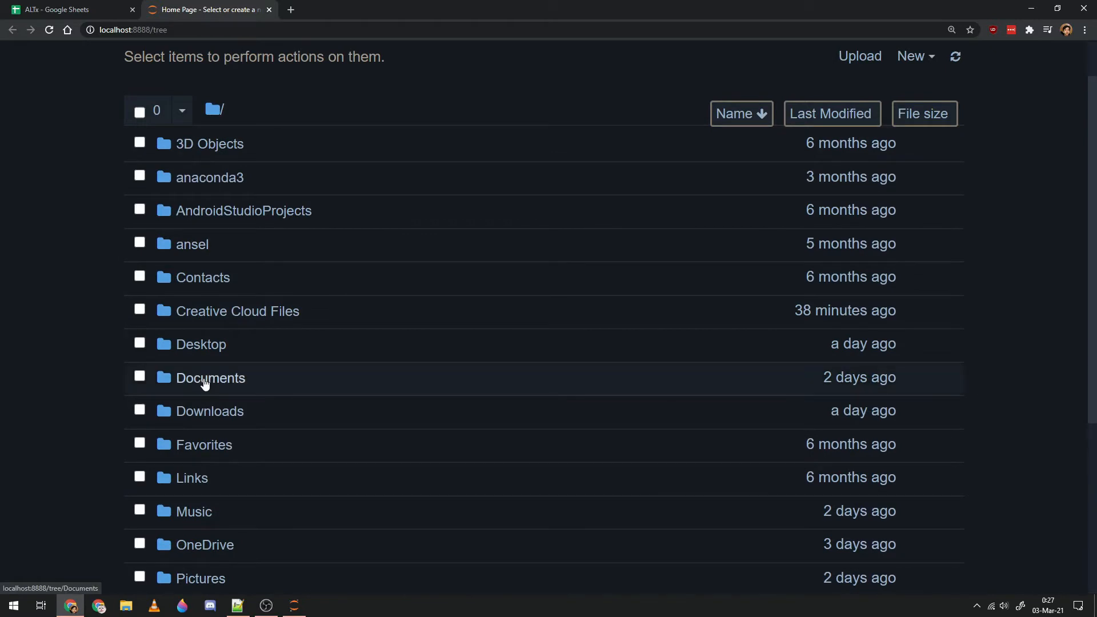
pyautogui.moveTo(271, 318)
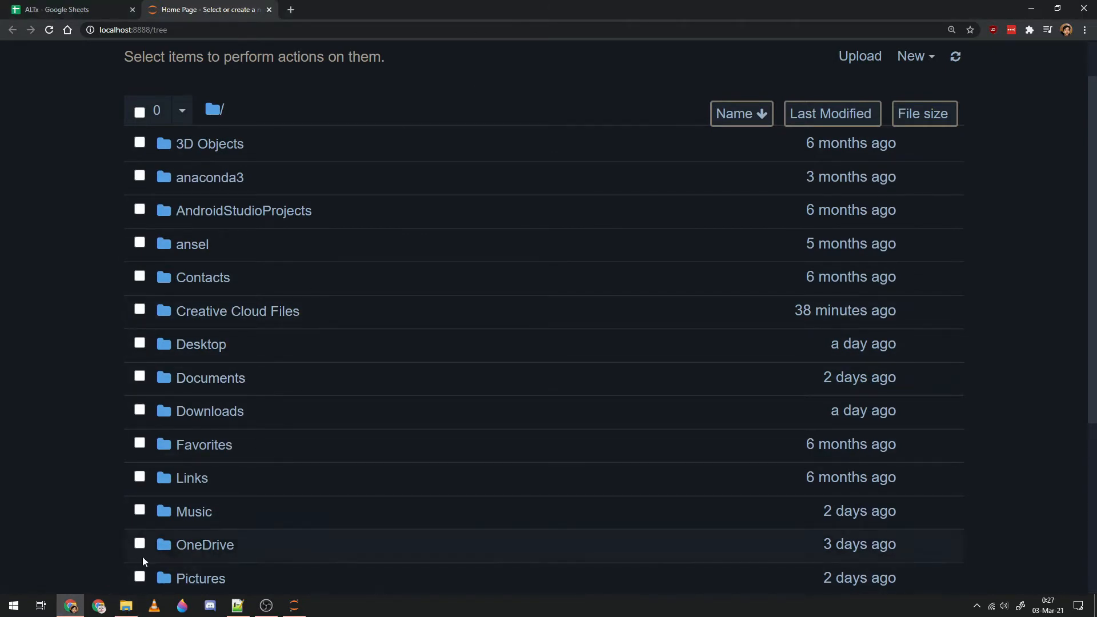
pyautogui.click(126, 605)
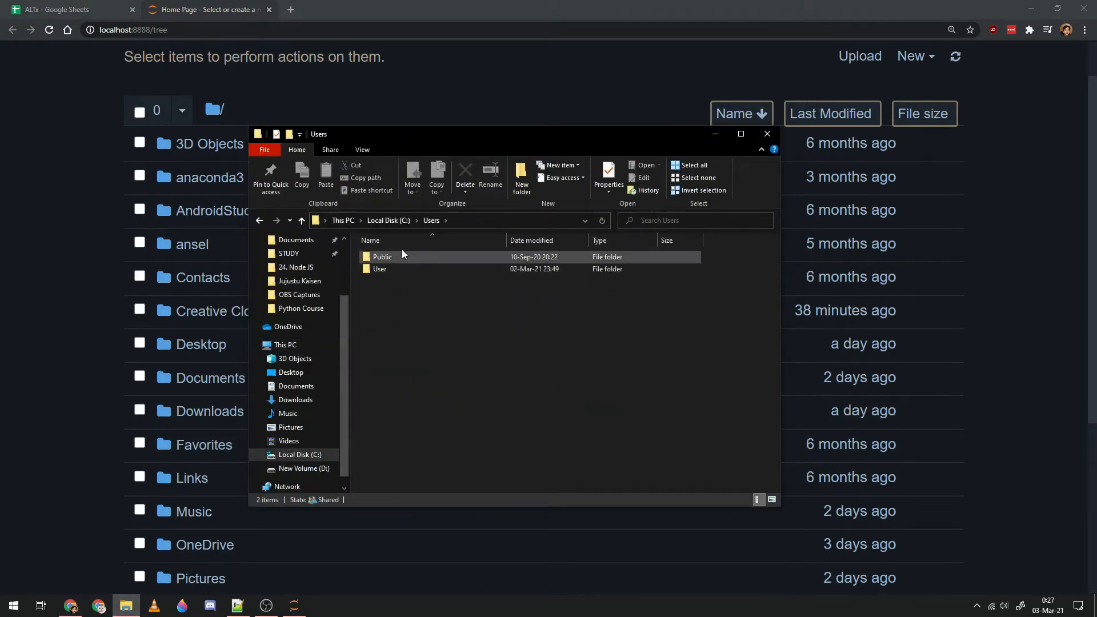
# Browse This PC > Local Disk (C:) > Users > User to compare its folders with Jupyter's list.
pyautogui.click(285, 344)
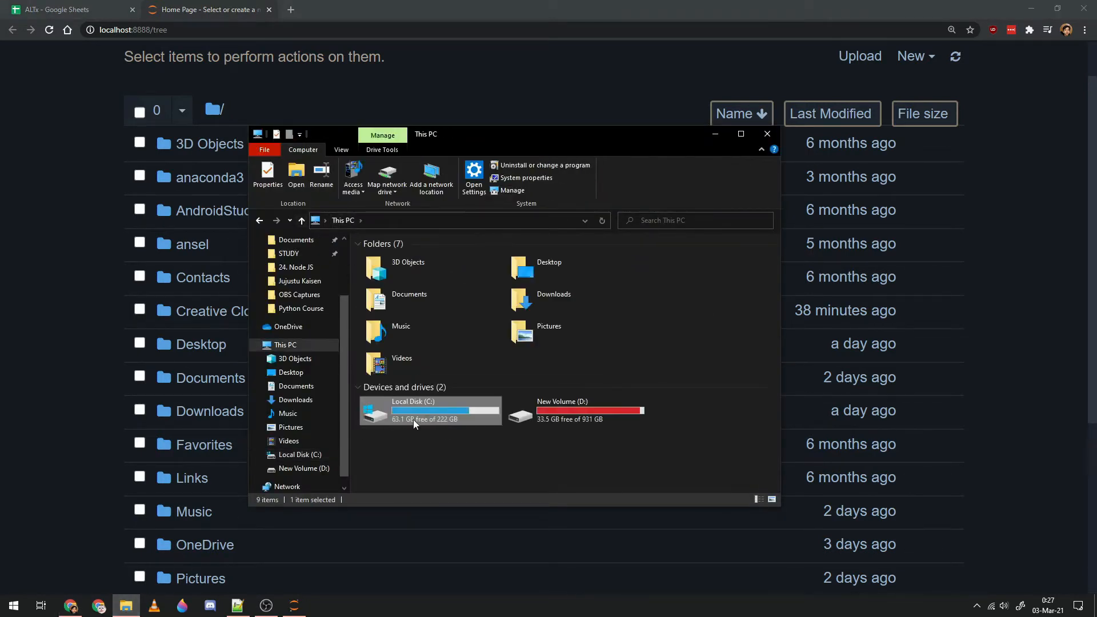
pyautogui.doubleClick(413, 411)
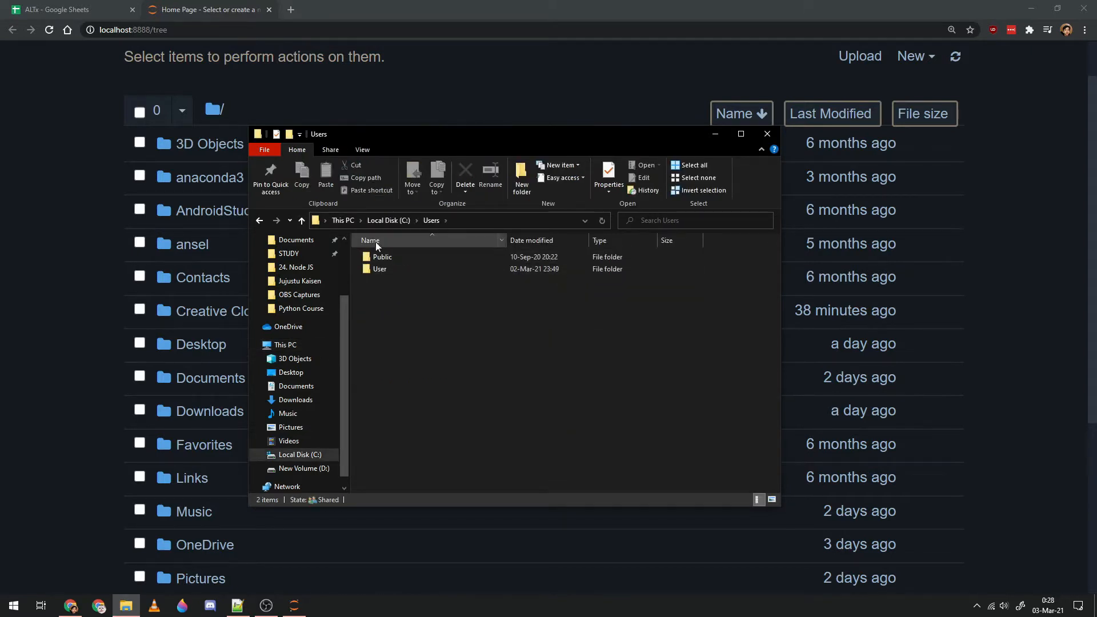
pyautogui.click(380, 268)
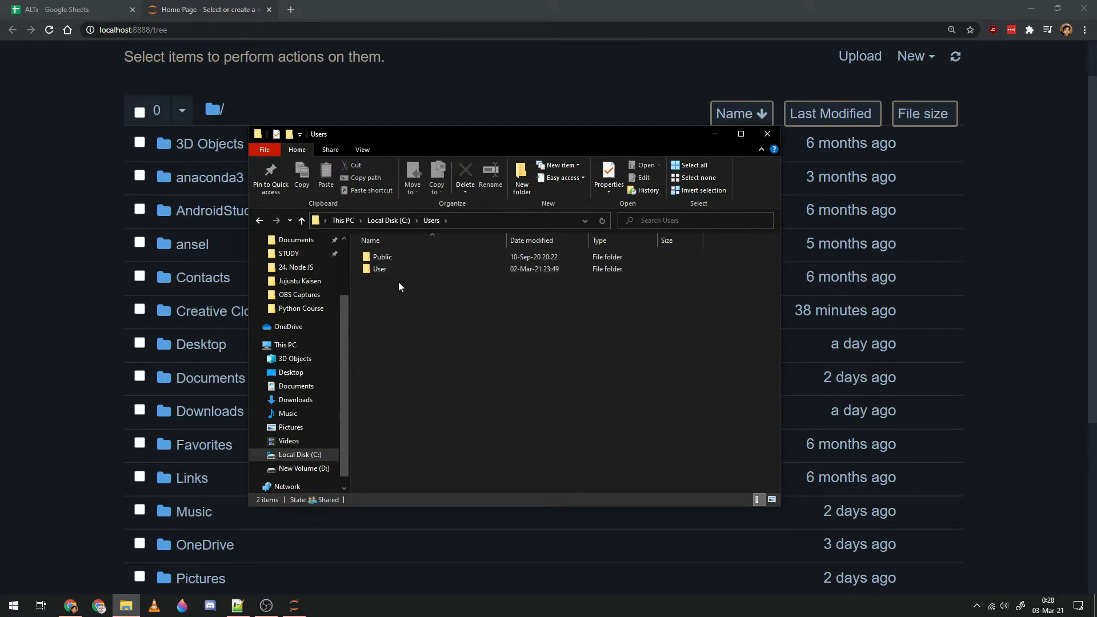
pyautogui.doubleClick(380, 269)
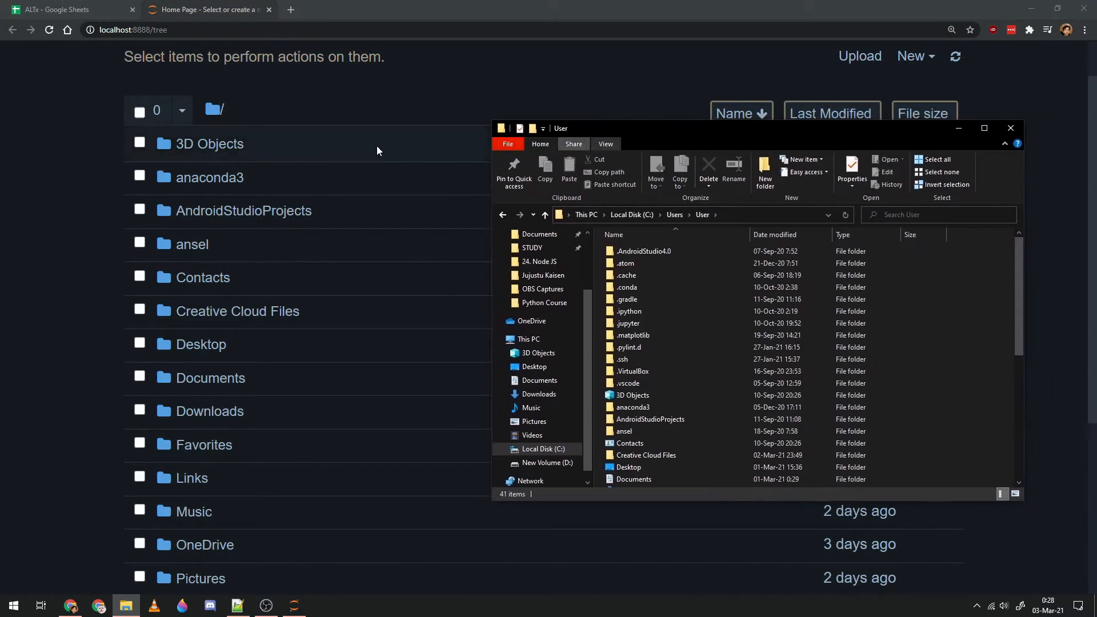
pyautogui.click(632, 396)
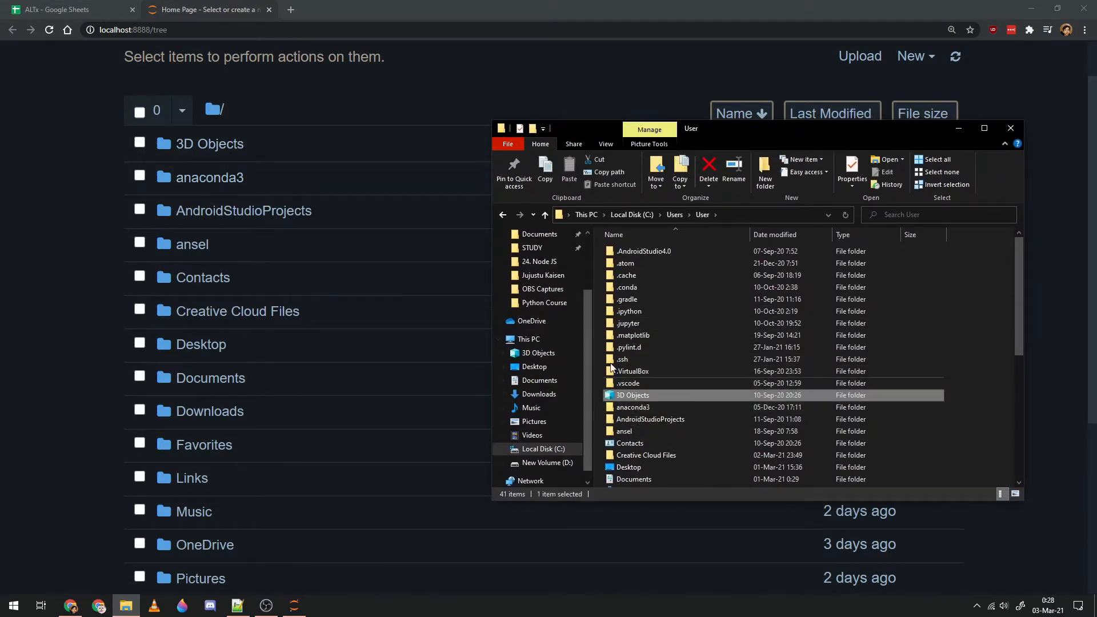
pyautogui.scroll(-3)
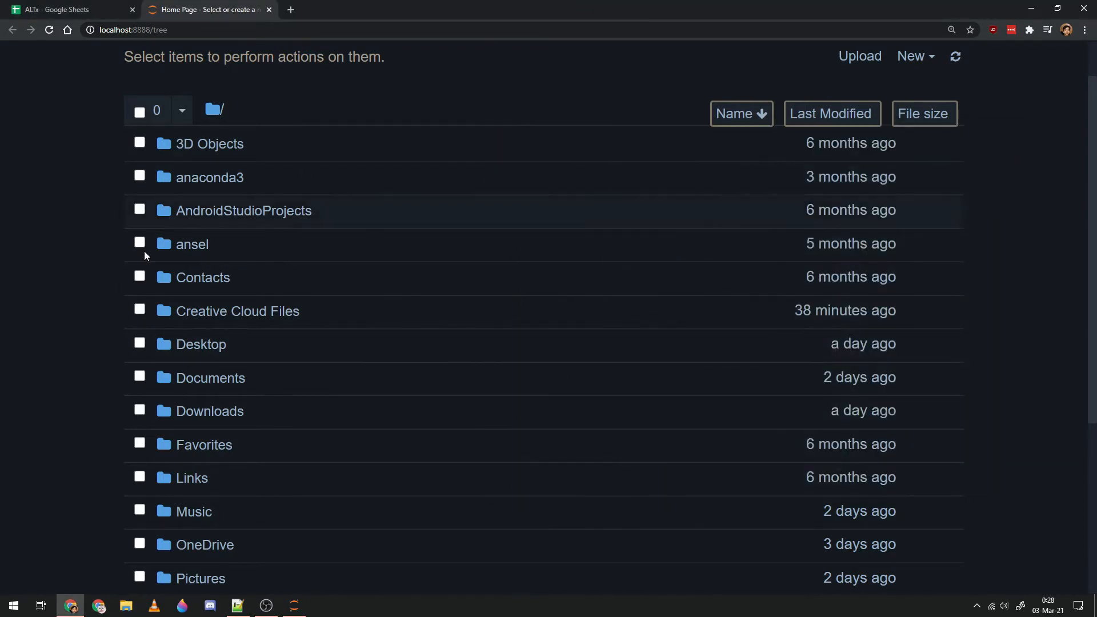
pyautogui.moveTo(231, 399)
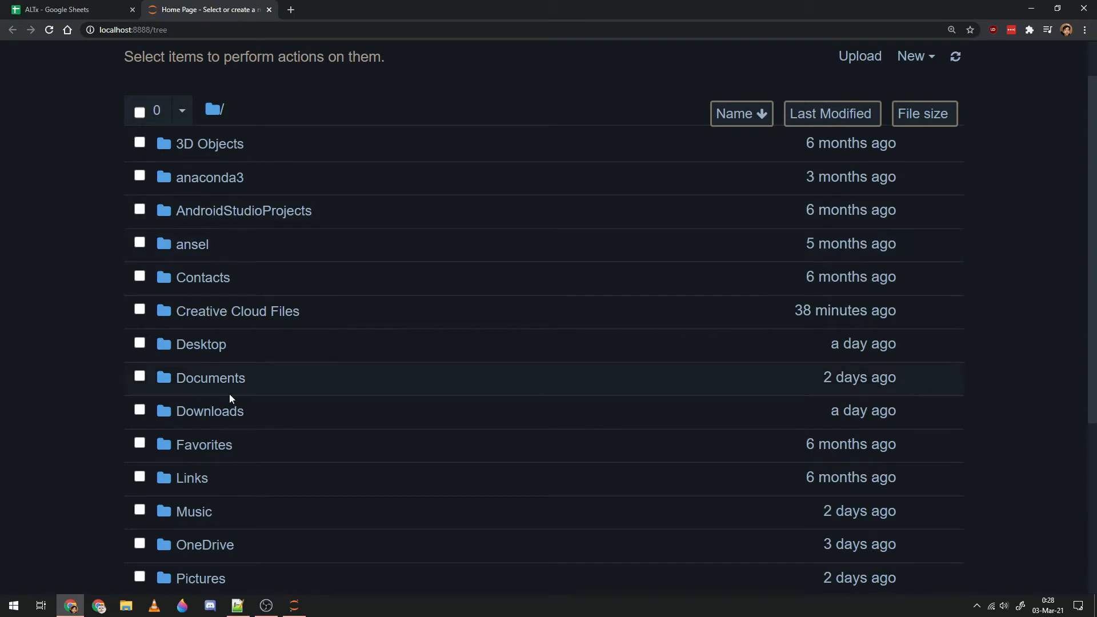
# Create a new Untitled Folder inside Documents/Programming from the New menu.
pyautogui.scroll(-3)
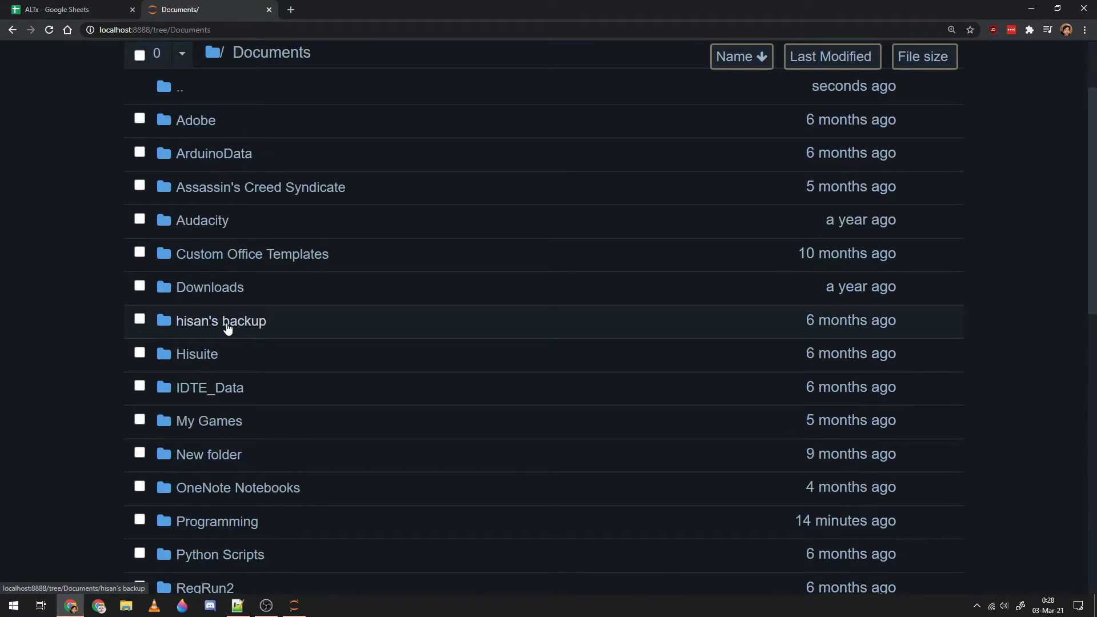
pyautogui.scroll(-3)
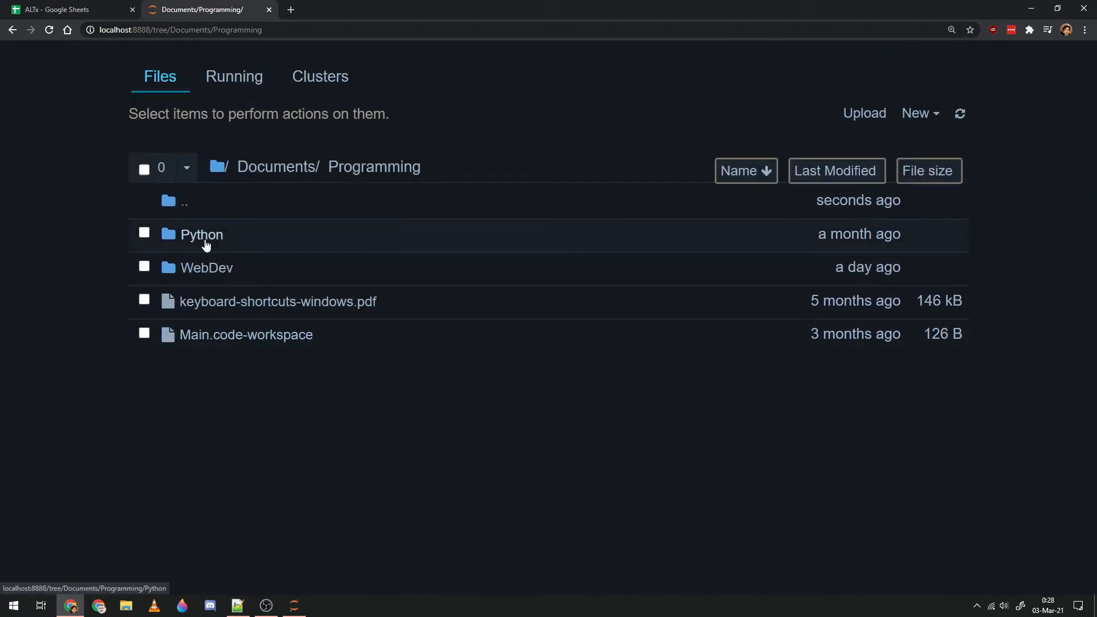
pyautogui.click(916, 113)
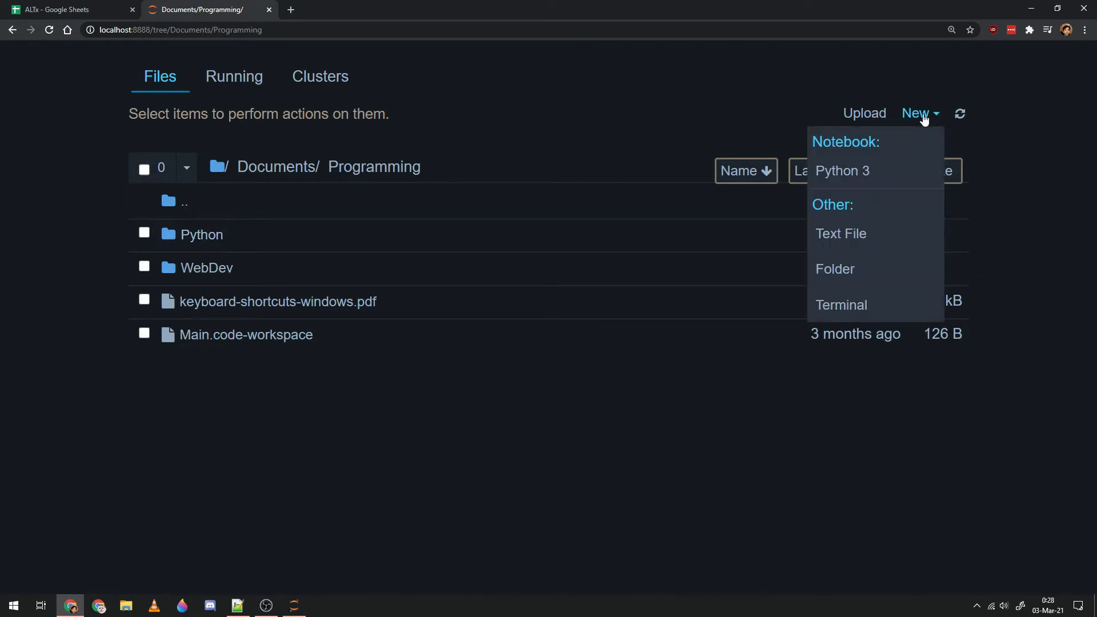
pyautogui.moveTo(835, 269)
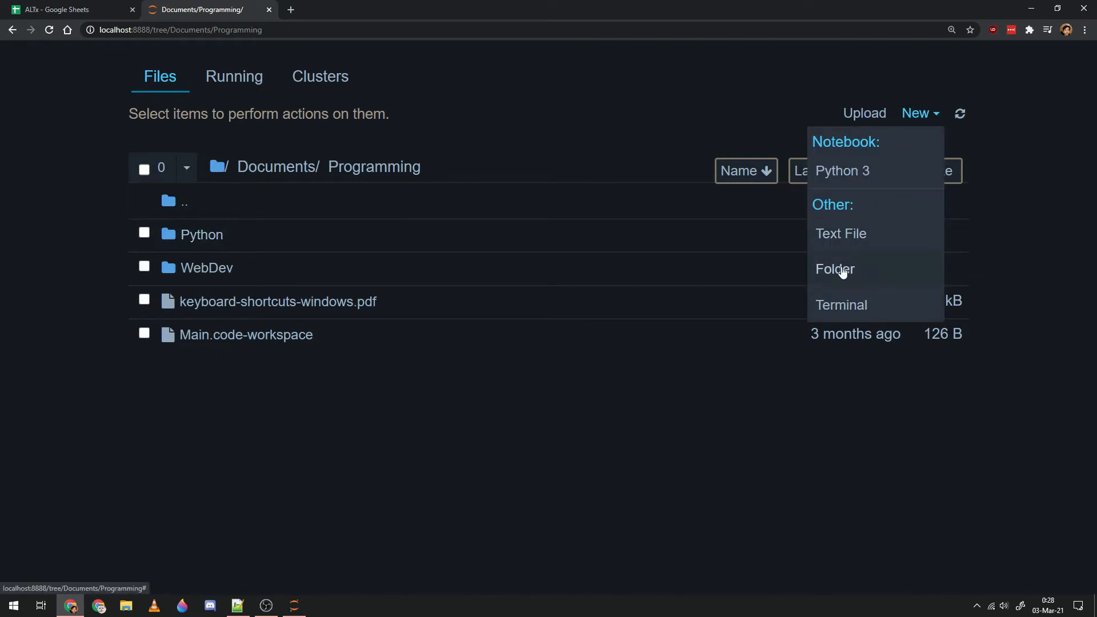
pyautogui.click(834, 269)
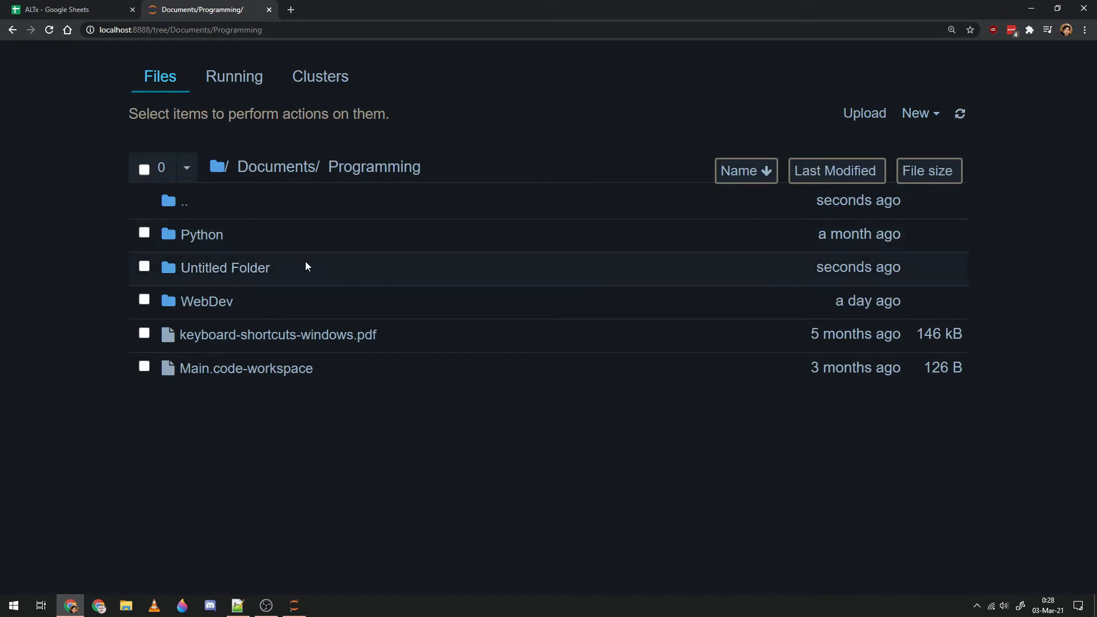
pyautogui.moveTo(233, 271)
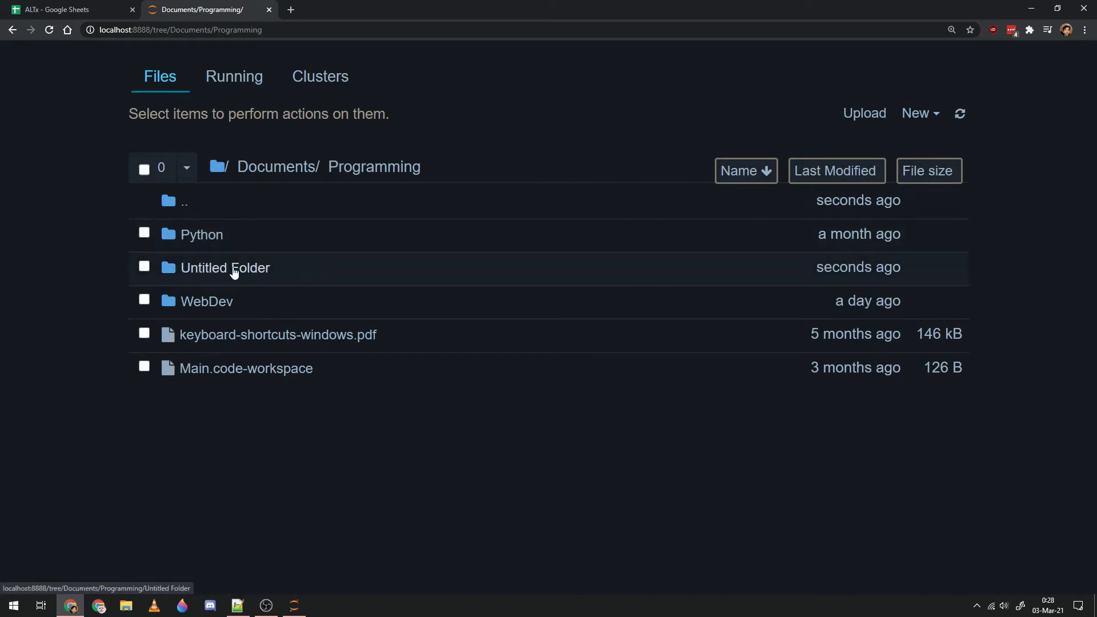
pyautogui.moveTo(225, 292)
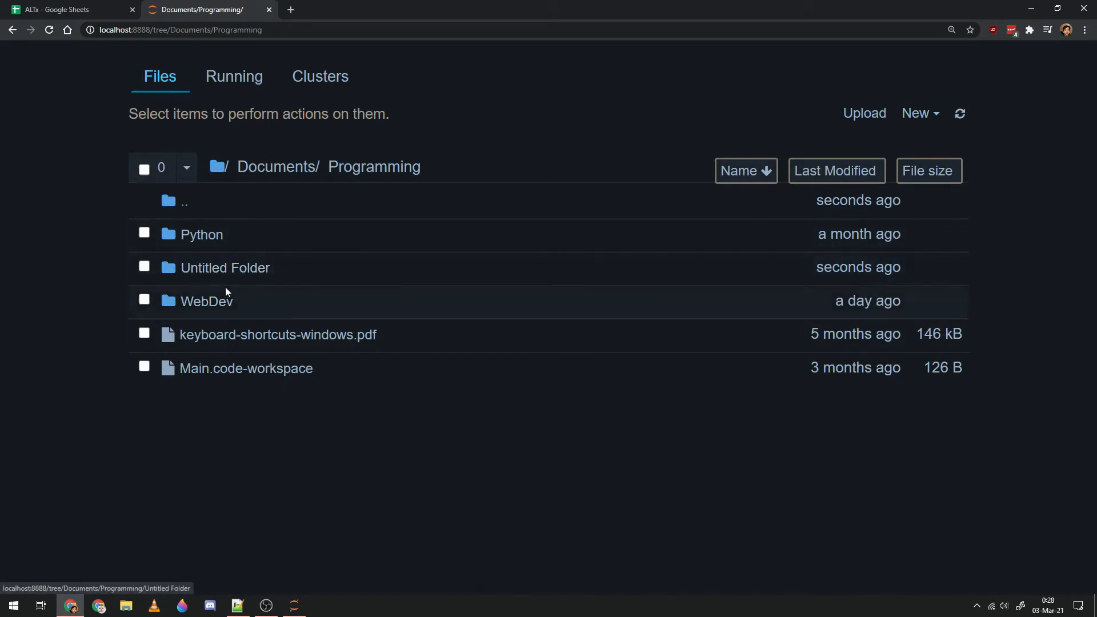
pyautogui.moveTo(219, 281)
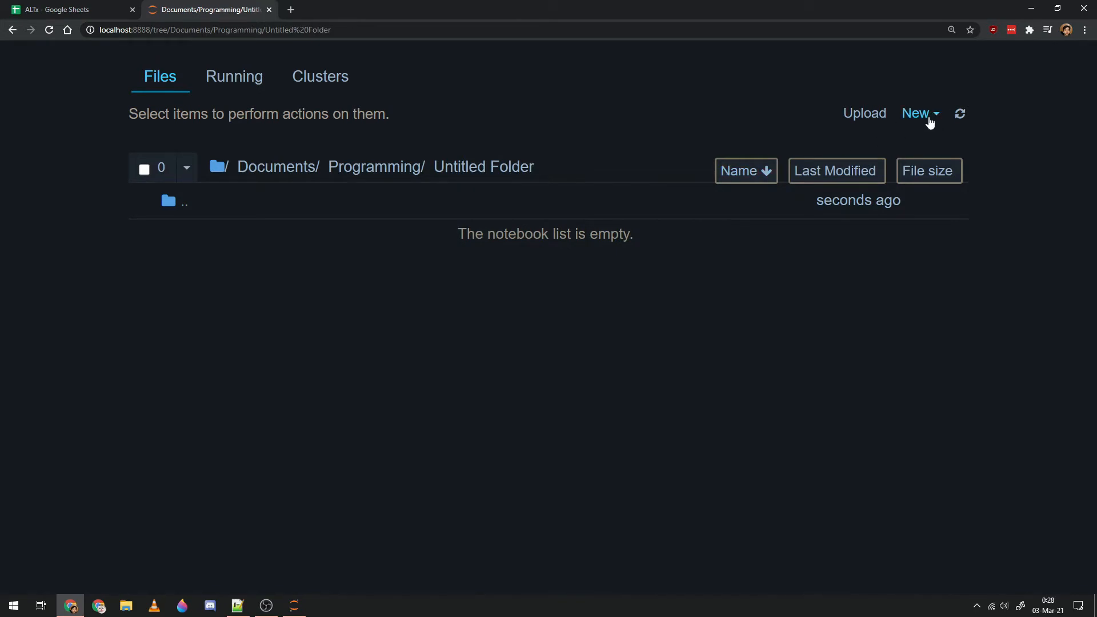
# Start a new Python 3 notebook and enter print("hello world") and print(1+1) in the first cell.
pyautogui.click(916, 112)
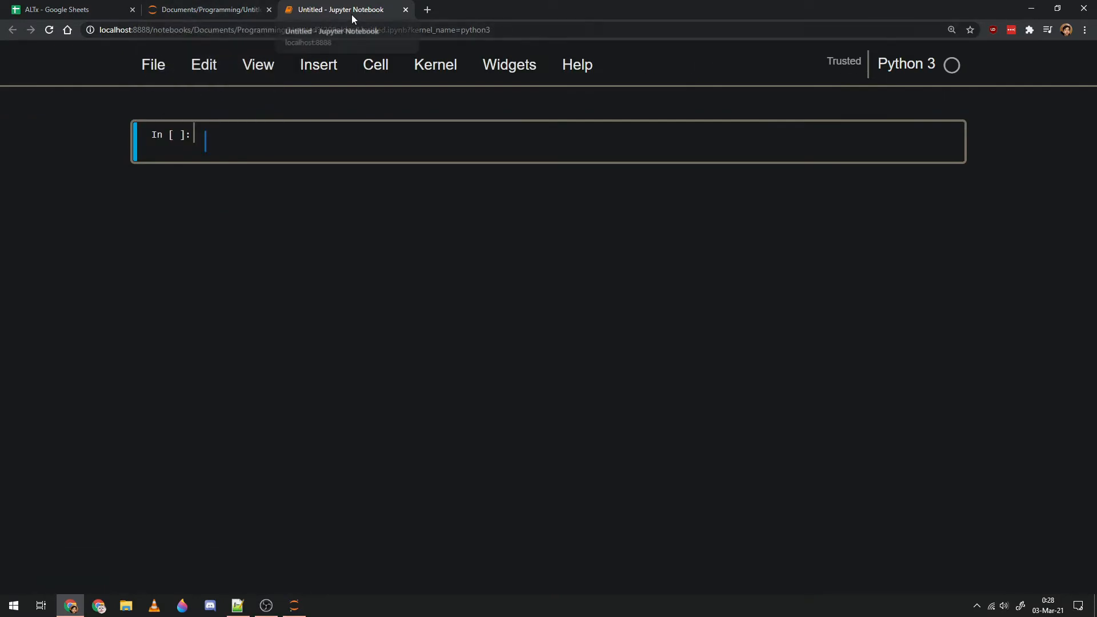
pyautogui.moveTo(409, 44)
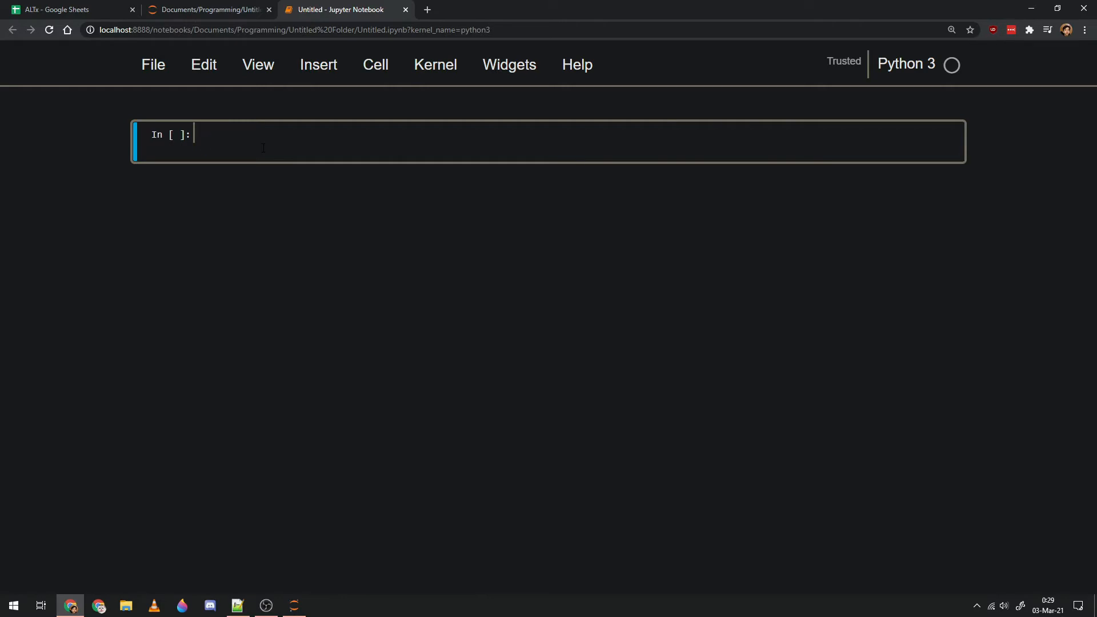
pyautogui.write('print("")')
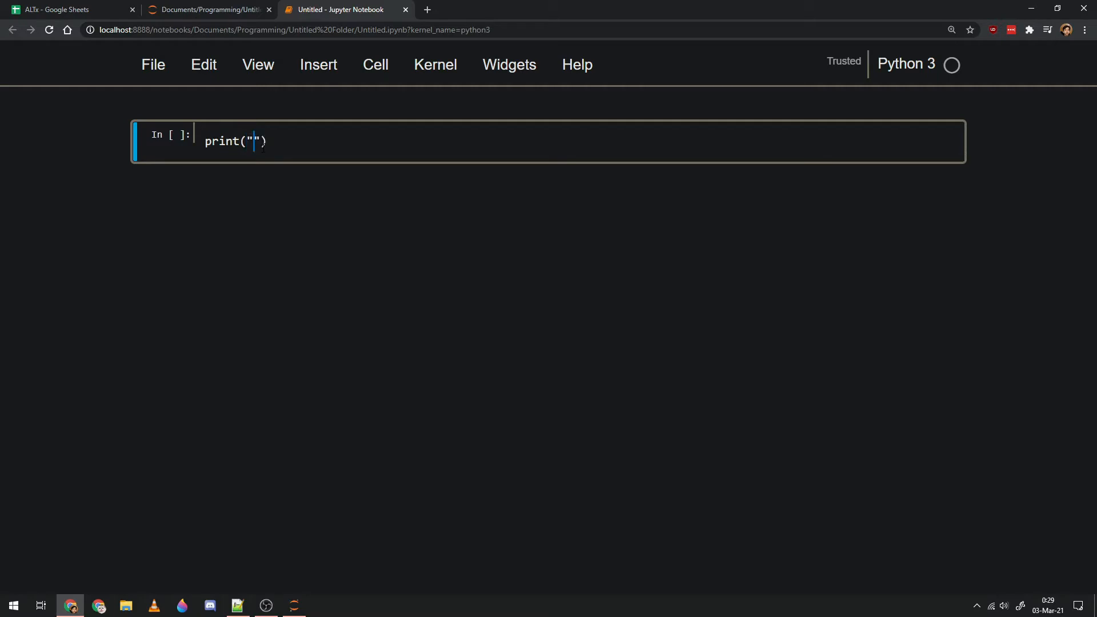
pyautogui.write('hello world')
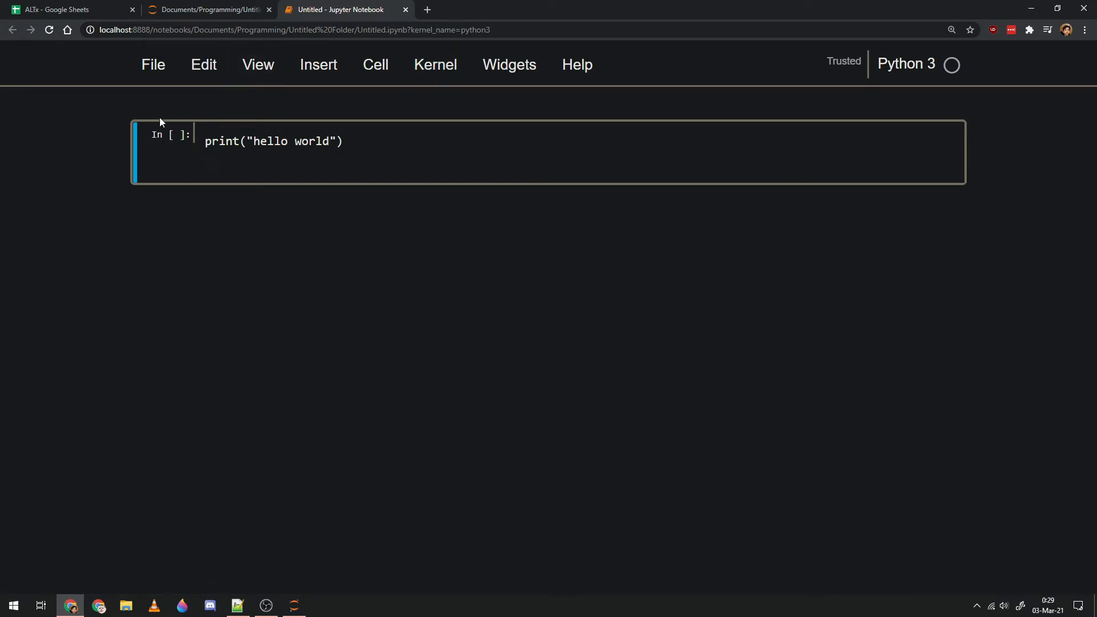
pyautogui.press('enter')
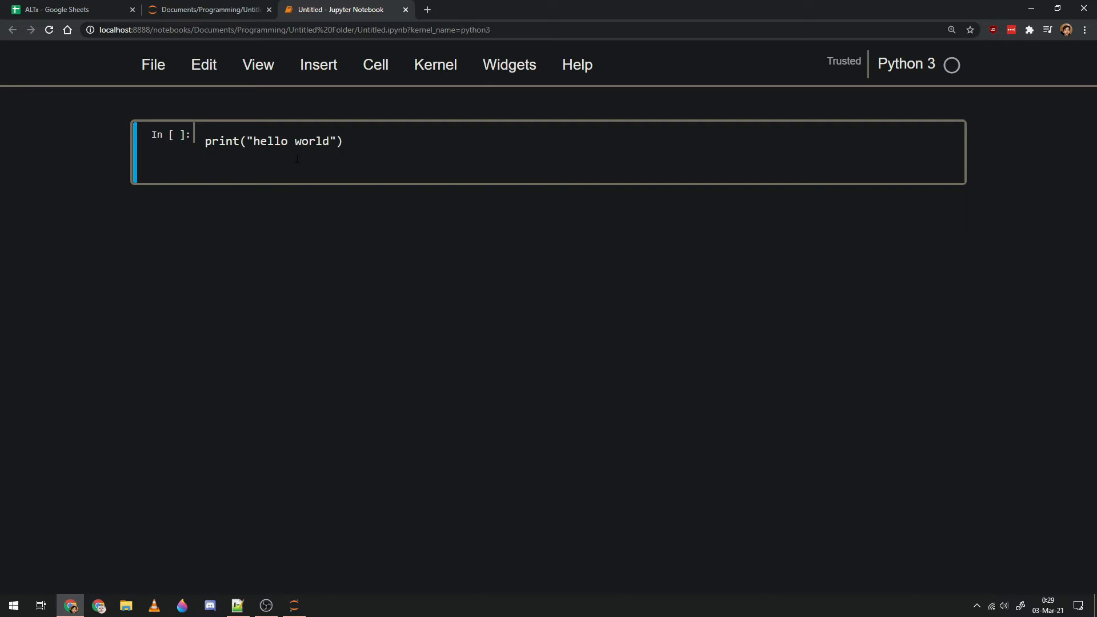
pyautogui.write('print(1_)')
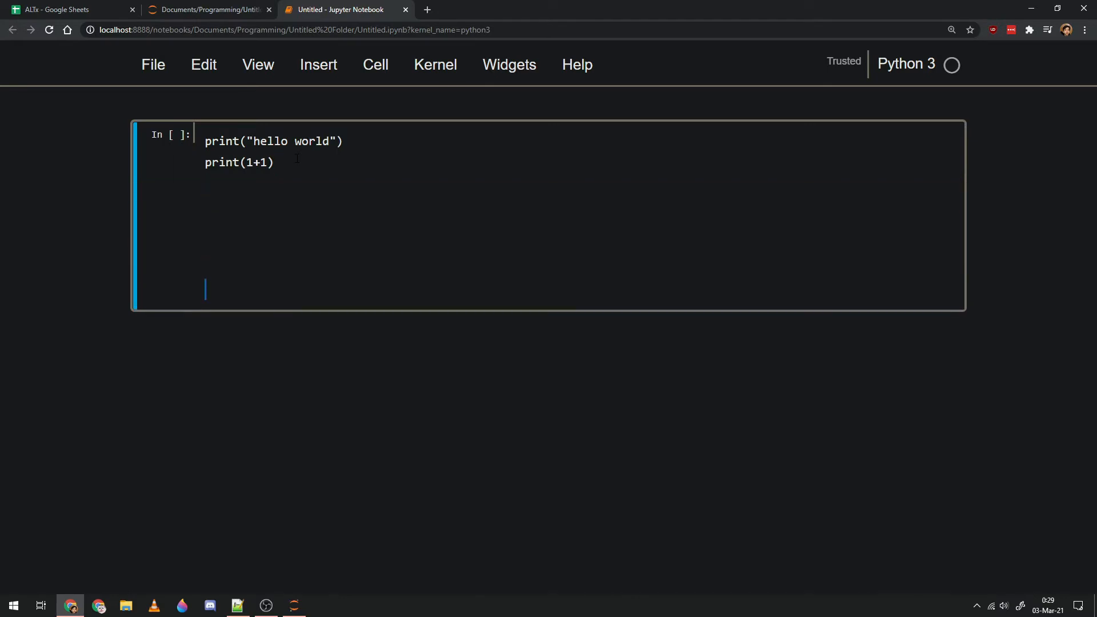
# Run the first cell, printing hello world and 2, and enter print("more stuff") in the cell below.
pyautogui.click(277, 163)
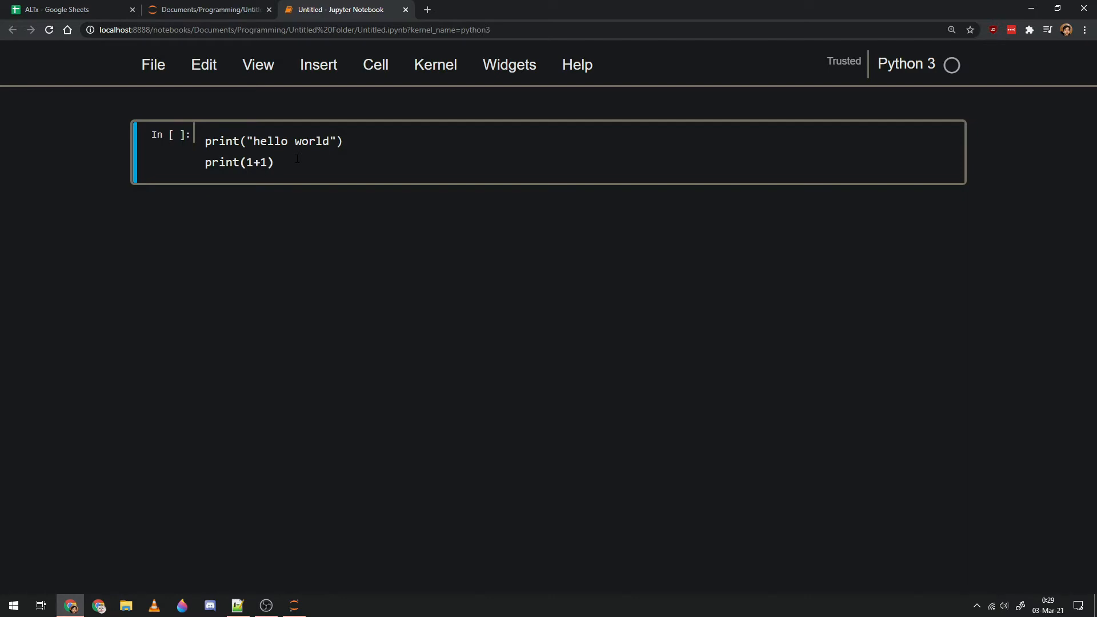
pyautogui.press('shift+enter')
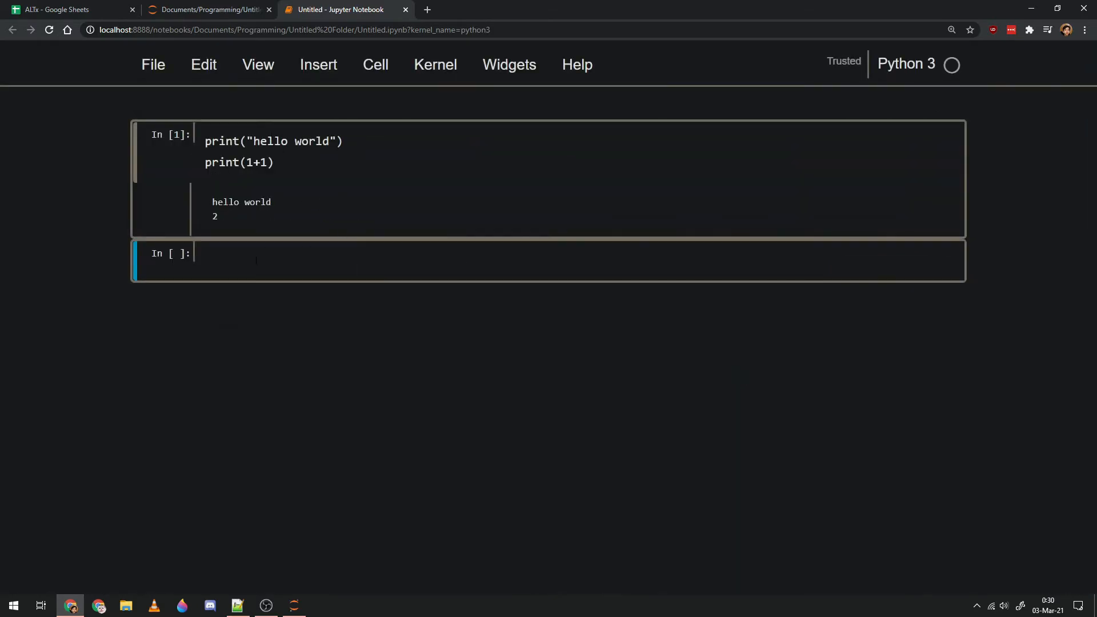
pyautogui.moveTo(330, 235)
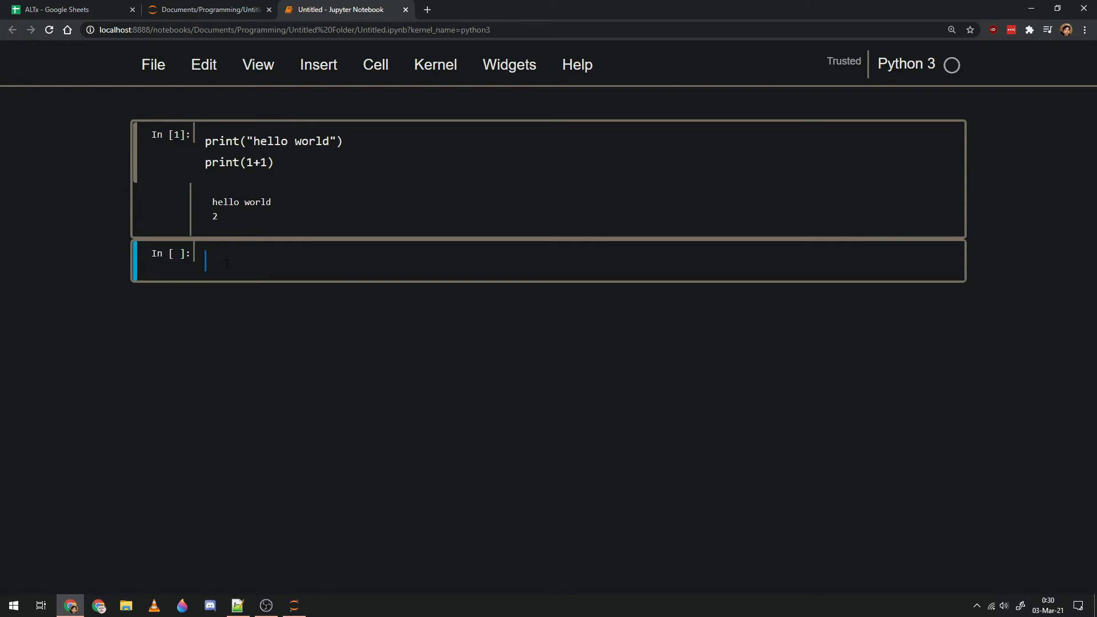
pyautogui.write('print')
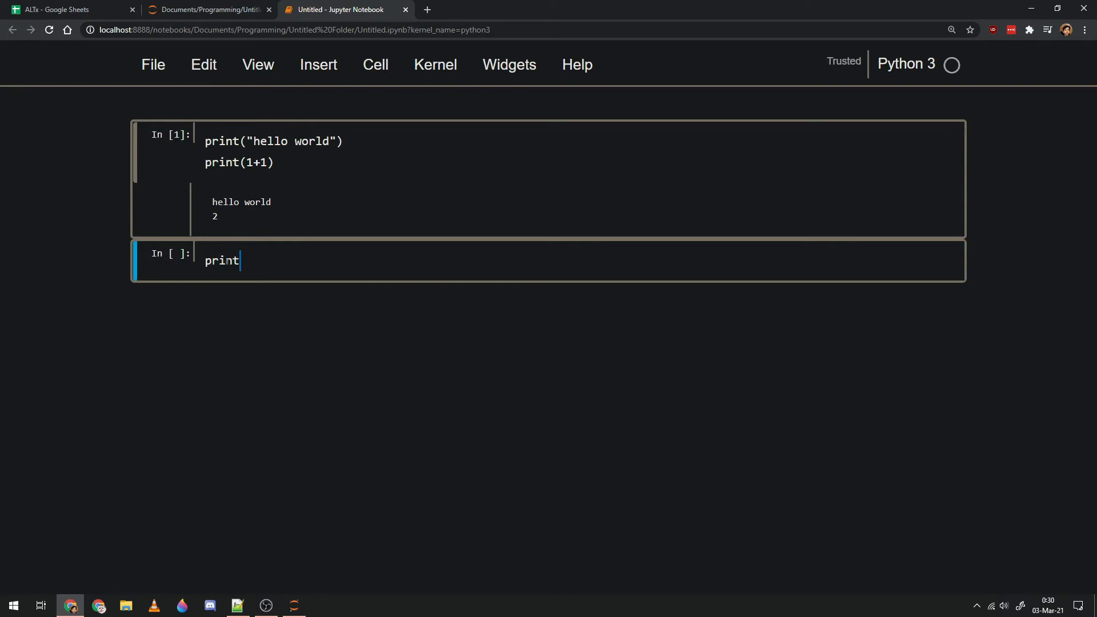
pyautogui.write('("")')
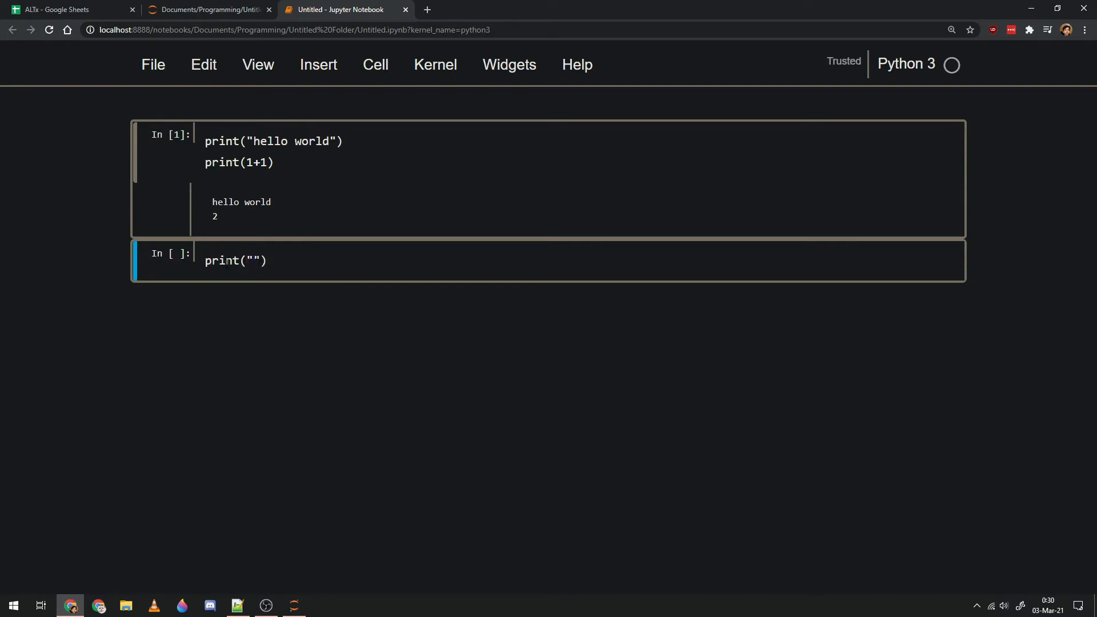
pyautogui.write('more stuff')
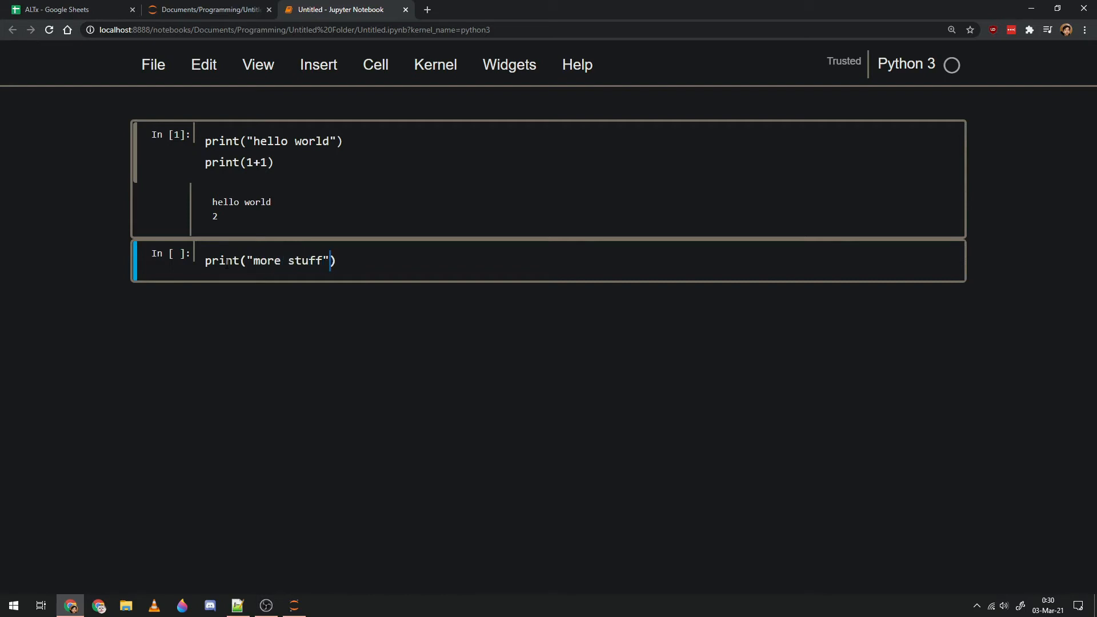
pyautogui.moveTo(203, 65)
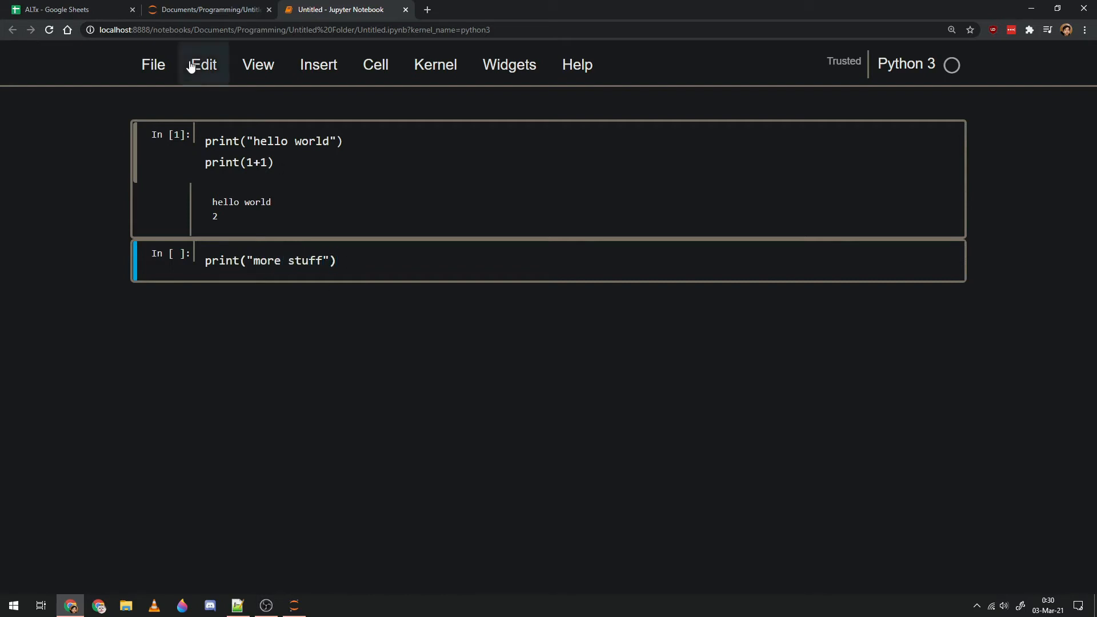
pyautogui.click(202, 65)
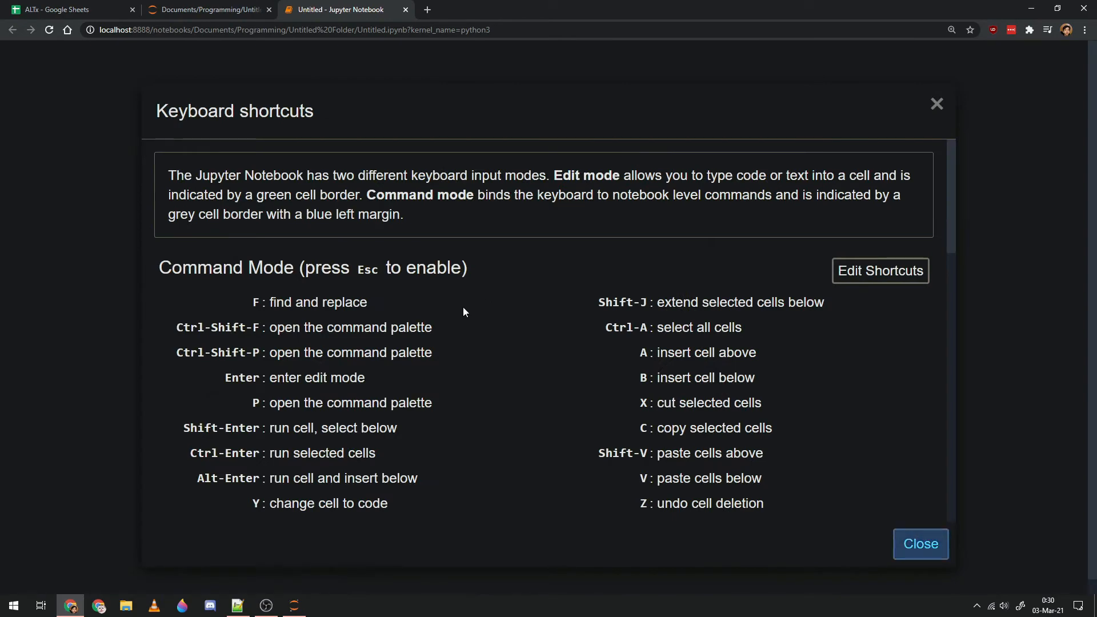
pyautogui.scroll(-3)
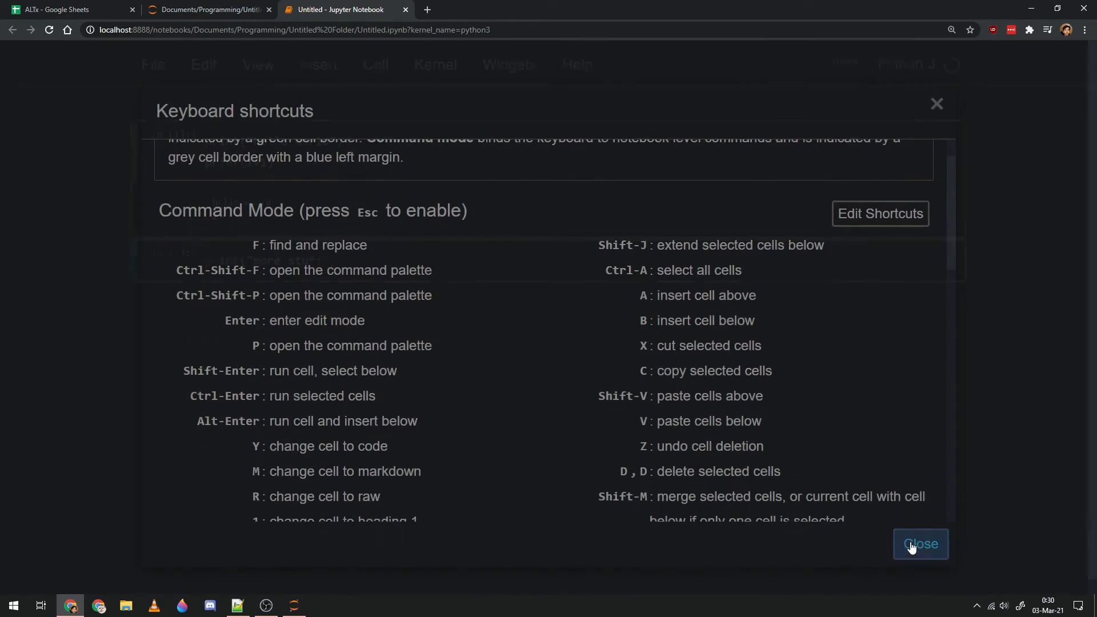
pyautogui.click(921, 544)
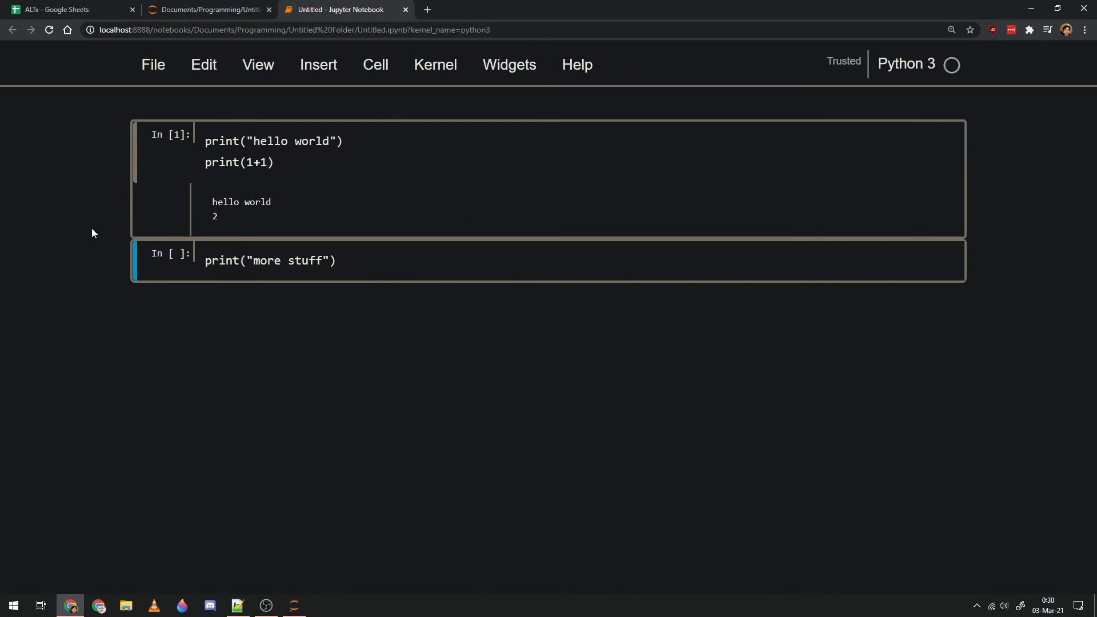
# Insert a third cell holding print("even more stuff").
pyautogui.press('b')
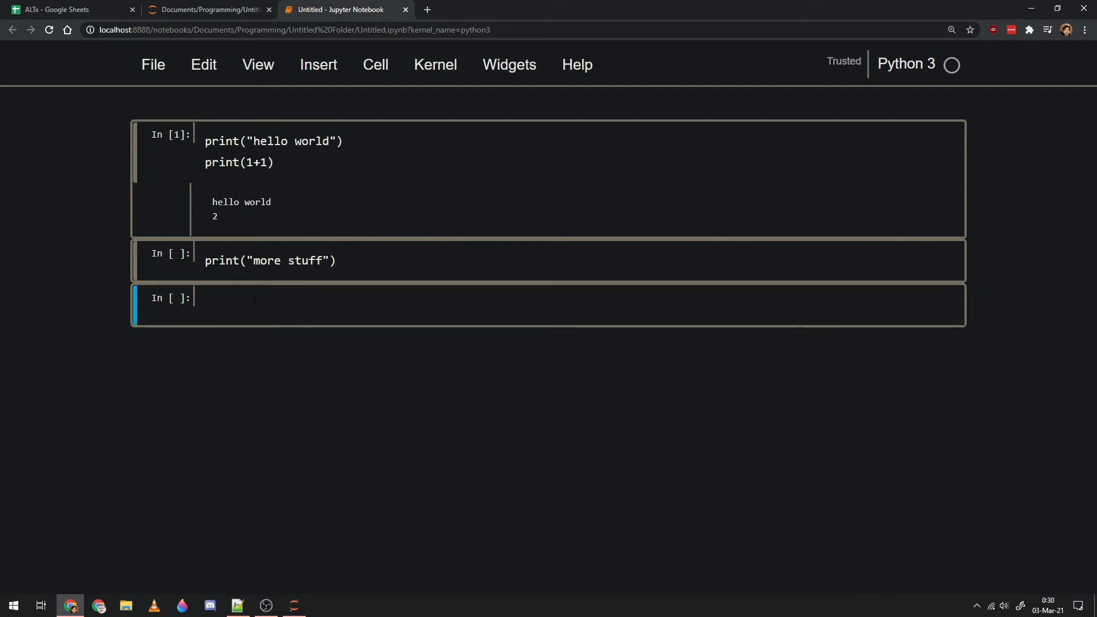
pyautogui.write('print("")')
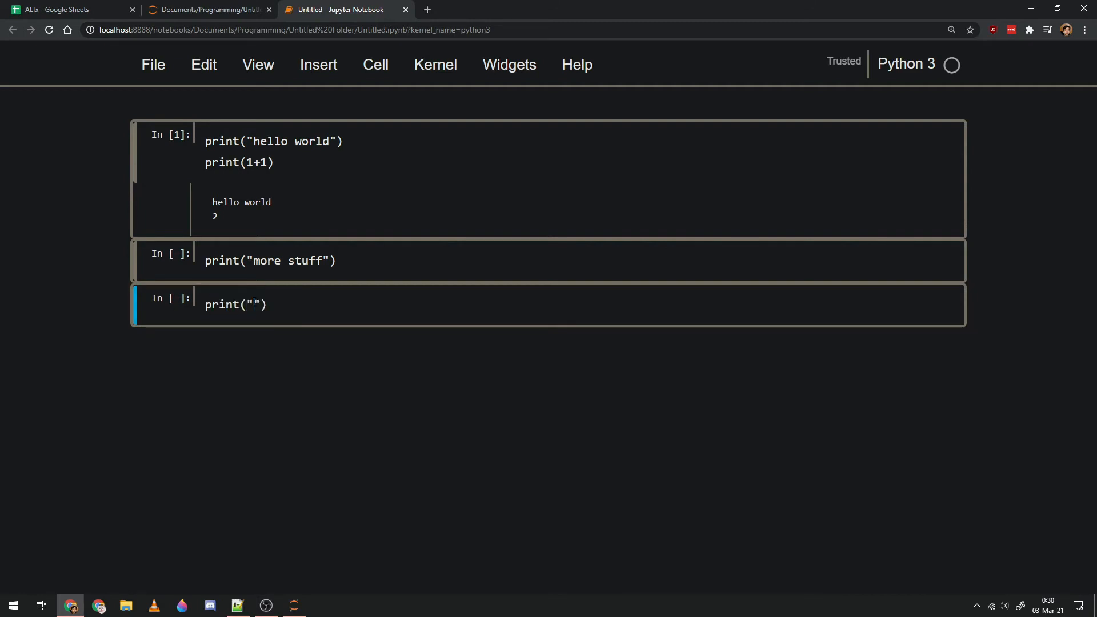
pyautogui.write('even more st')
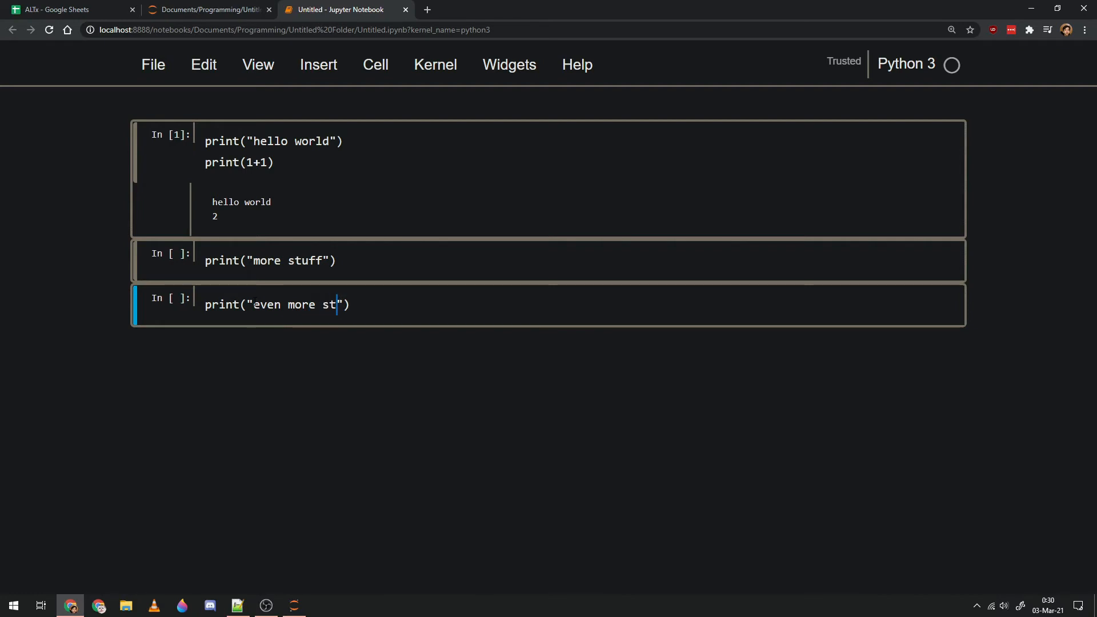
pyautogui.write('uff')
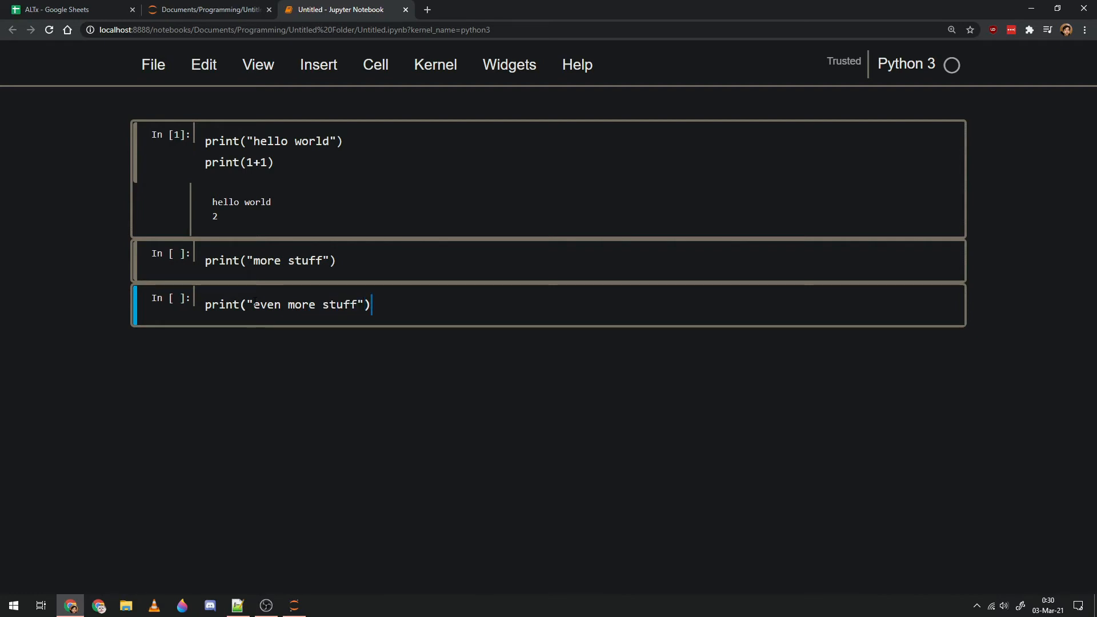
# Misspell the second cell's print as pritn and select the first two cells.
pyautogui.click(269, 260)
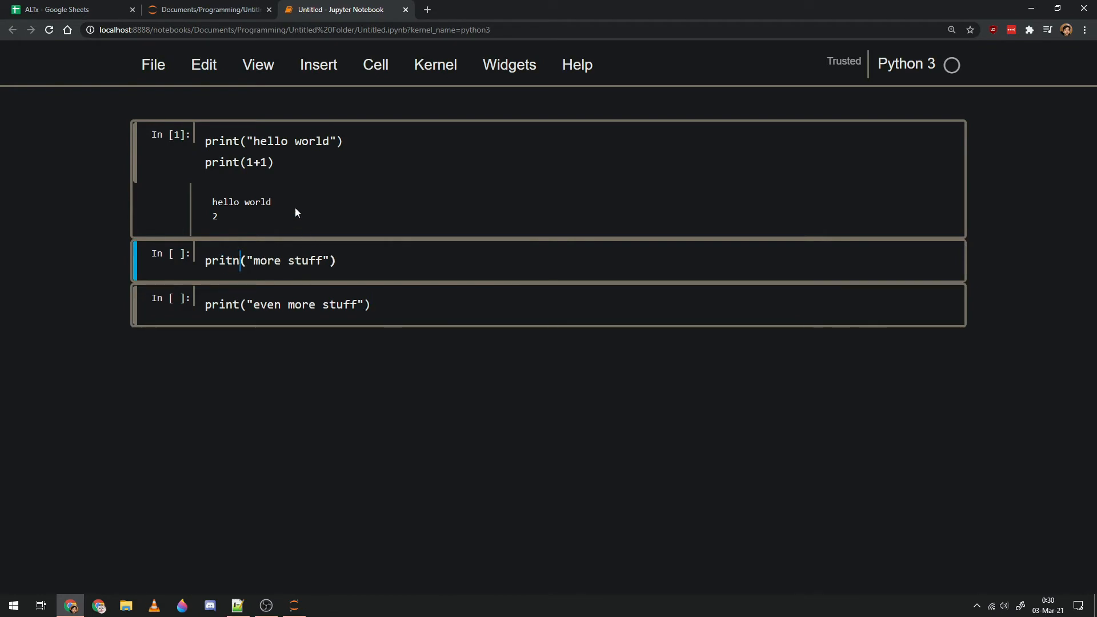
pyautogui.moveTo(175, 138)
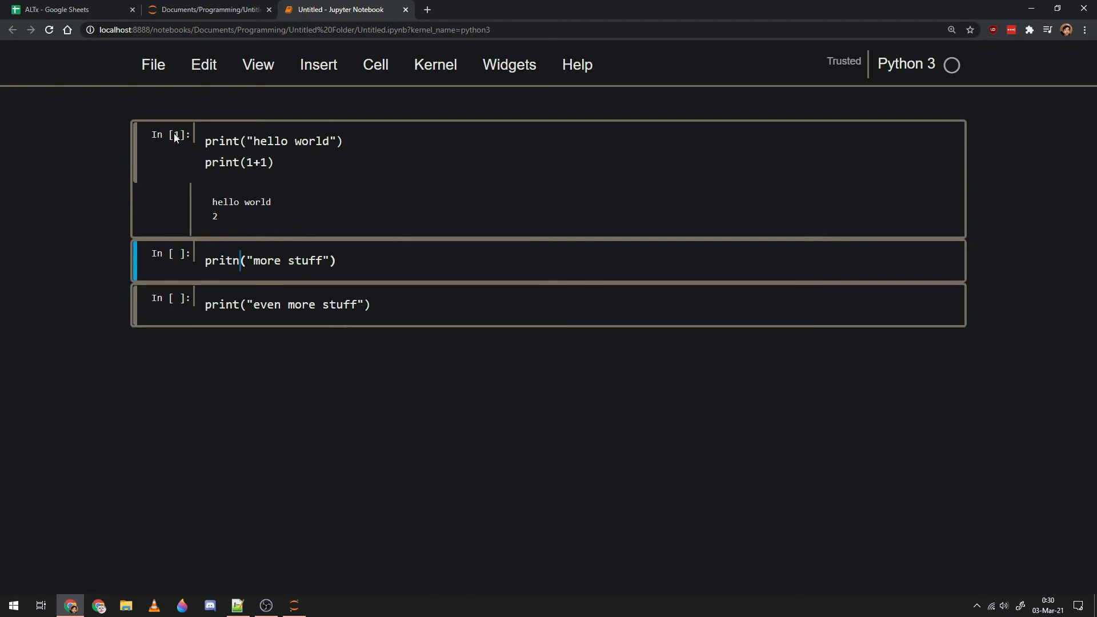
pyautogui.press('ctrl+s')
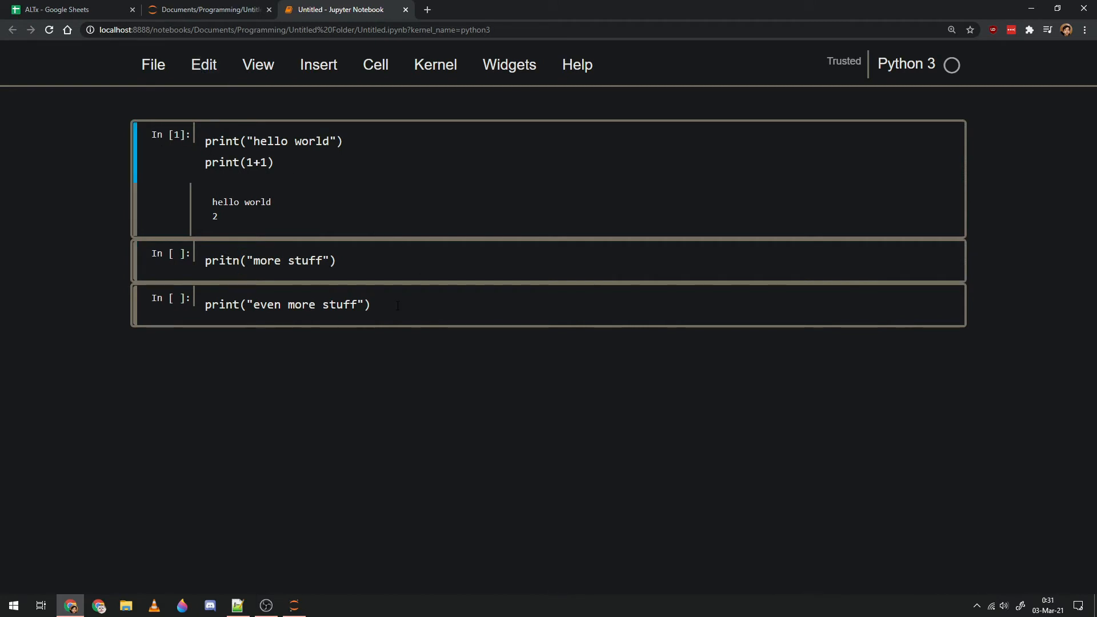
pyautogui.click(280, 305)
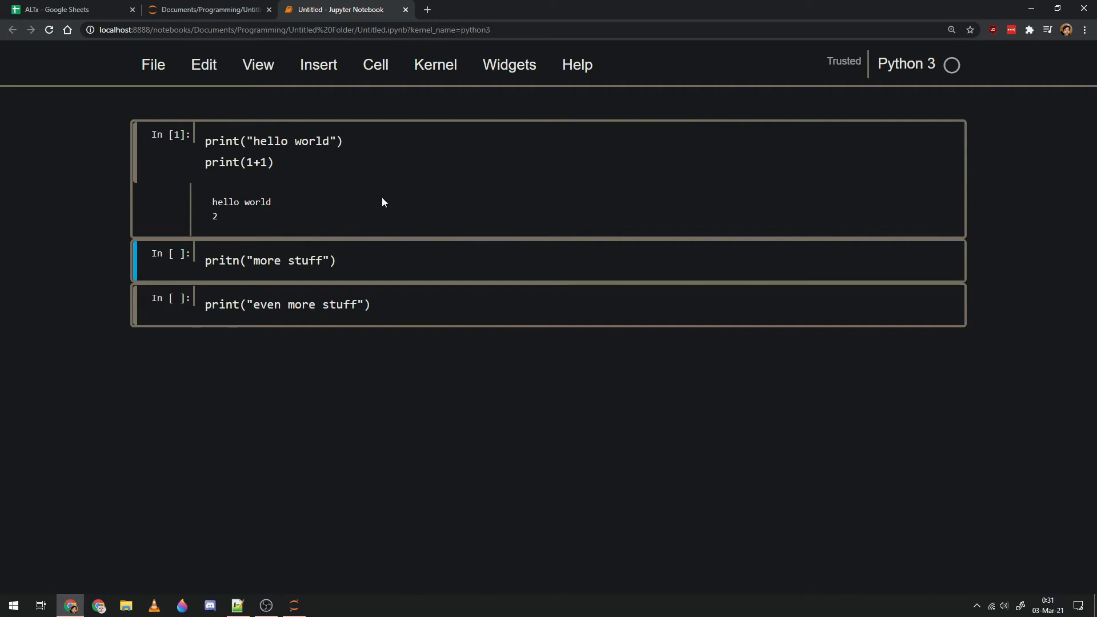
# Run the first two cells, reprinting hello world and 2 and raising NameError for pritn.
pyautogui.press('shift+enter')
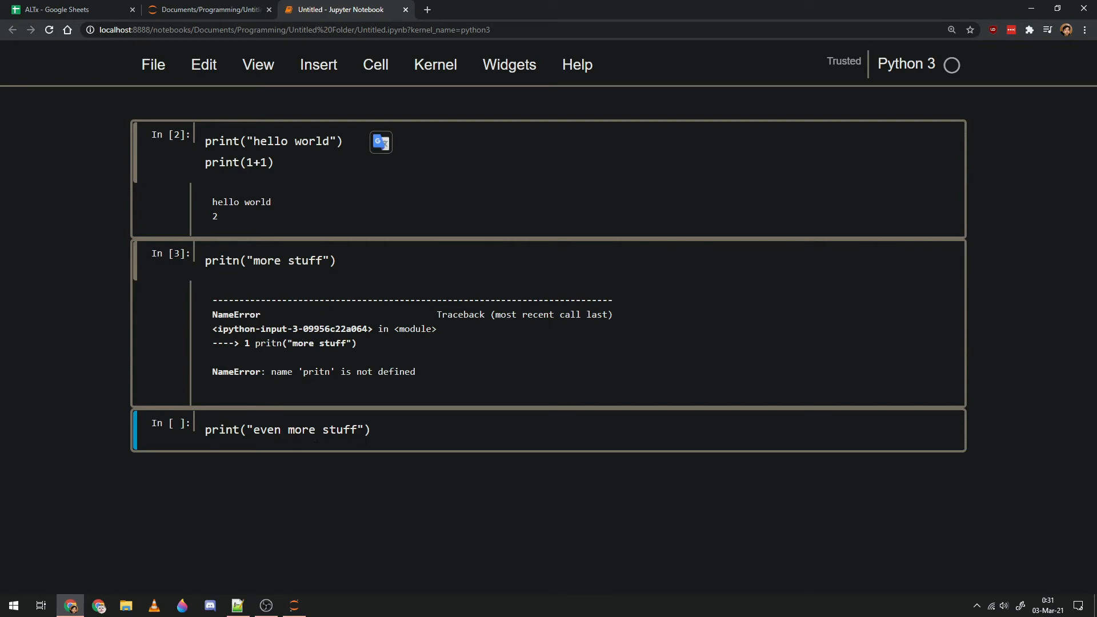
pyautogui.moveTo(221, 328)
pyautogui.write('p')
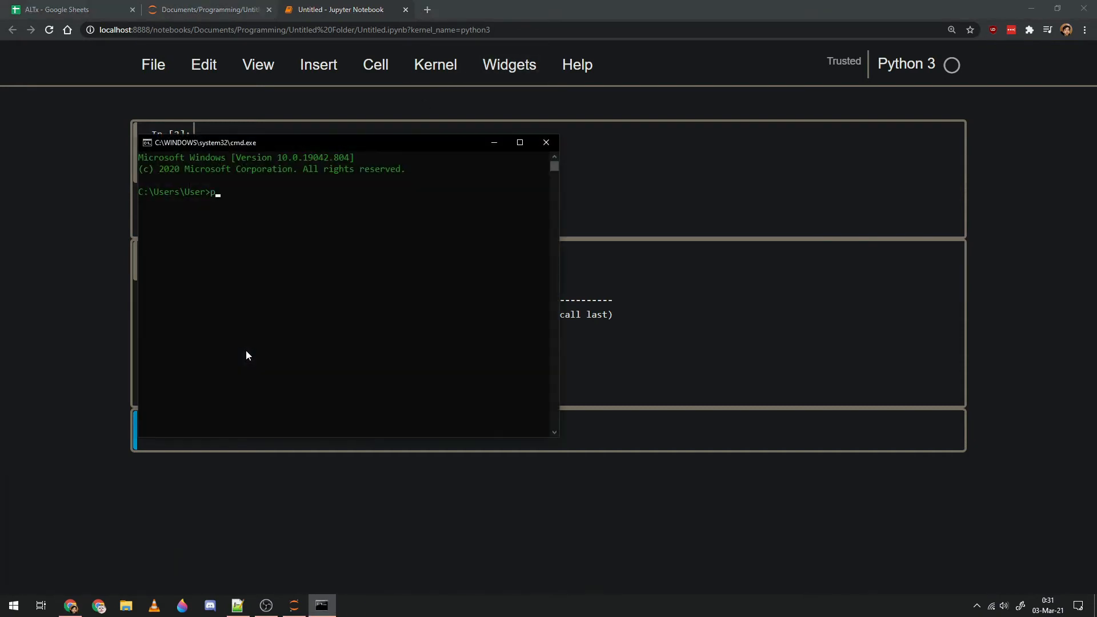
# In a Python prompt, run pritn("typo") to get a NameError, then print("typo") to output typo.
pyautogui.write('y')
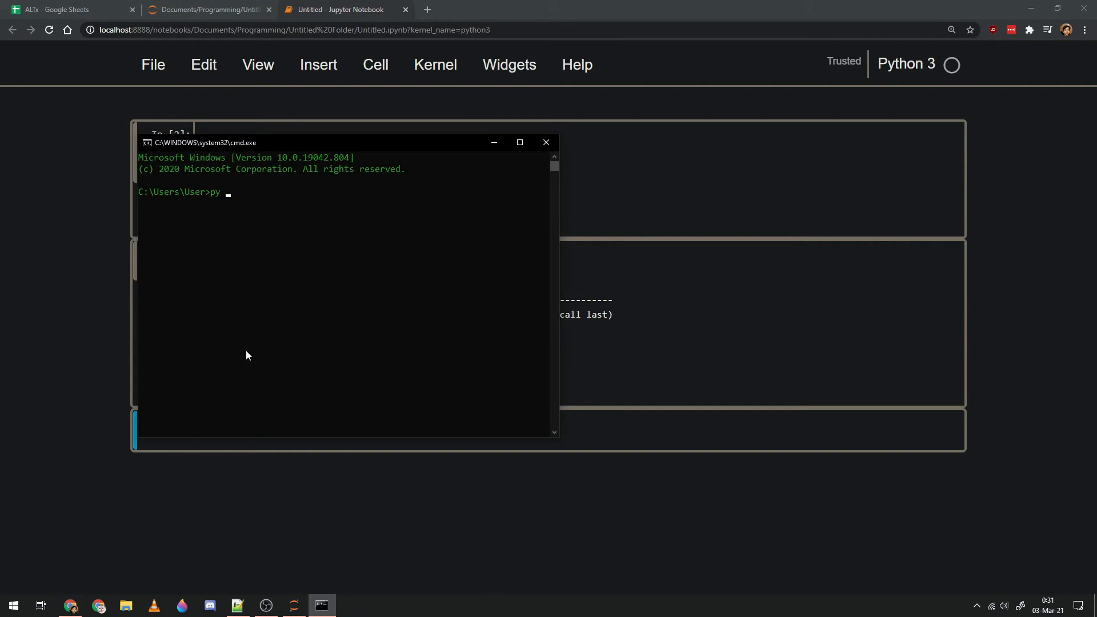
pyautogui.write('-3.8')
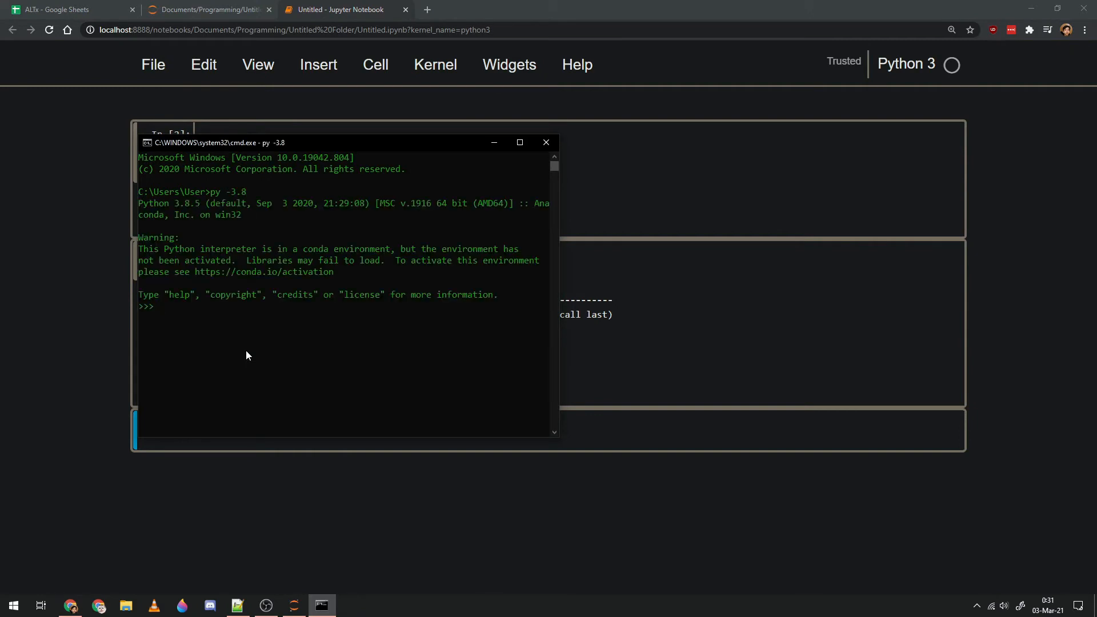
pyautogui.write('pri')
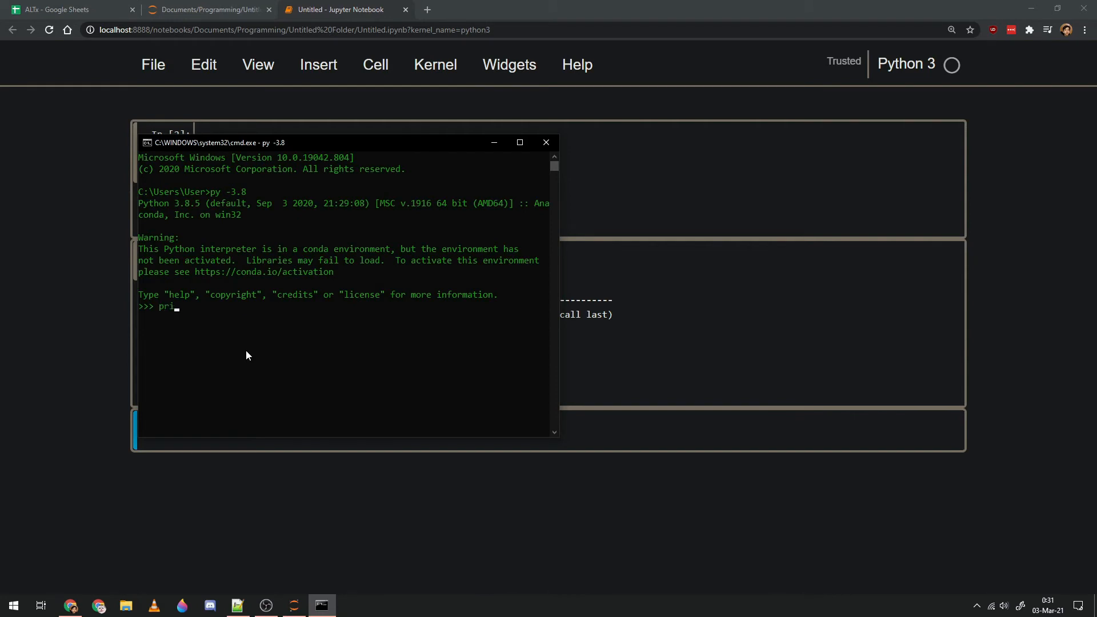
pyautogui.write('tn(')
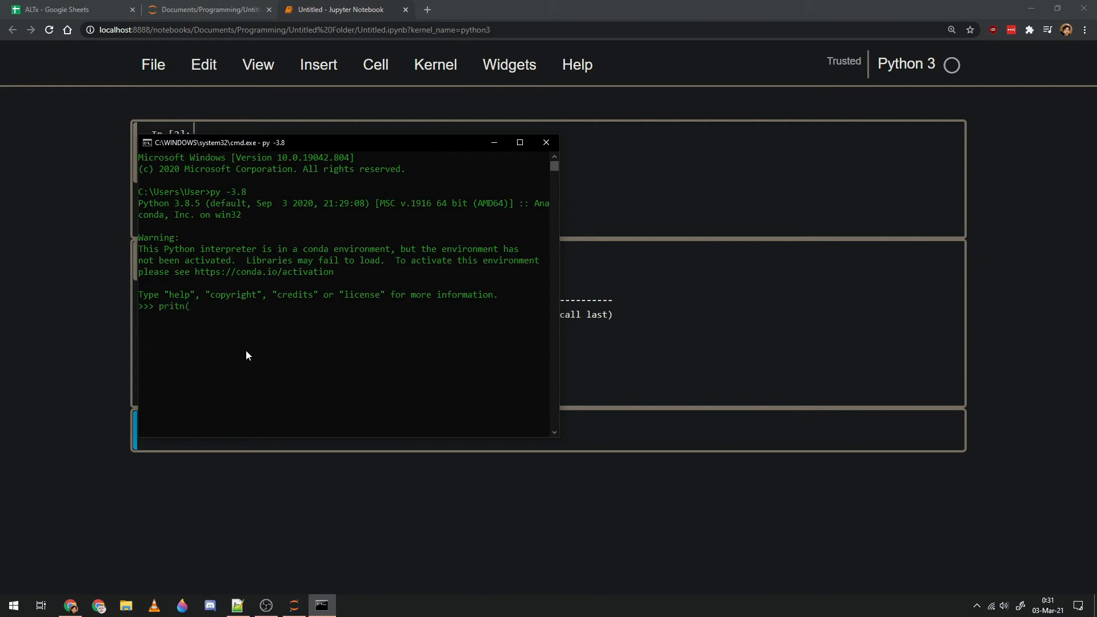
pyautogui.write('("typ')
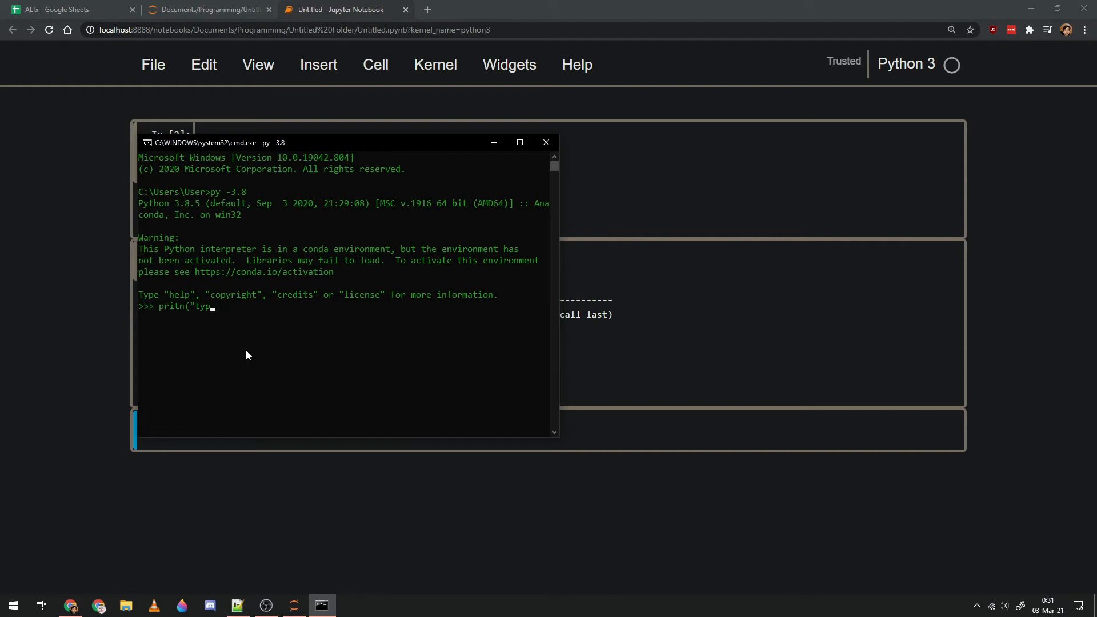
pyautogui.write('o"')
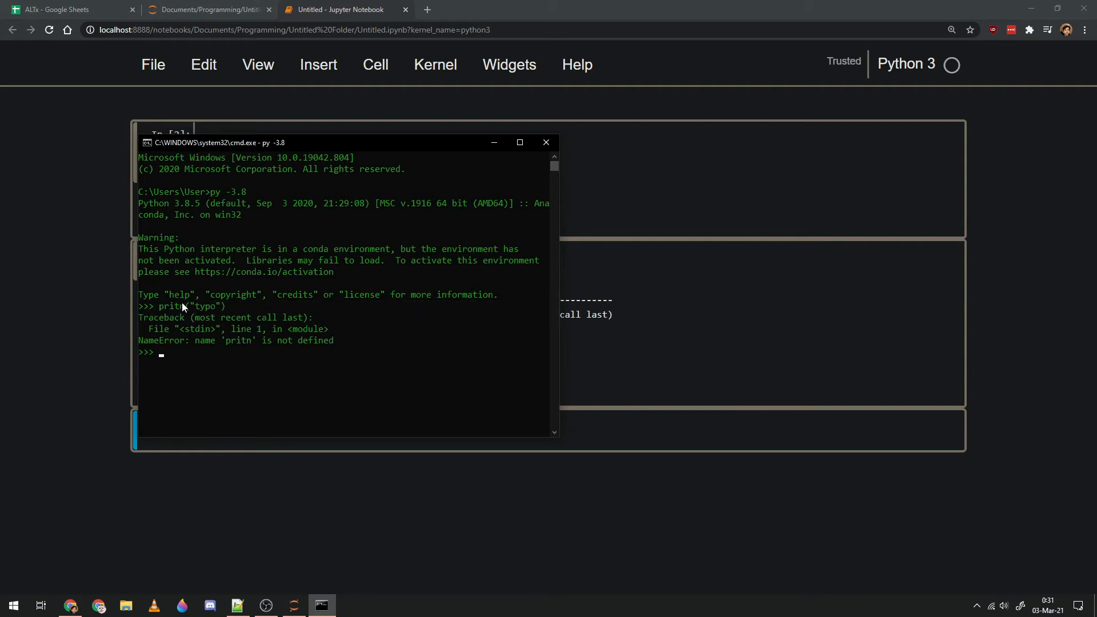
pyautogui.write('pritn("typo")')
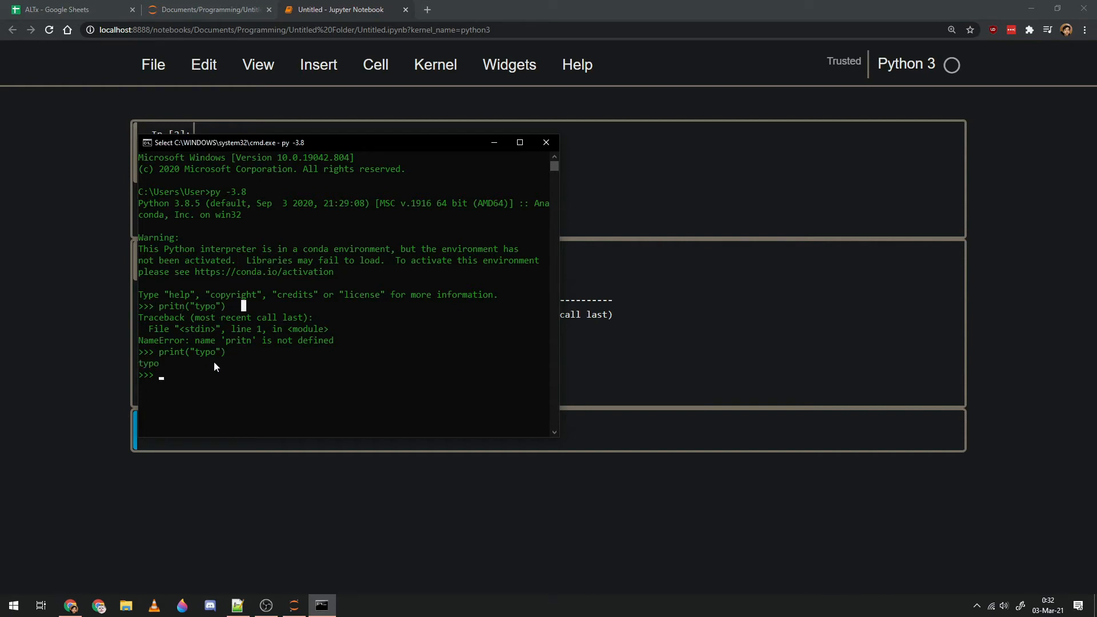
# Return to the notebook and choose Continue Running in the Restart kernel dialog.
pyautogui.click(545, 142)
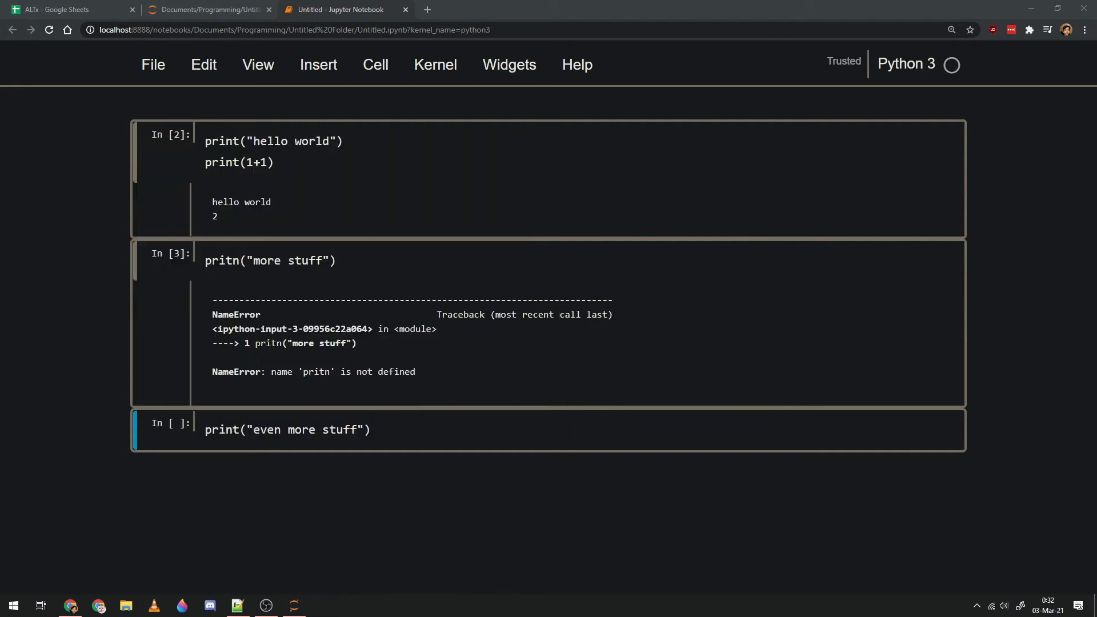
pyautogui.moveTo(279, 227)
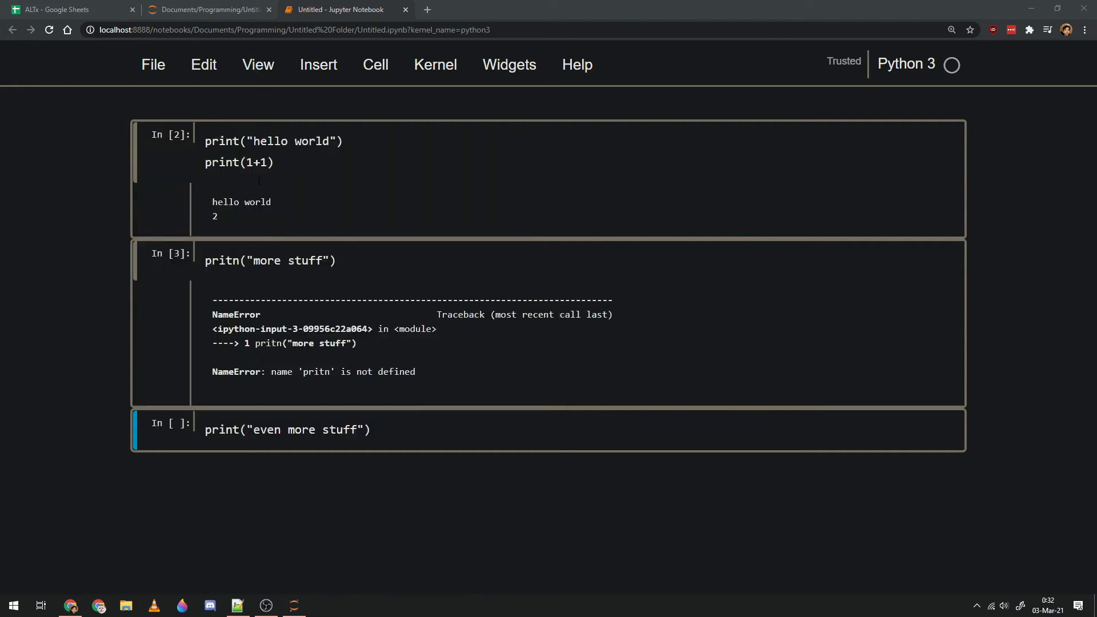
pyautogui.click(168, 179)
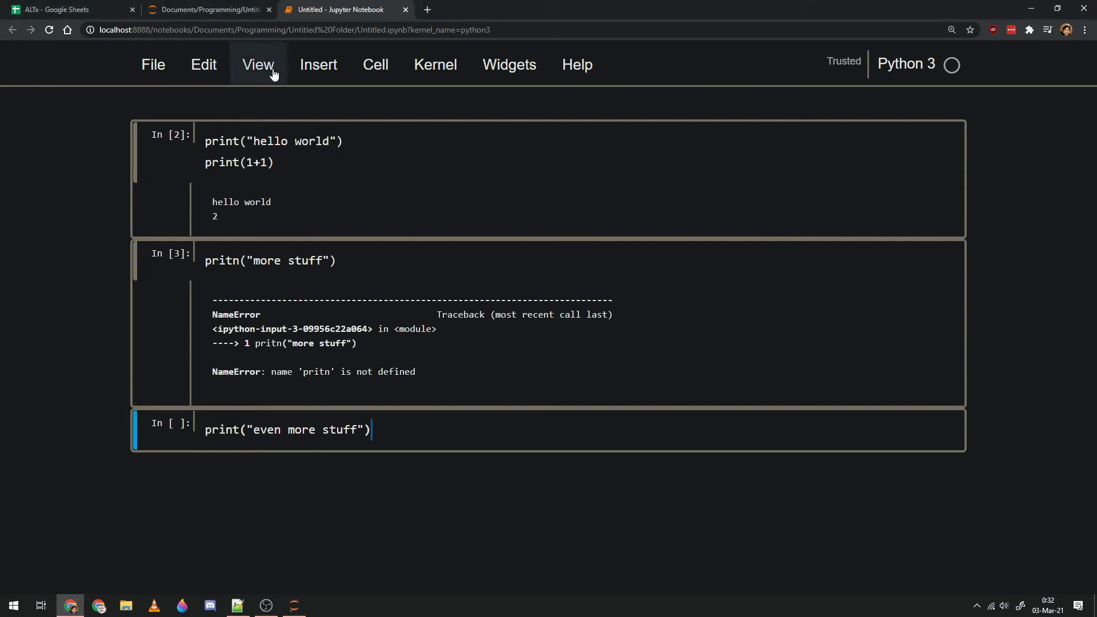
pyautogui.click(434, 65)
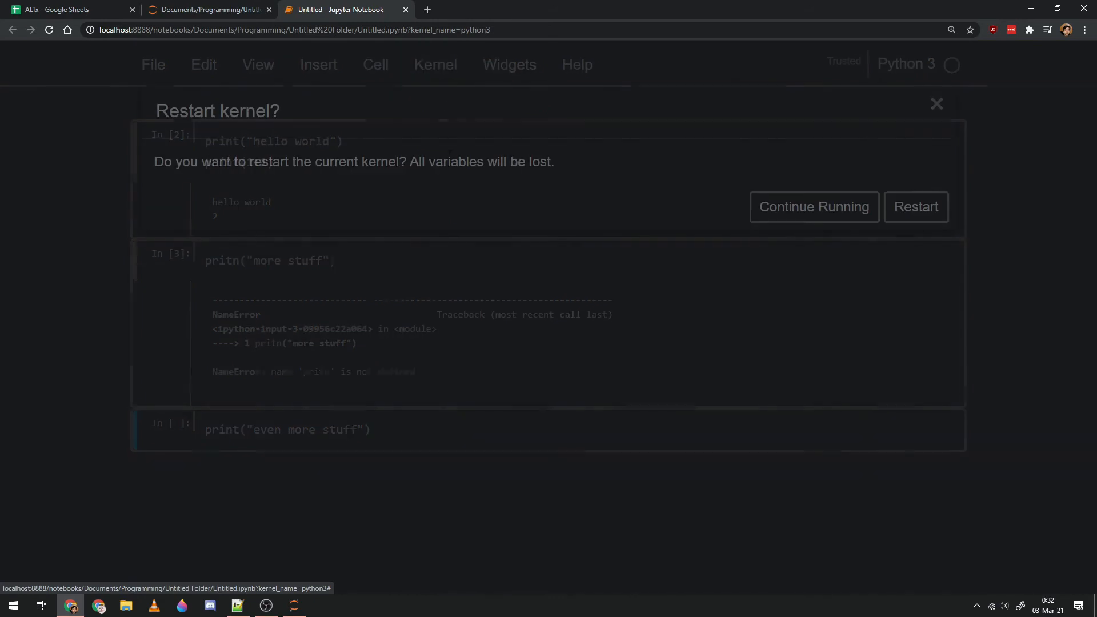
pyautogui.click(814, 206)
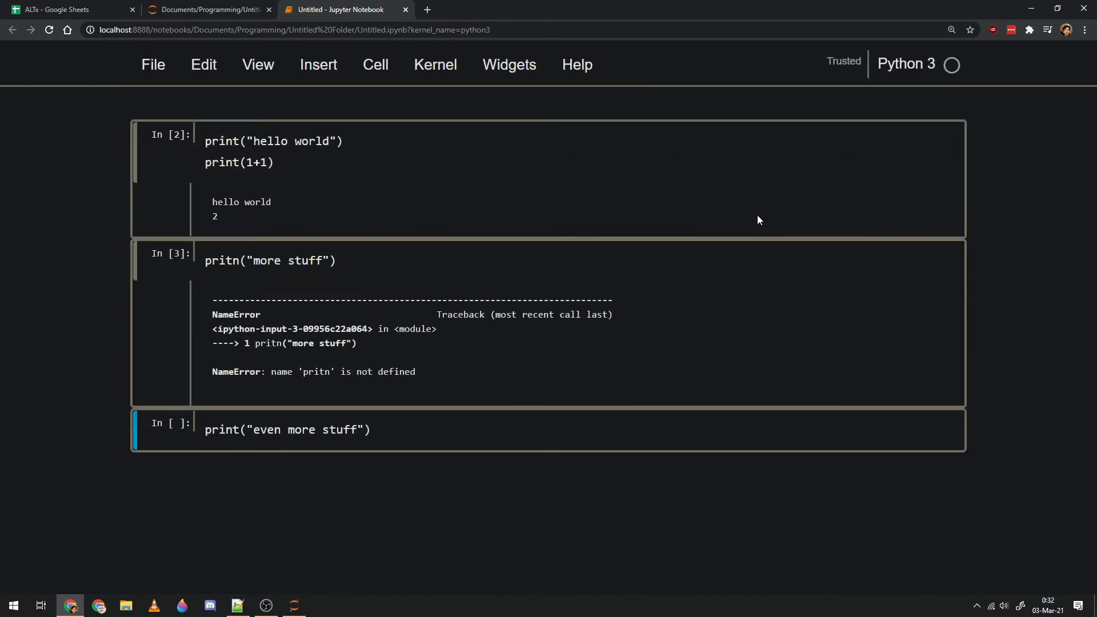
pyautogui.moveTo(396, 408)
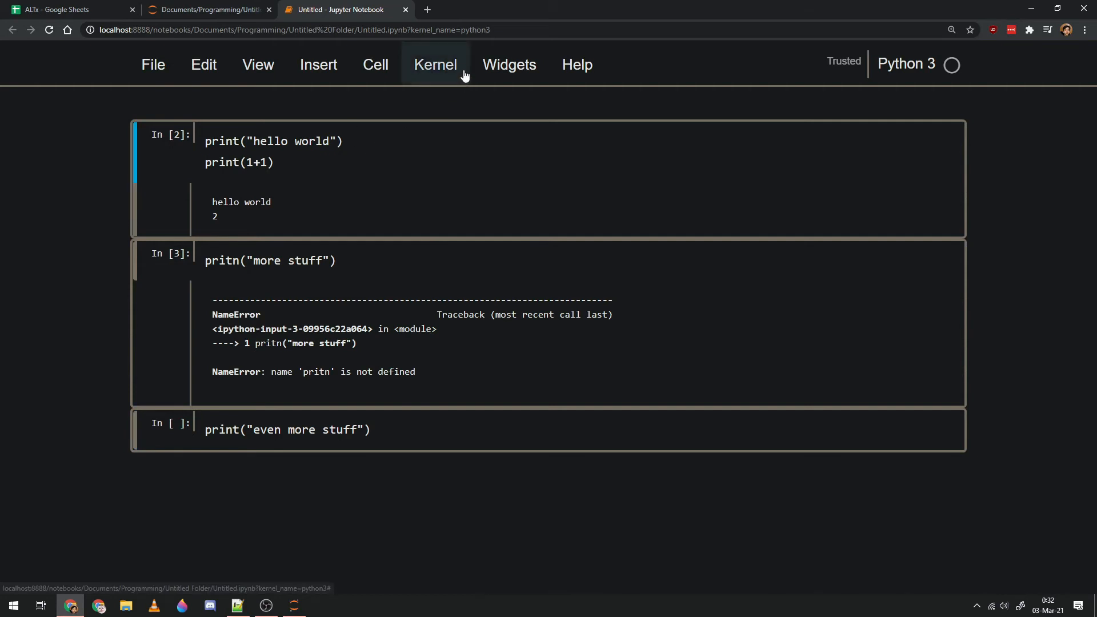
# Restart the kernel and rerun all cells so hello world shows In [1] and the NameError In [2].
pyautogui.click(434, 65)
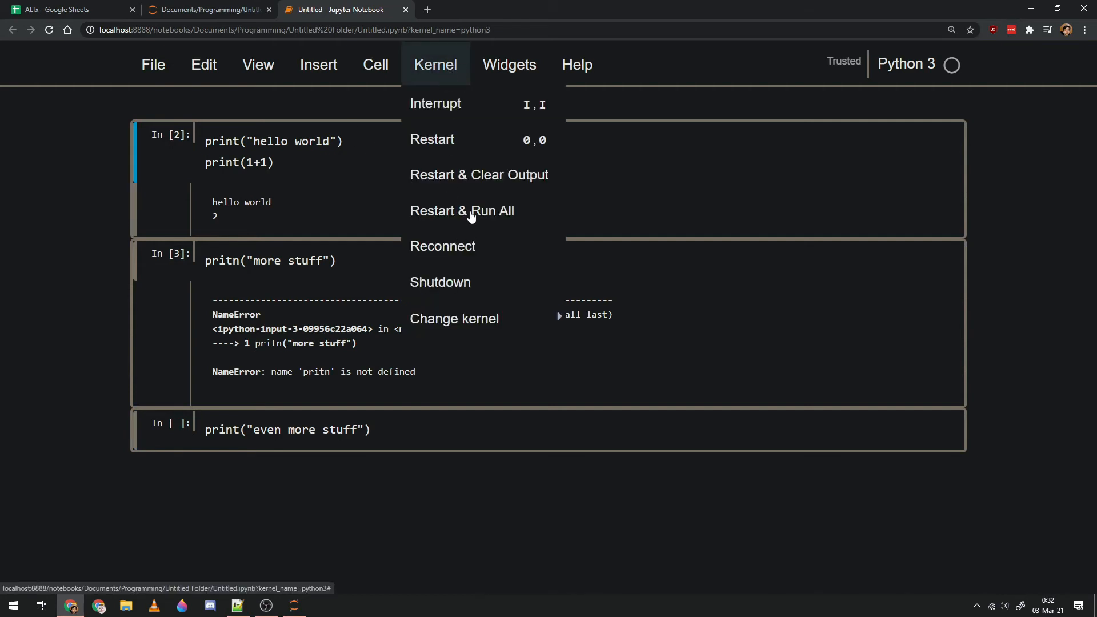
pyautogui.moveTo(485, 184)
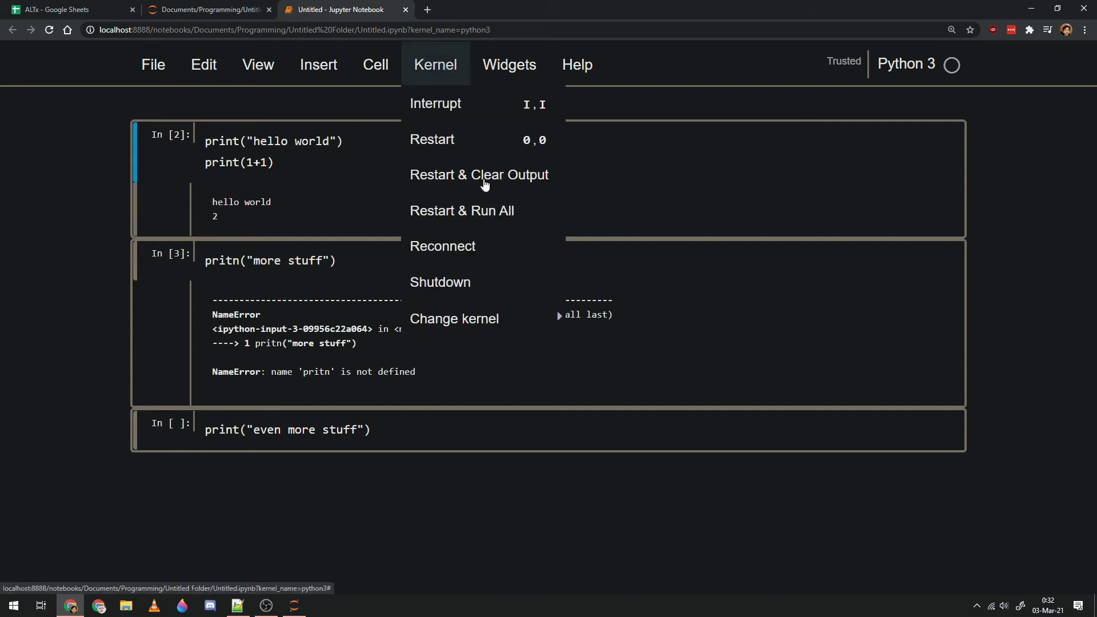
pyautogui.click(846, 216)
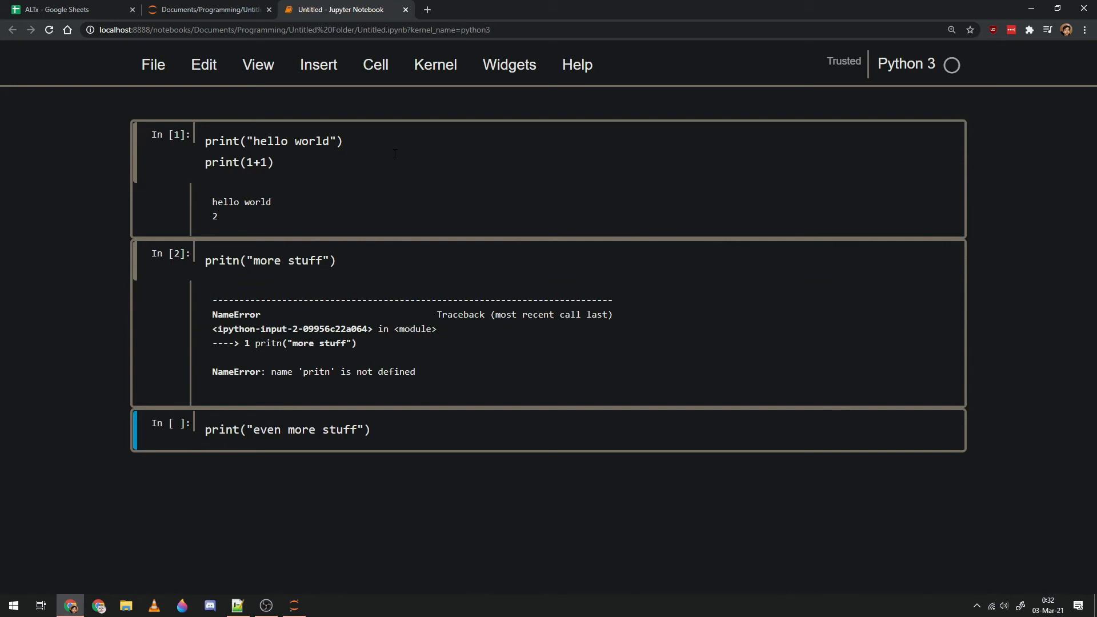
pyautogui.moveTo(471, 363)
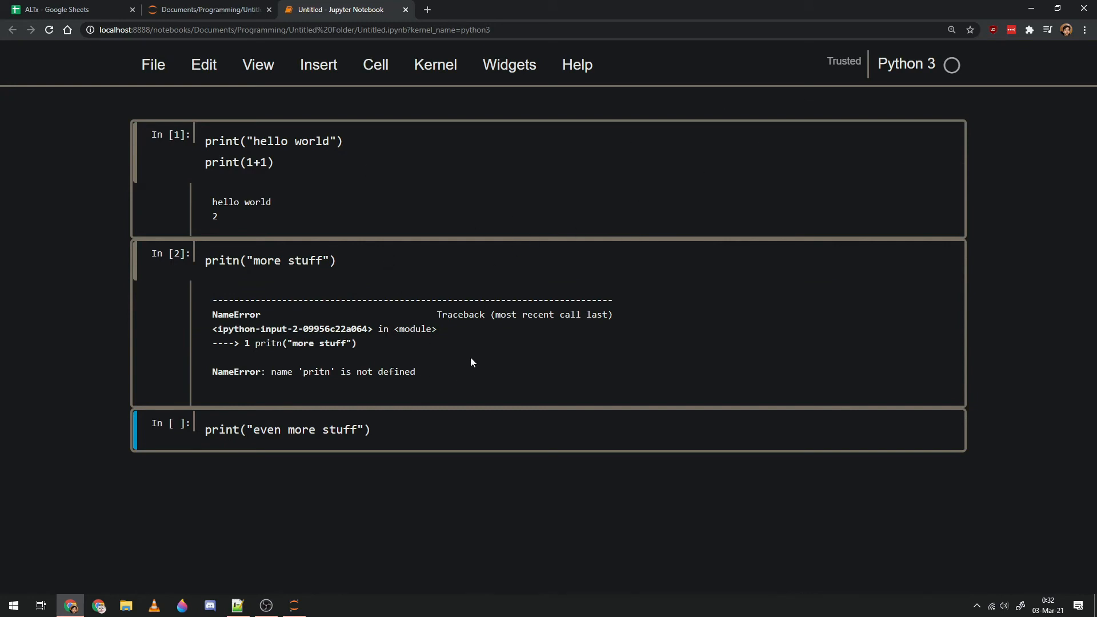
# Run the 'even more stuff' cell after correcting pritn to print in the second cell.
pyautogui.press('ctrl+s')
pyautogui.write('n')
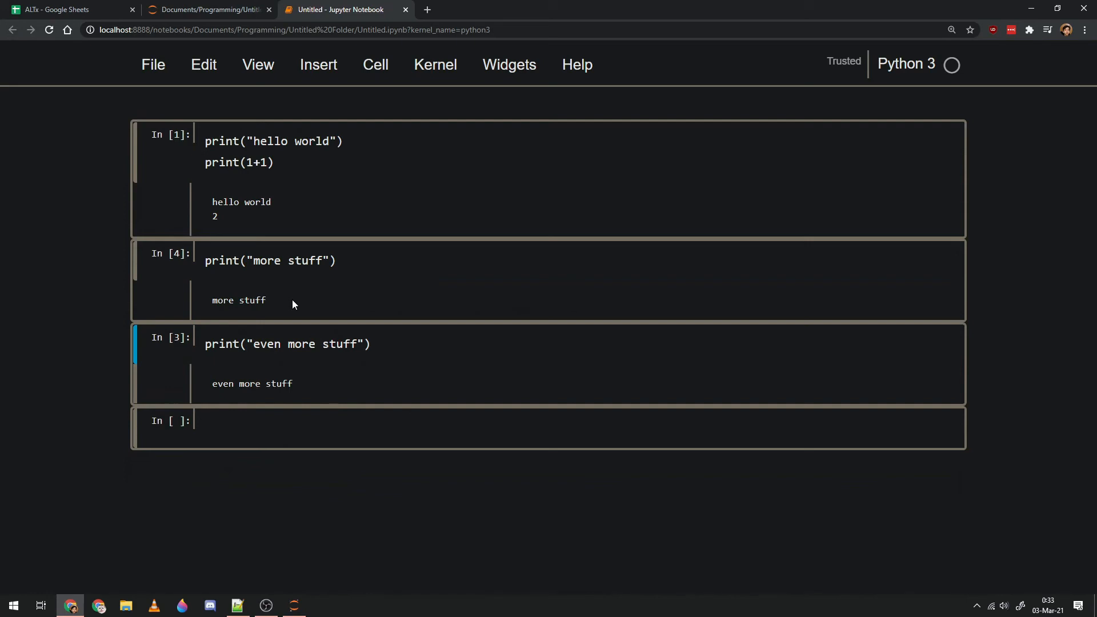
pyautogui.moveTo(428, 313)
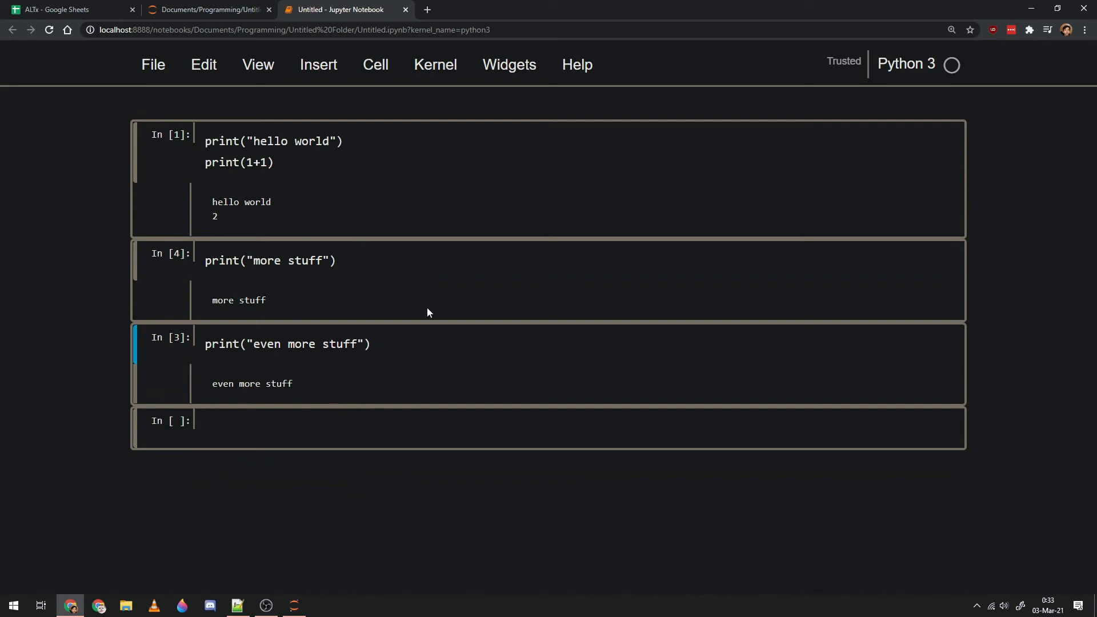
pyautogui.moveTo(392, 377)
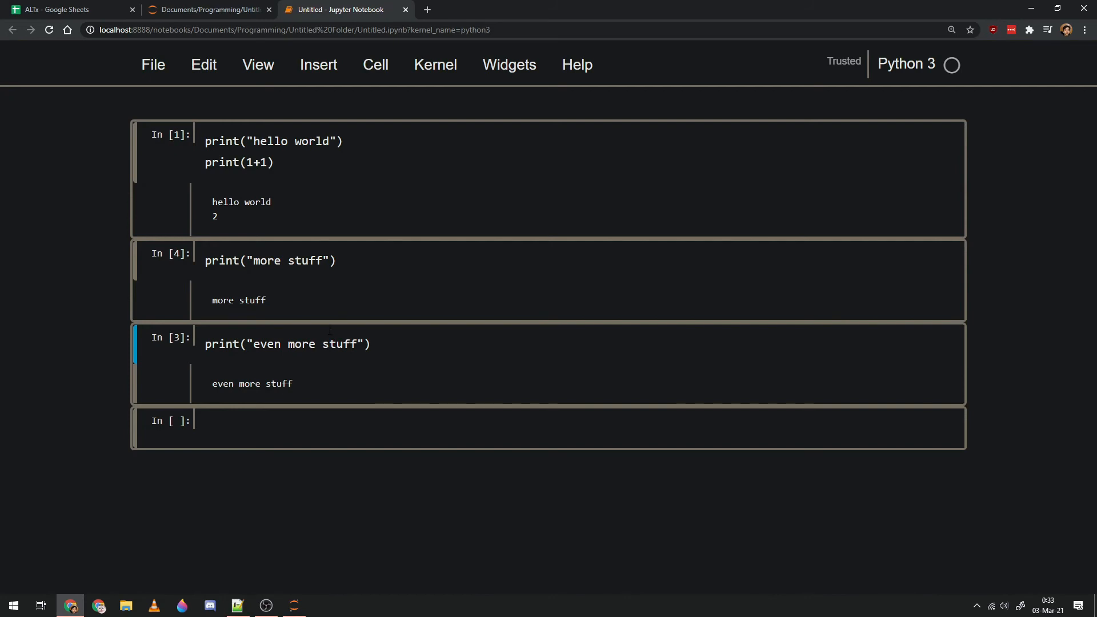
pyautogui.moveTo(363, 317)
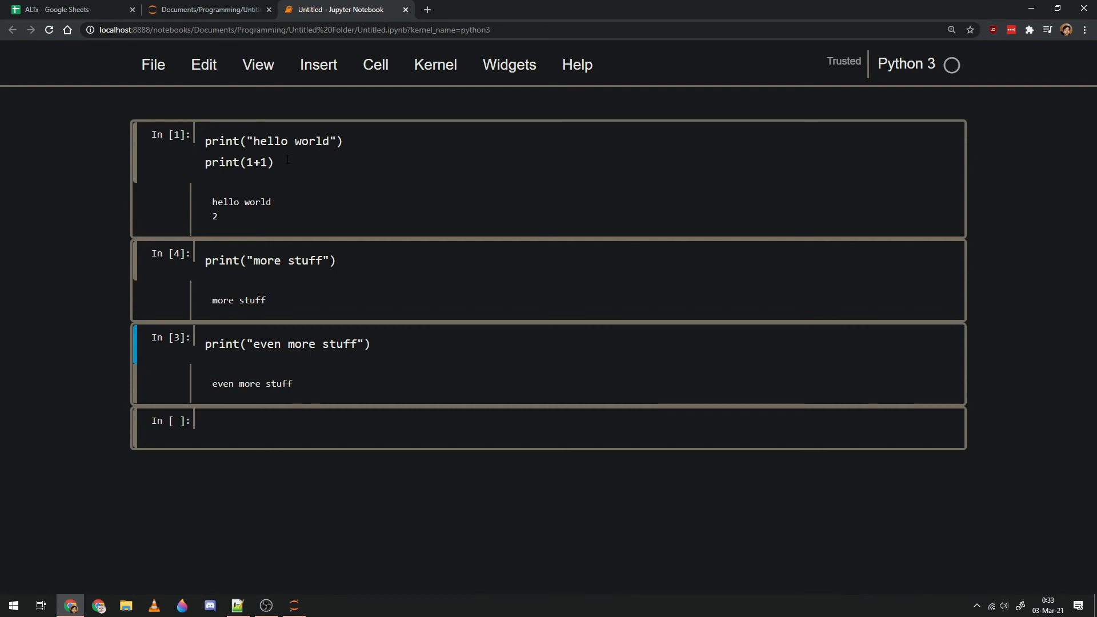
pyautogui.moveTo(53, 330)
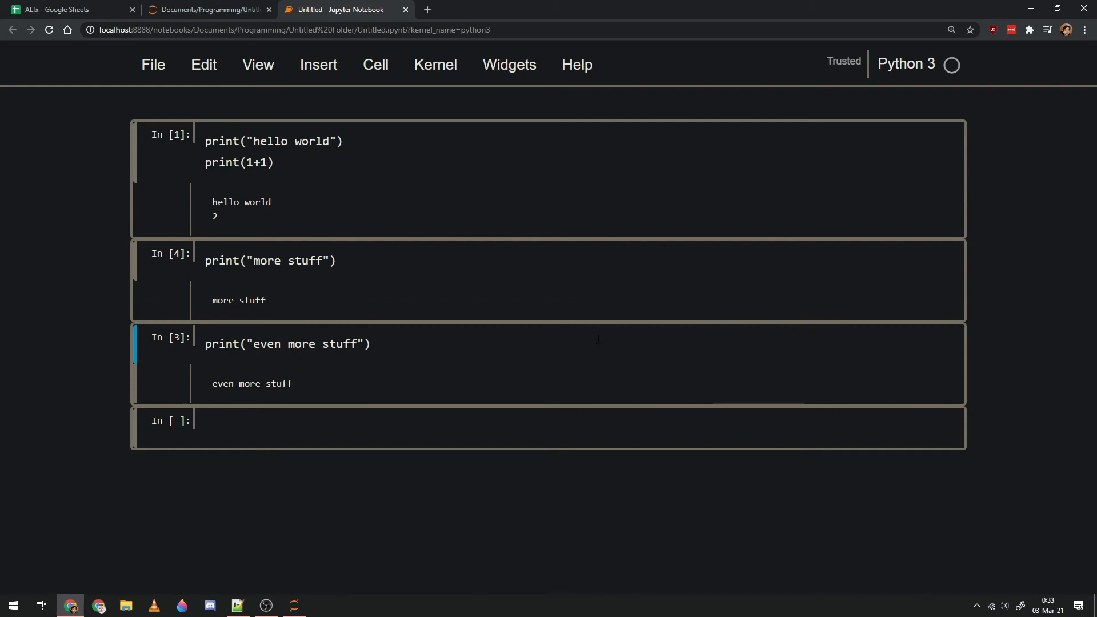
pyautogui.moveTo(302, 380)
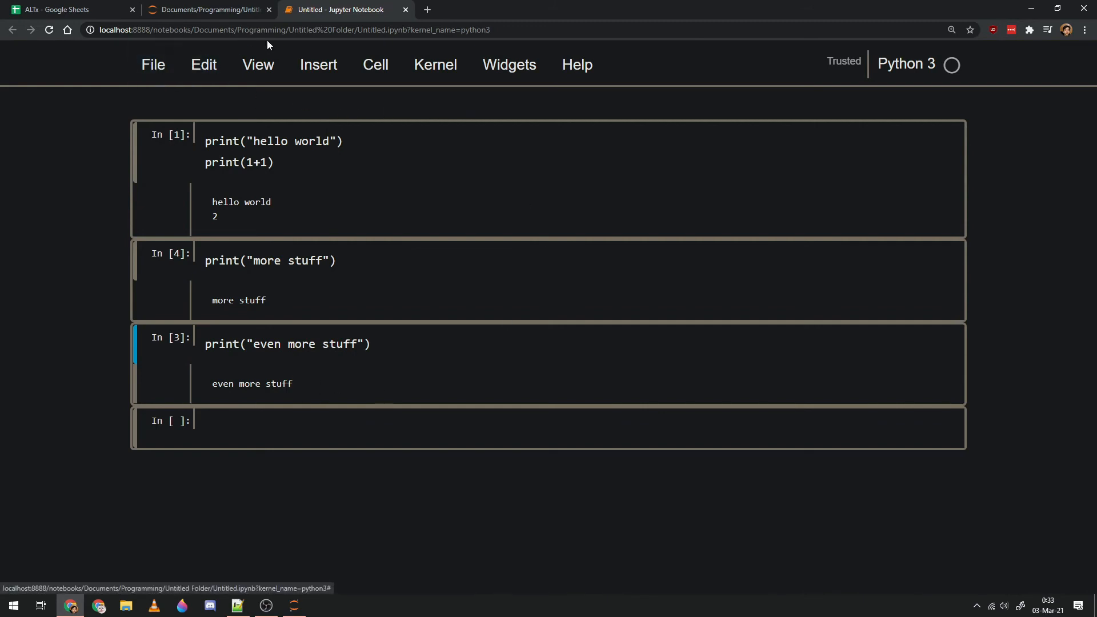
# Attempt to save the notebook as test1, which fails with a No such file or directory error.
pyautogui.click(152, 64)
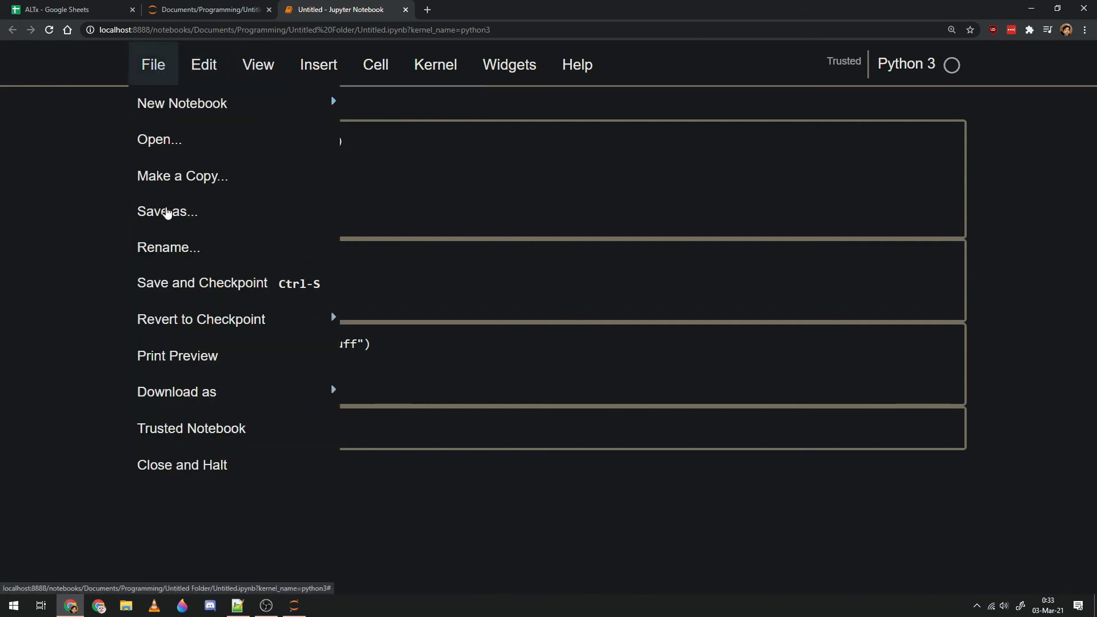
pyautogui.click(167, 212)
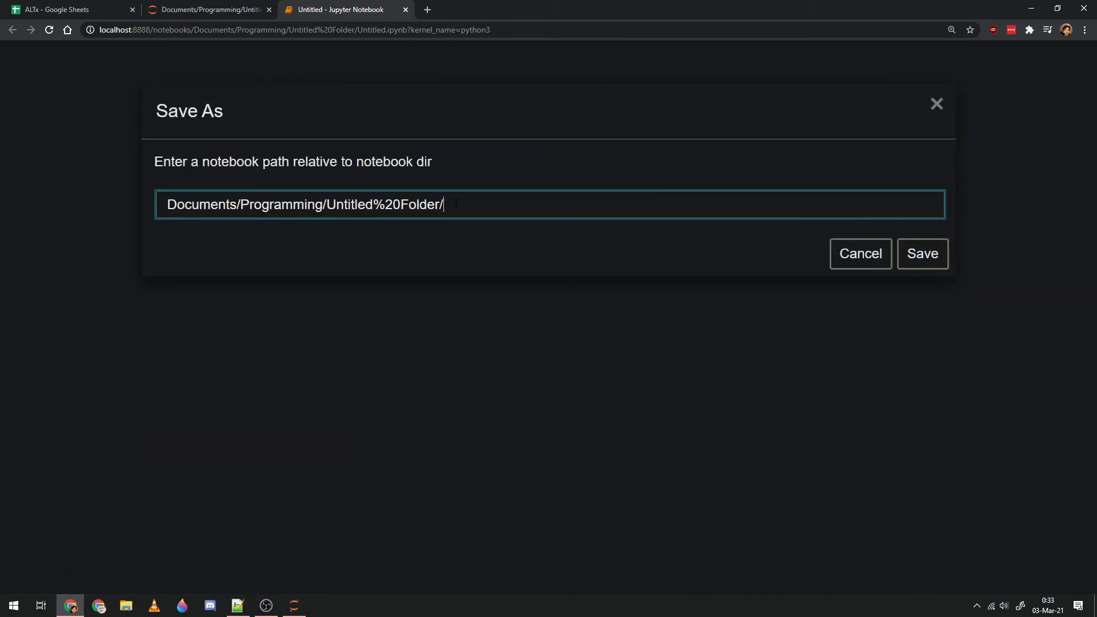
pyautogui.write('test1')
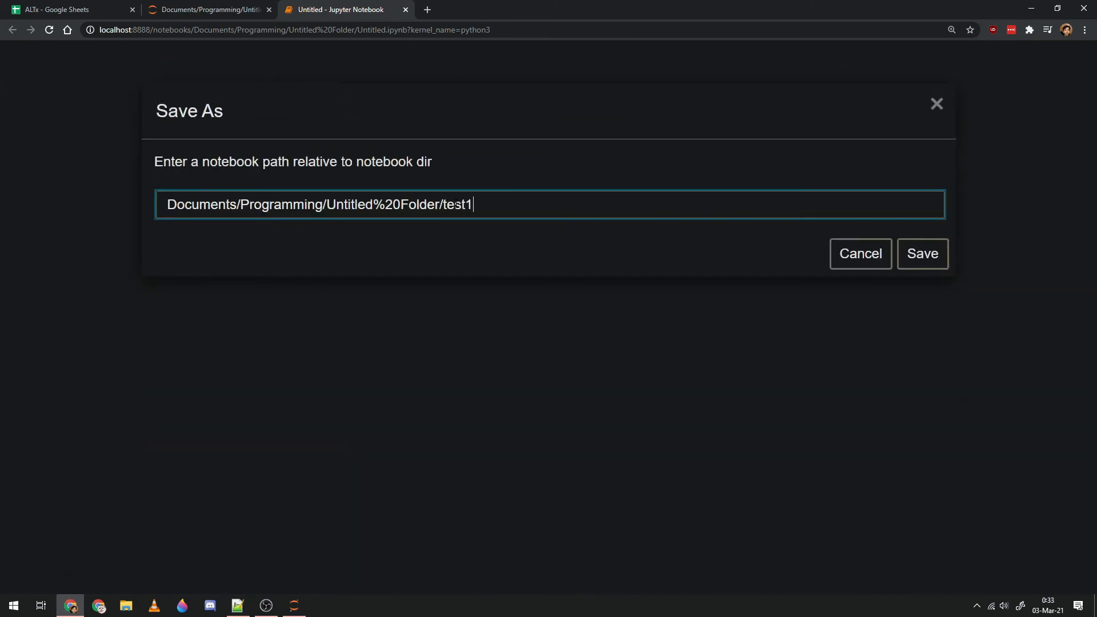
pyautogui.click(922, 253)
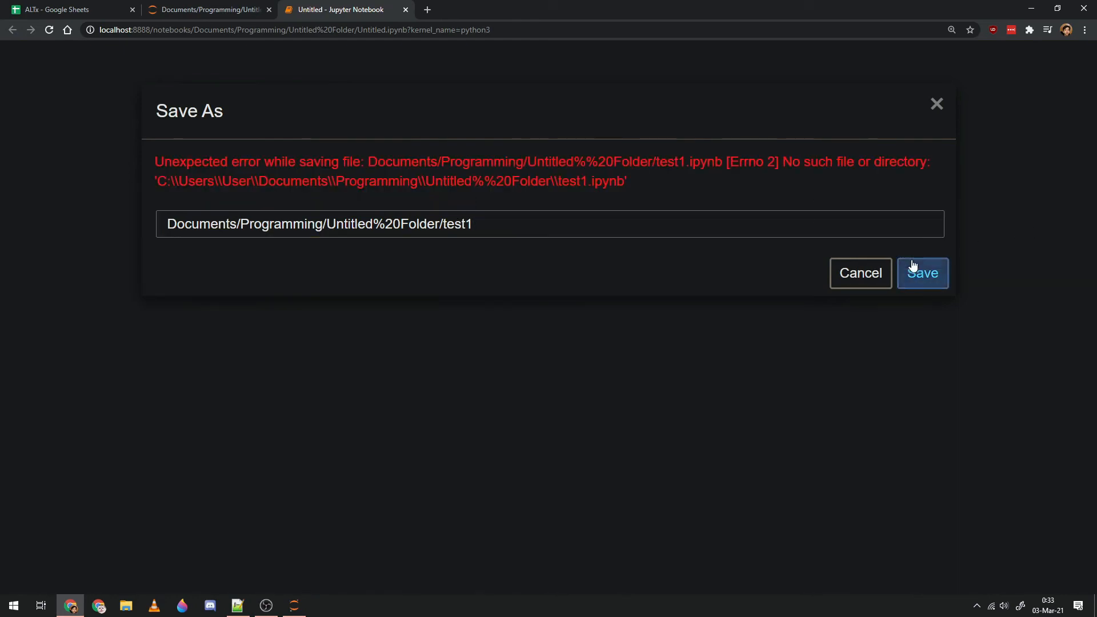
# Extend the name to test1.ipynb, then cancel the still-failing Save As dialog.
pyautogui.click(549, 224)
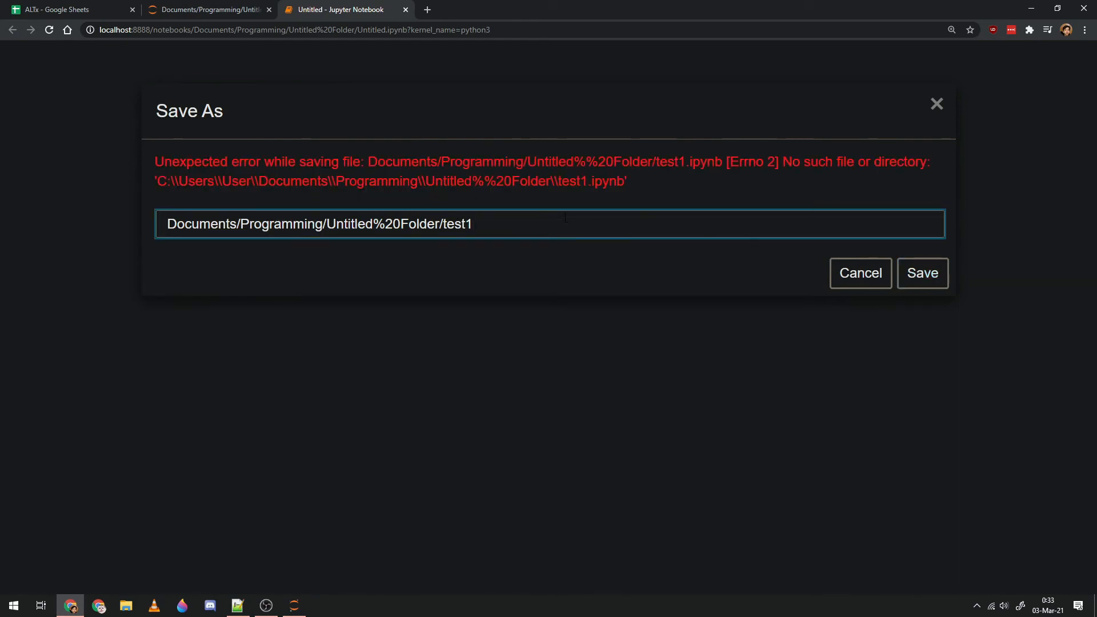
pyautogui.write('.ip')
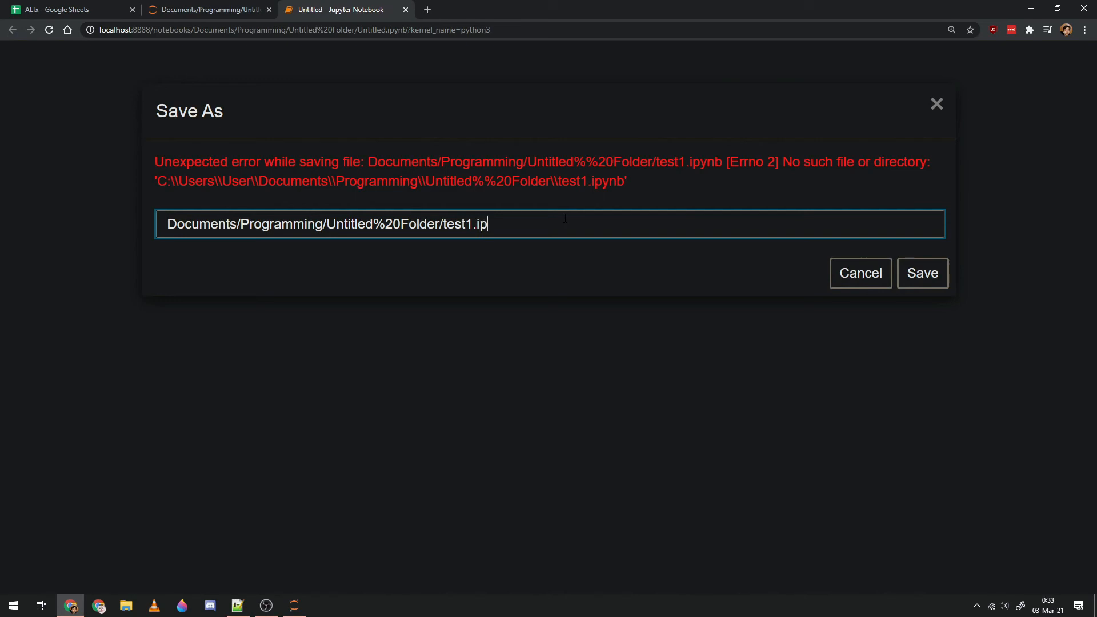
pyautogui.write('ynb')
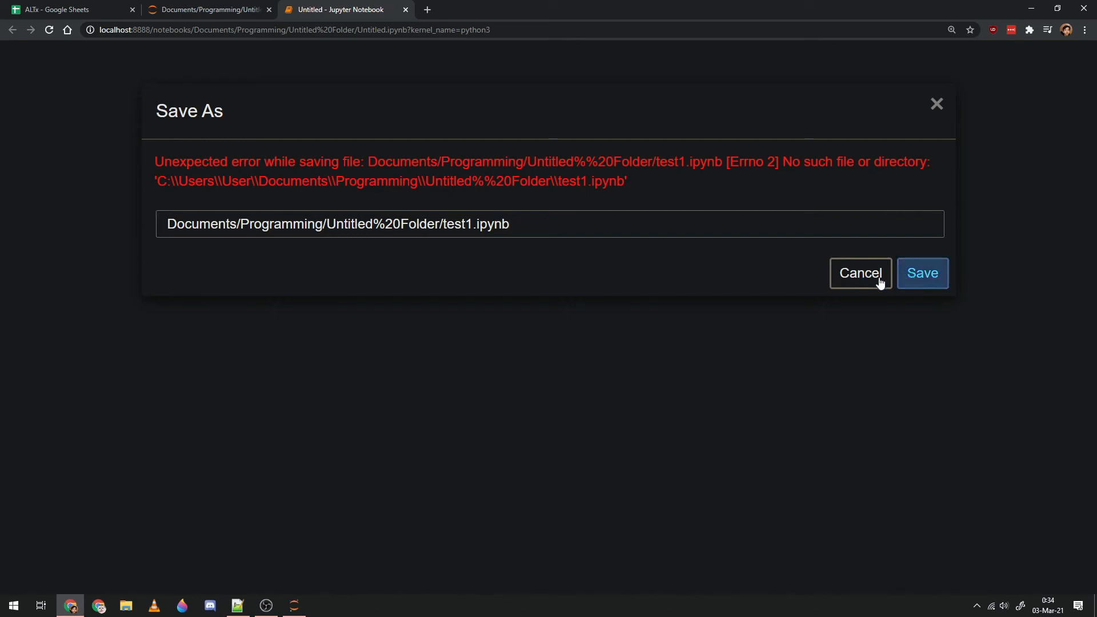
pyautogui.click(860, 274)
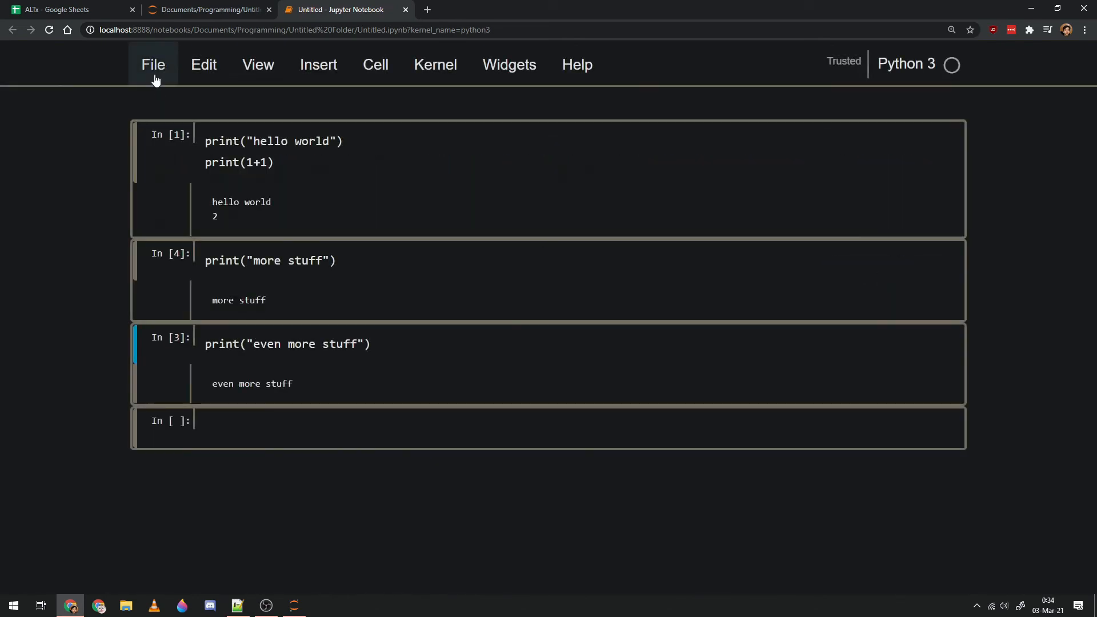
# Save a checkpoint of the notebook and start another Save As with the path field focused.
pyautogui.click(152, 65)
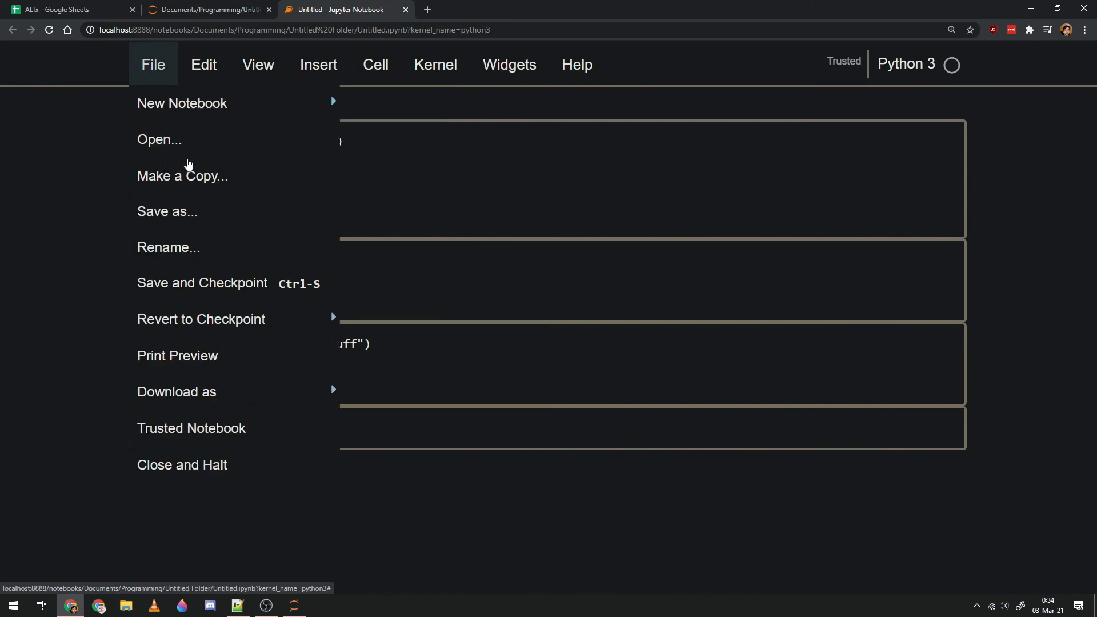
pyautogui.moveTo(182, 217)
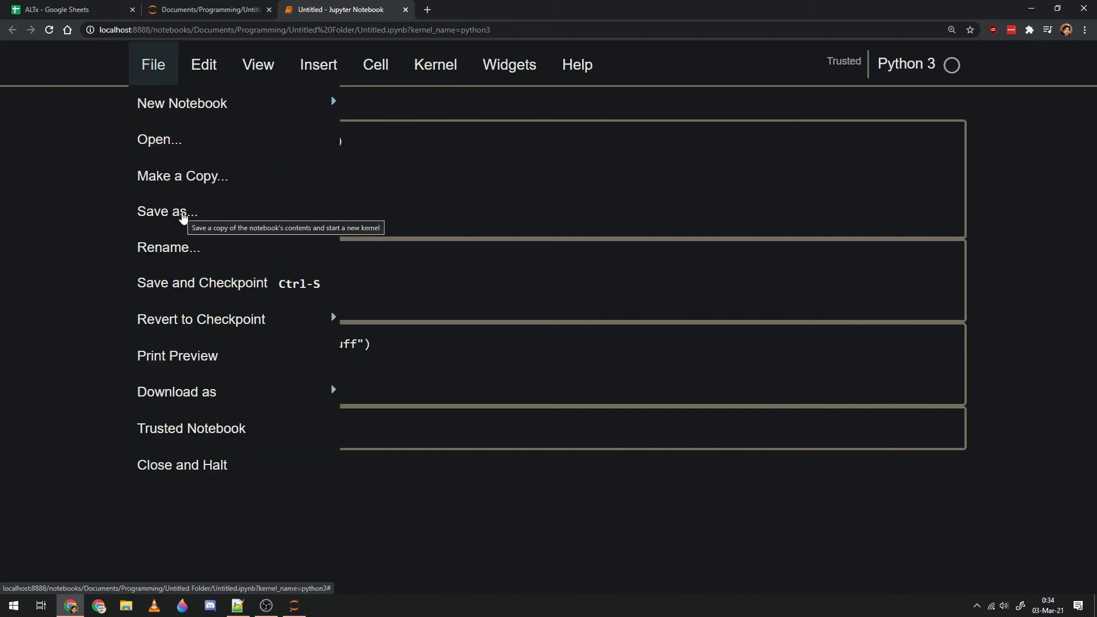
pyautogui.click(202, 283)
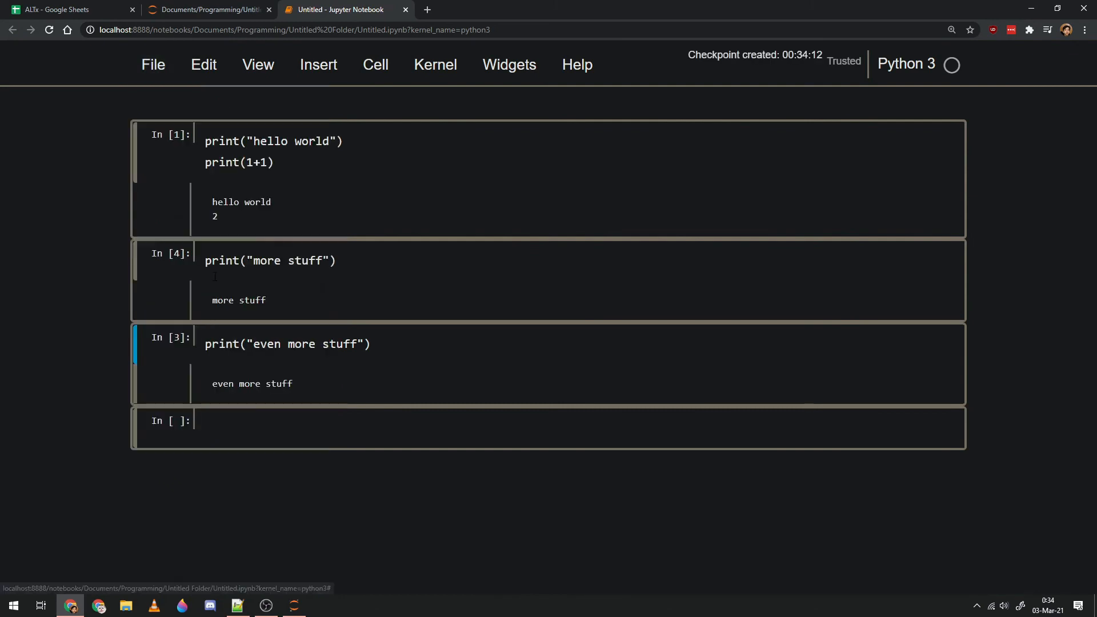
pyautogui.click(167, 211)
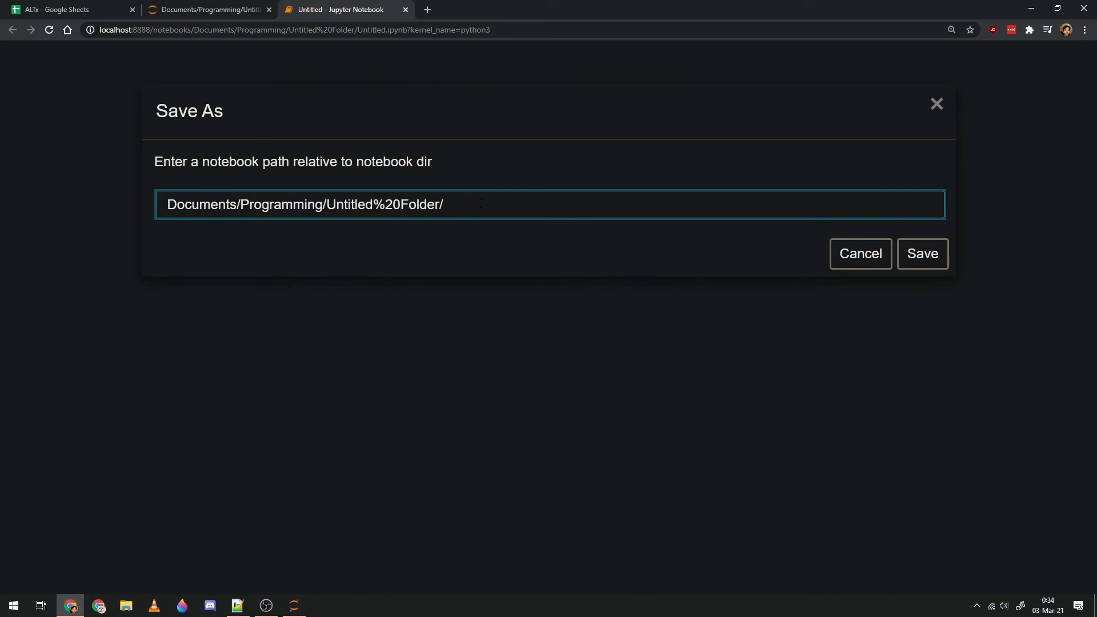
pyautogui.click(922, 253)
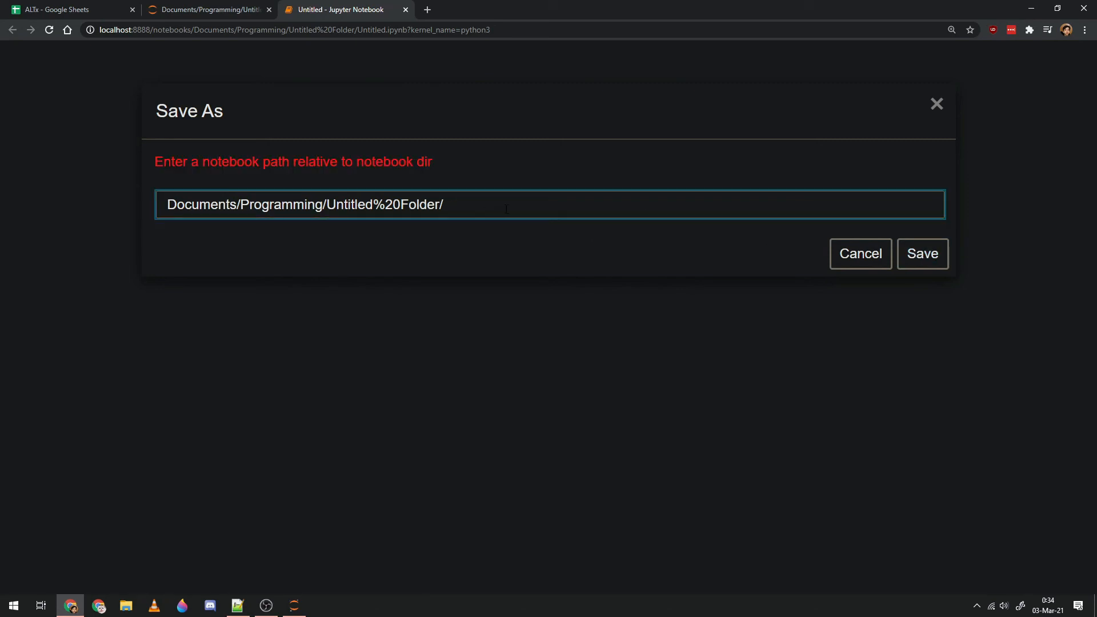
# Enter Untitled.ipynb after the folder path, then cancel after the No such file error.
pyautogui.write('untit')
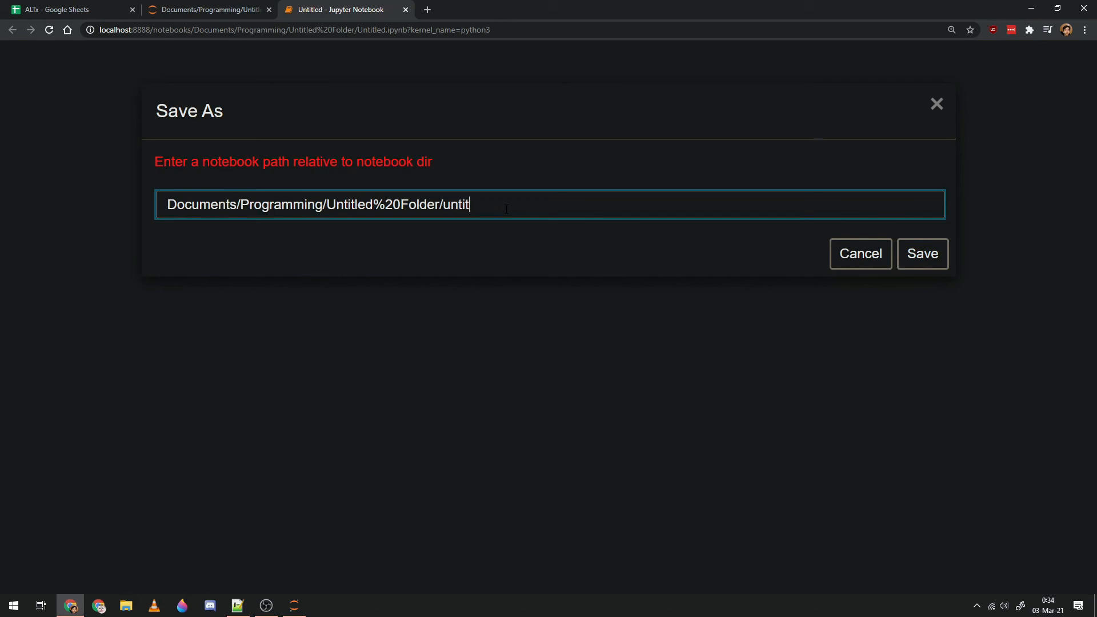
pyautogui.write('ed')
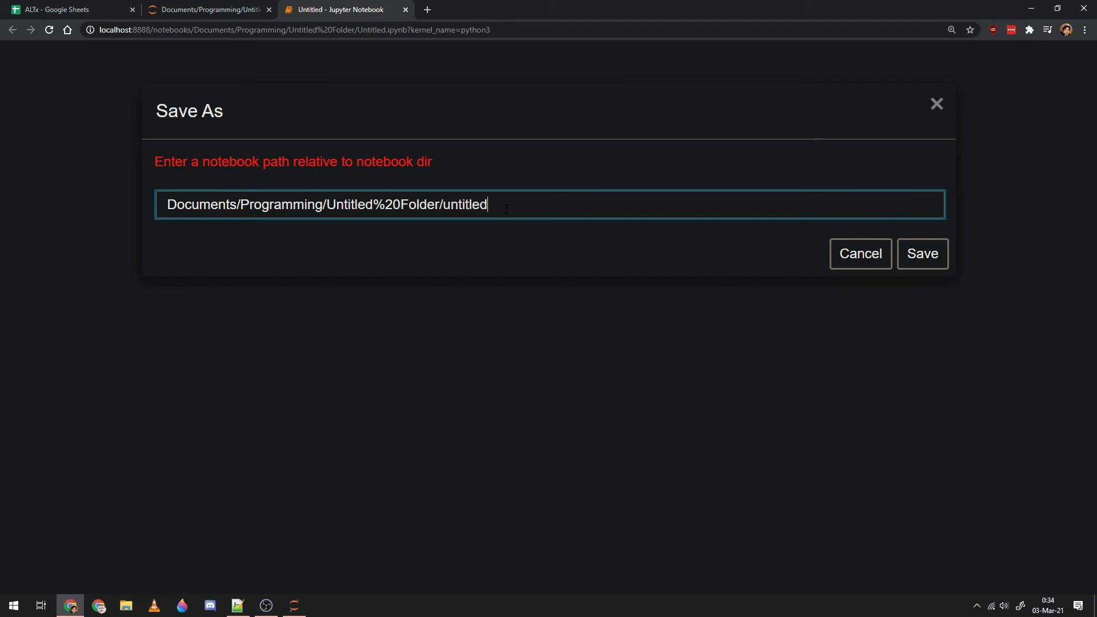
pyautogui.press('Backspace')
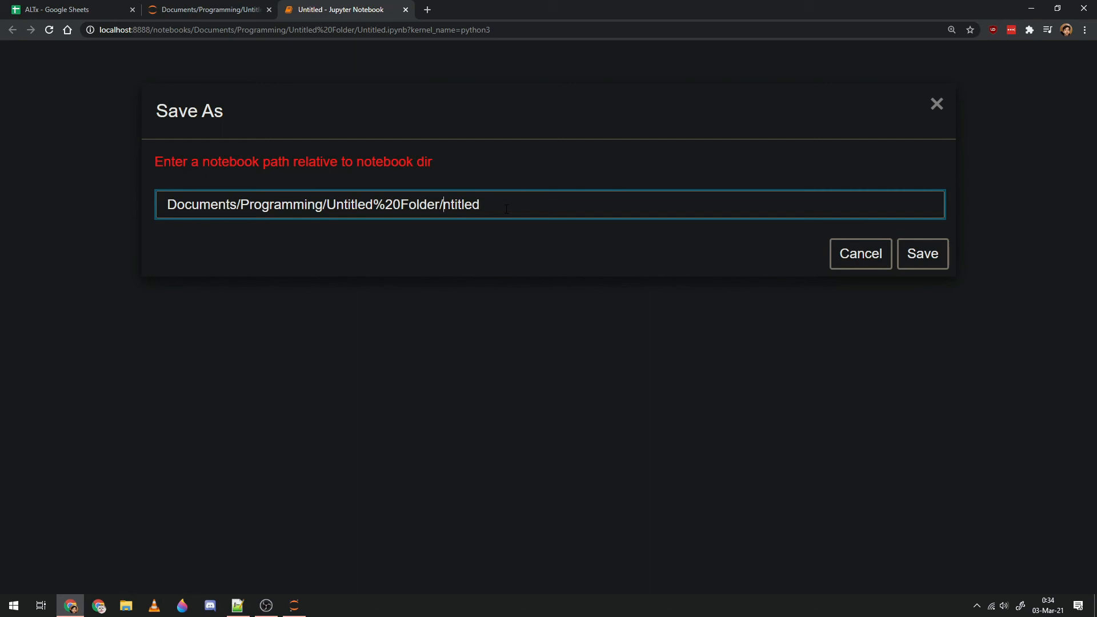
pyautogui.write('Untitled.ipynb')
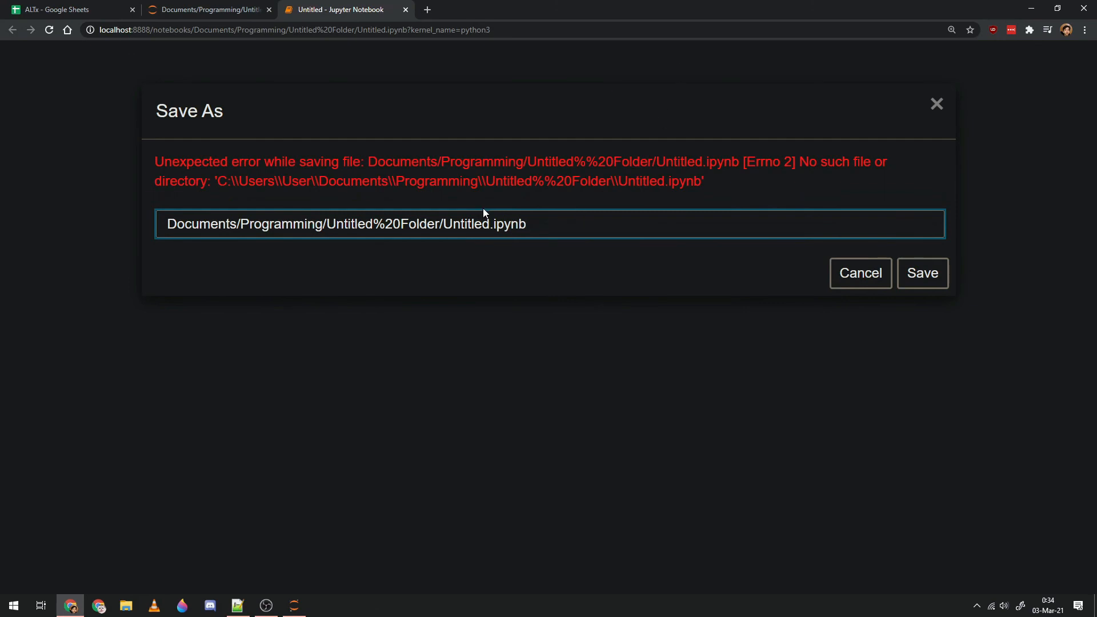
pyautogui.moveTo(800, 246)
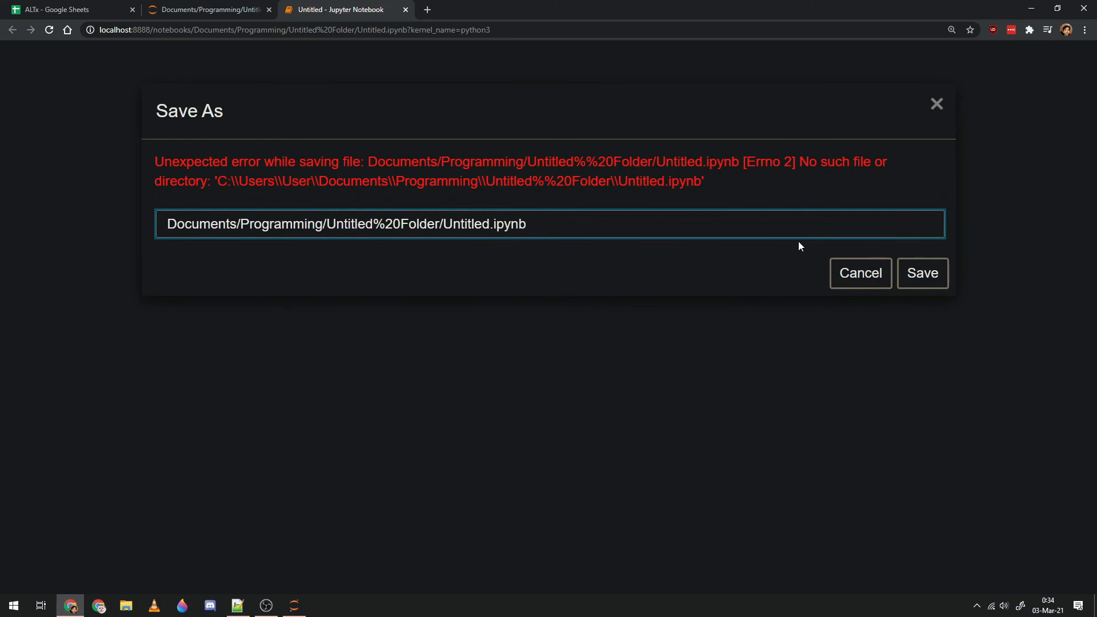
pyautogui.click(860, 273)
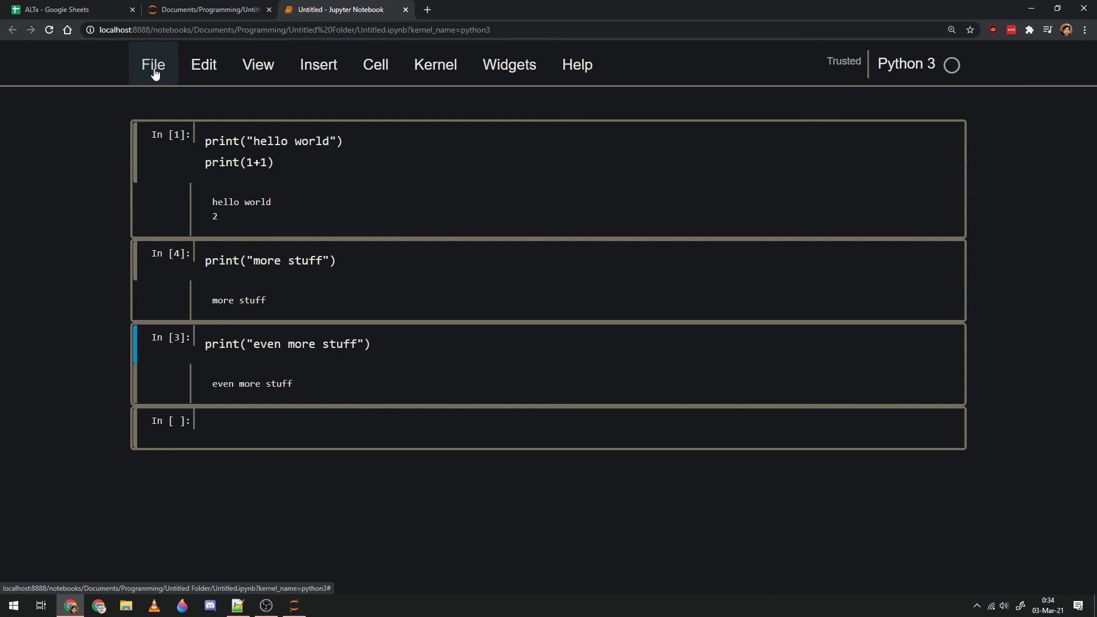
# Close and halt the notebook, returning to the Untitled Folder file listing.
pyautogui.click(153, 65)
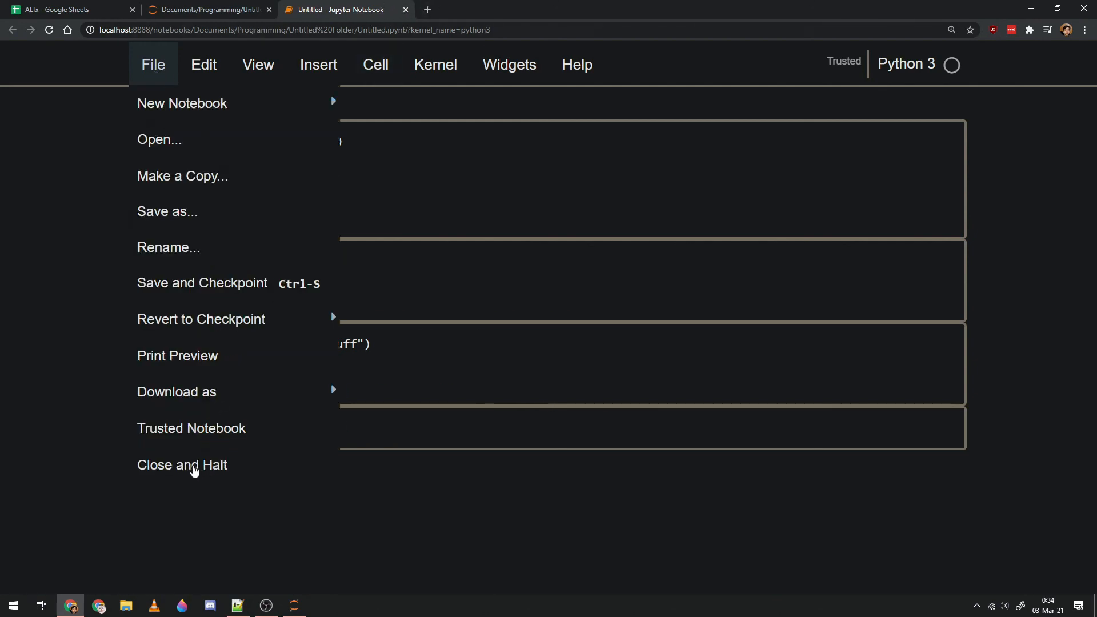
pyautogui.click(152, 64)
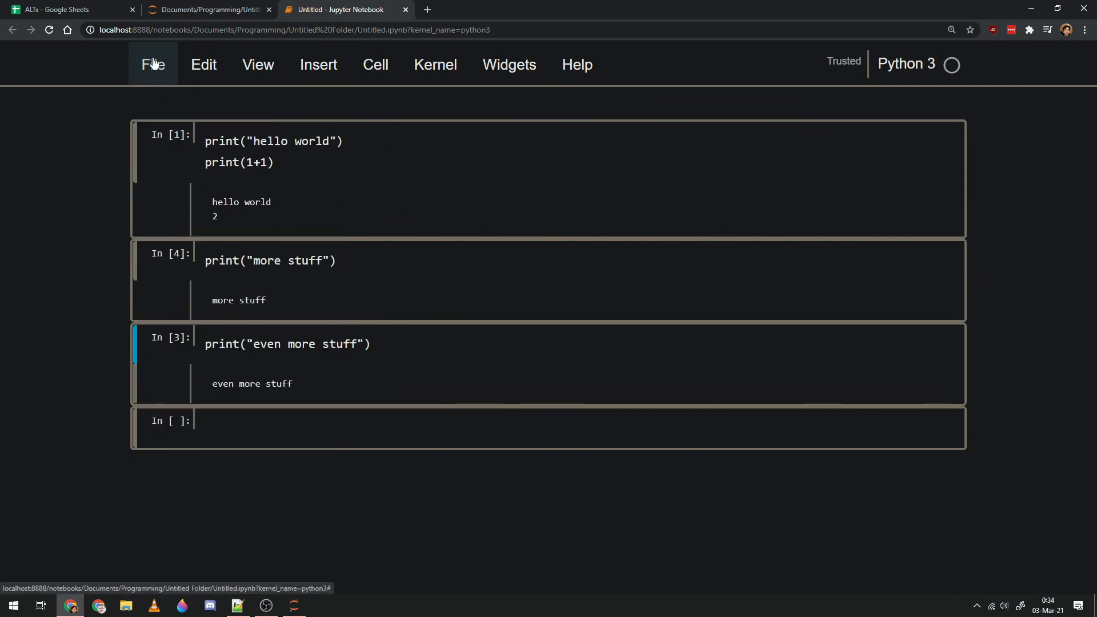
pyautogui.click(152, 65)
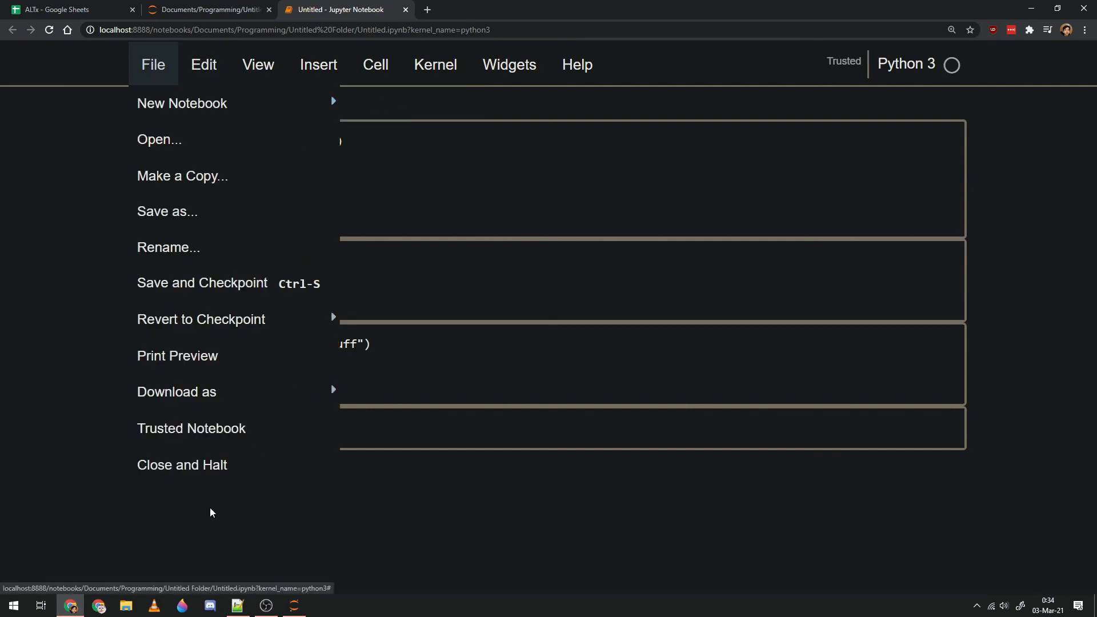
pyautogui.click(181, 464)
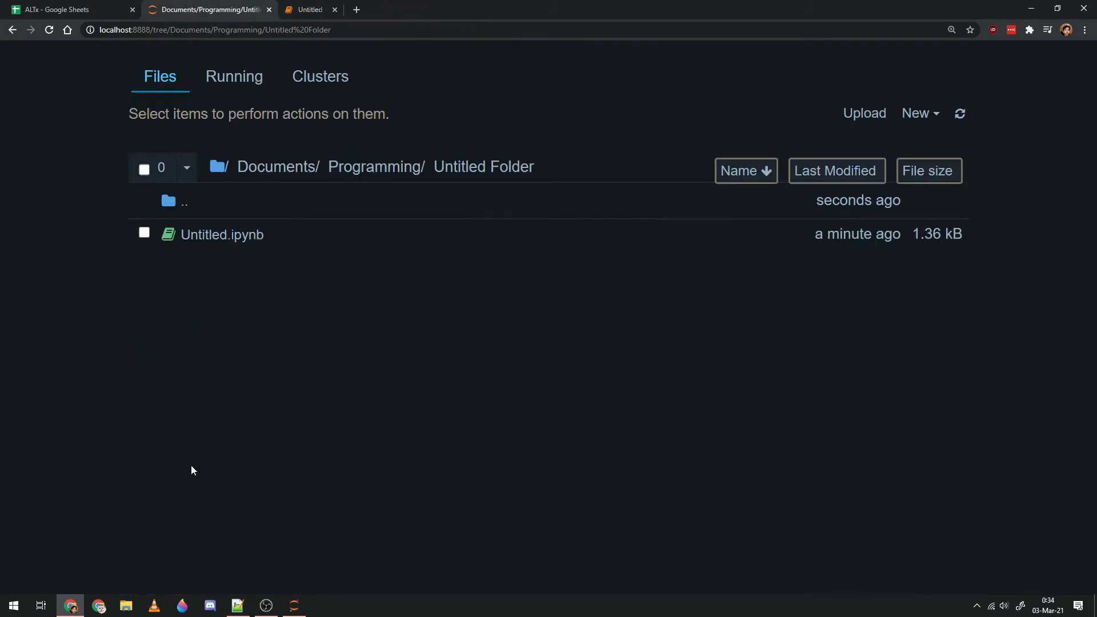
# Bring up the Jupyter server console and stop the server with Ctrl+C.
pyautogui.click(334, 10)
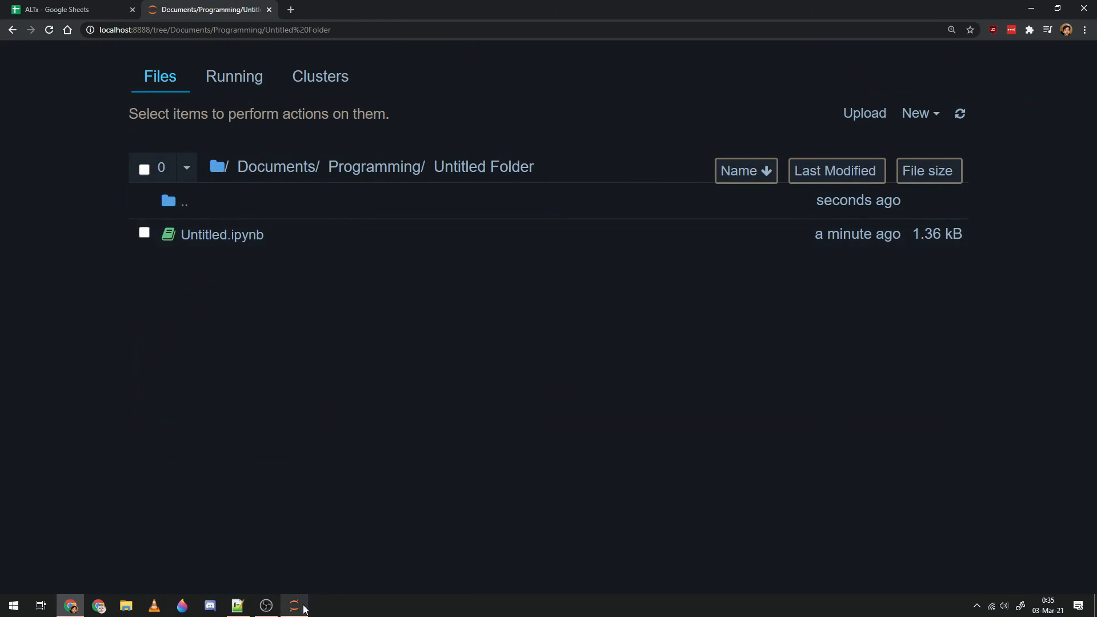
pyautogui.click(293, 605)
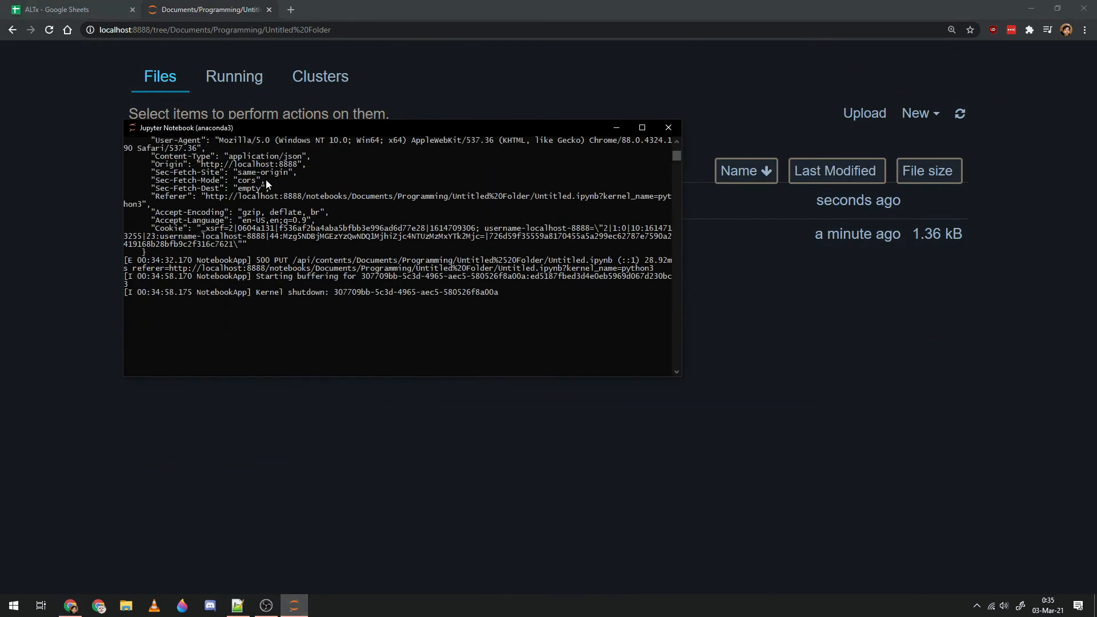
pyautogui.moveTo(333, 289)
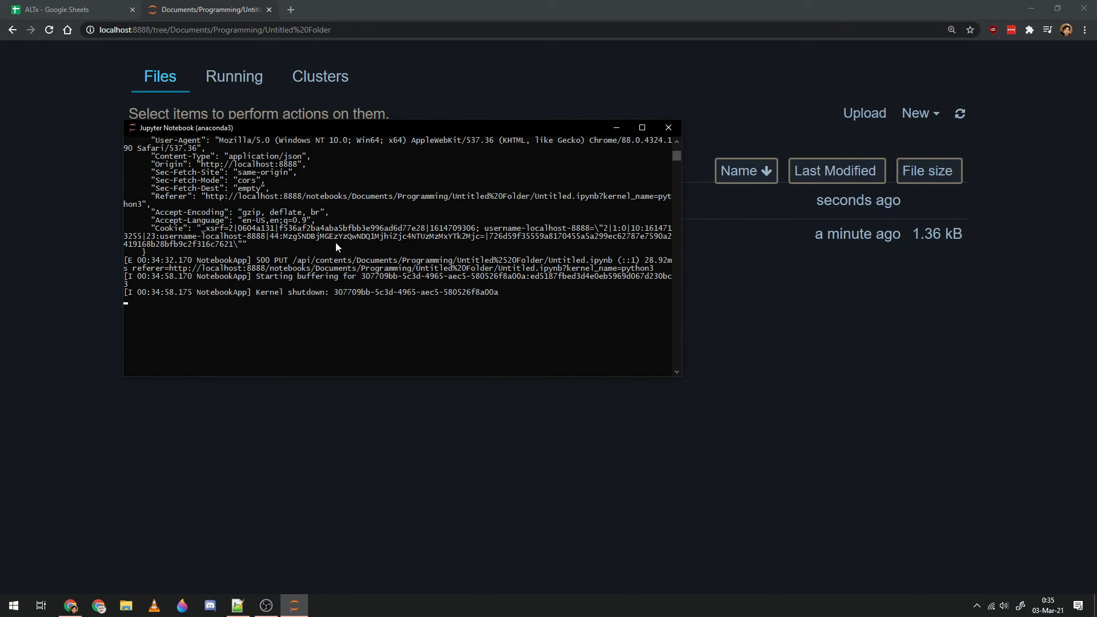
pyautogui.click(667, 128)
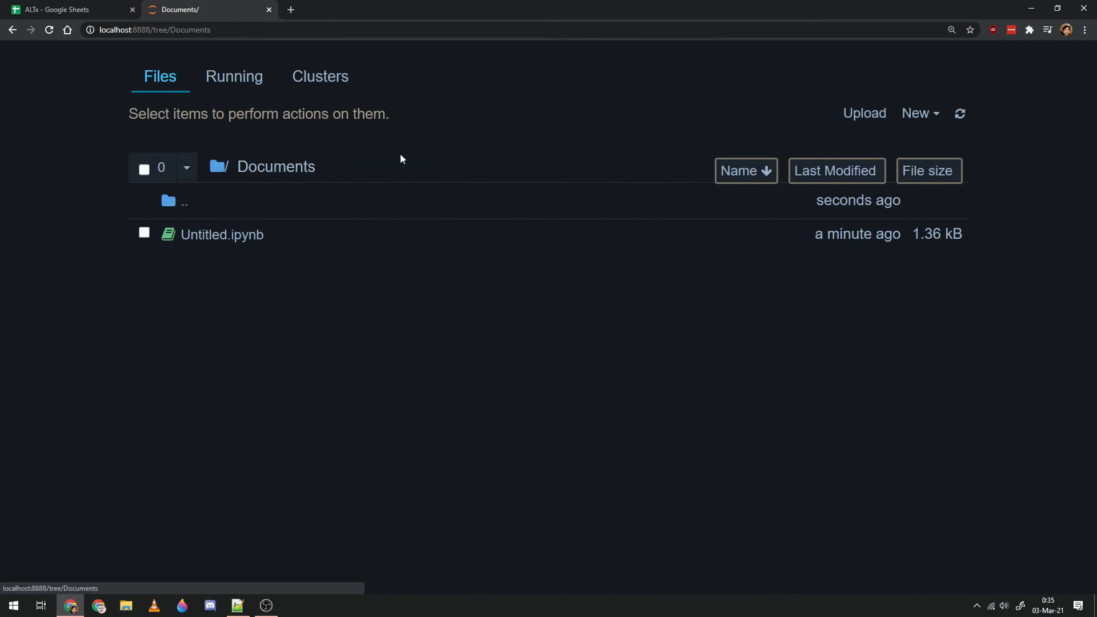
pyautogui.moveTo(316, 527)
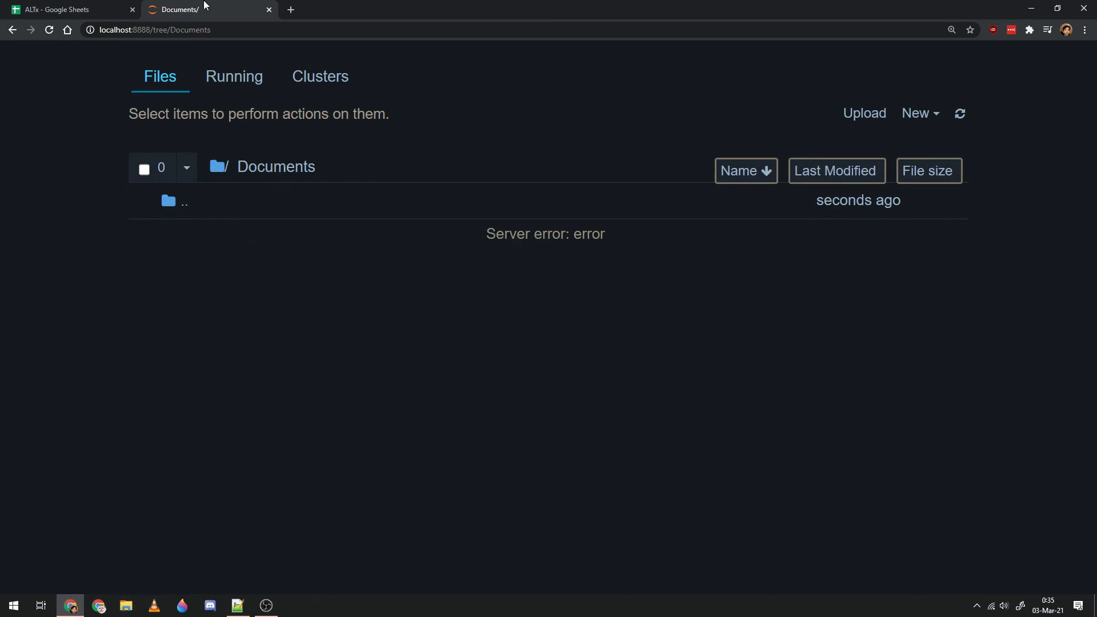
pyautogui.moveTo(629, 212)
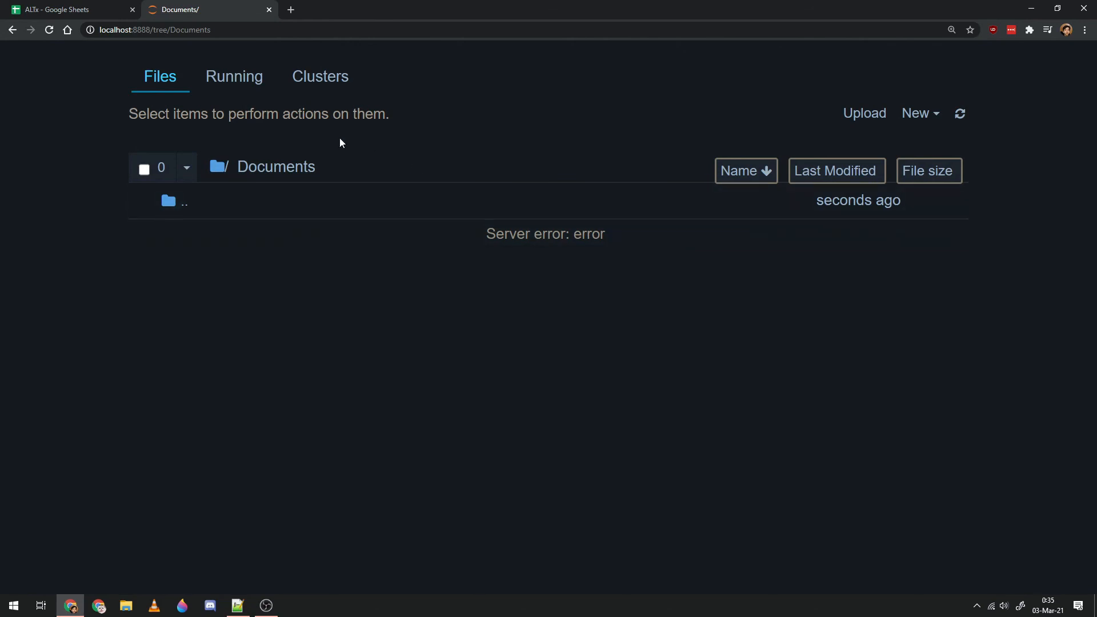
pyautogui.moveTo(269, 13)
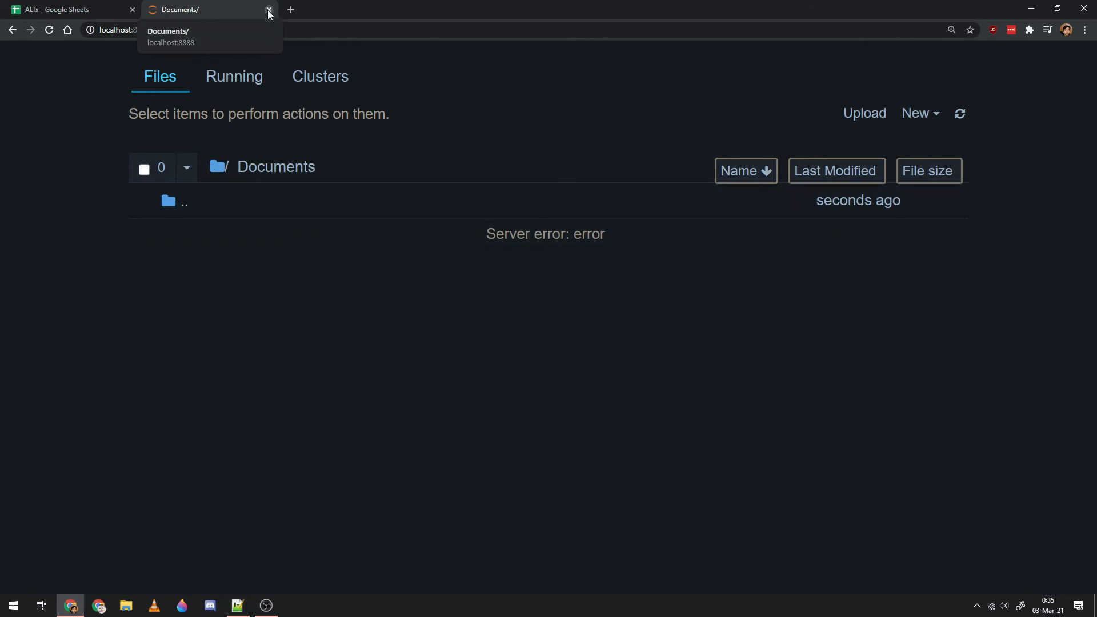